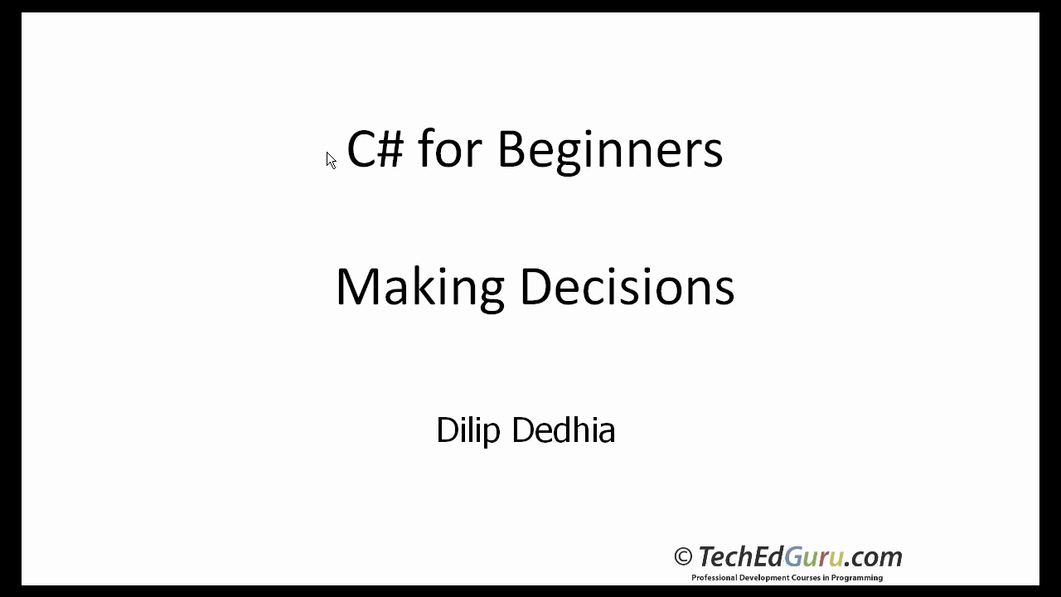
{"action": "mouse_move", "coordinate": [299, 245]}
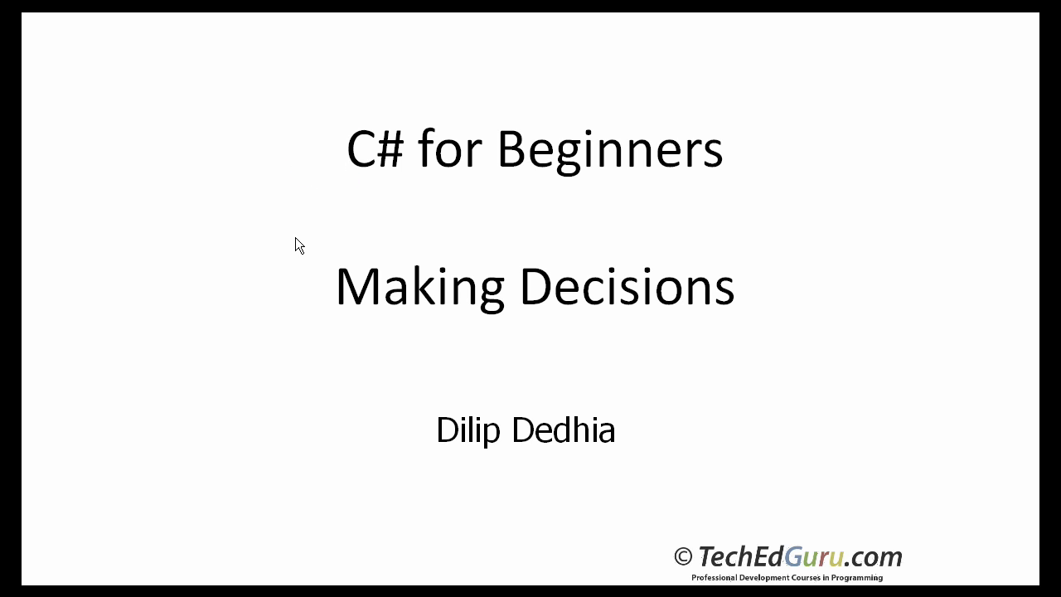
{"action": "mouse_move", "coordinate": [305, 305]}
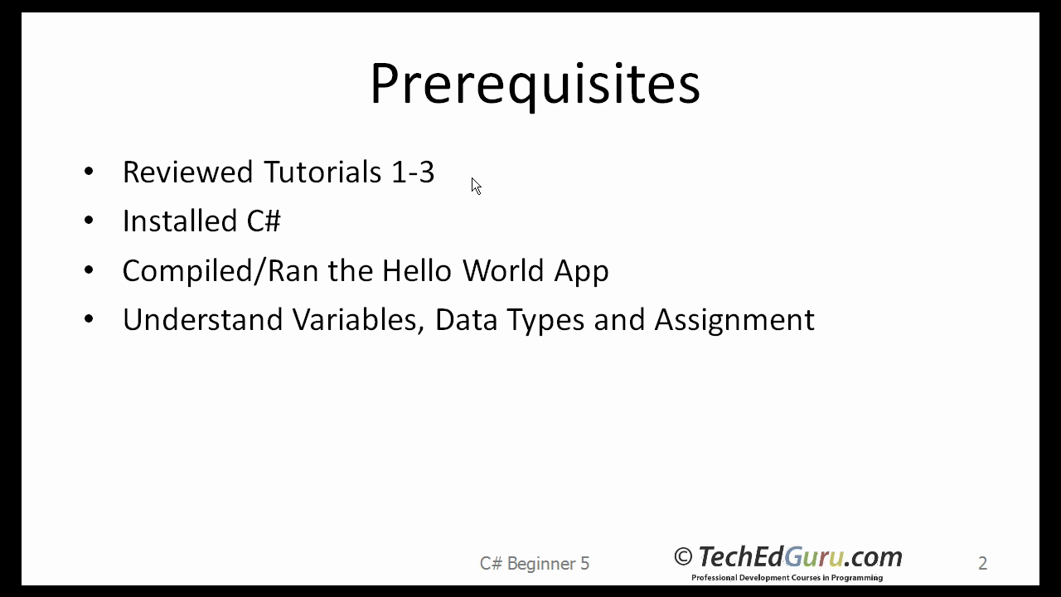
{"action": "mouse_move", "coordinate": [321, 240]}
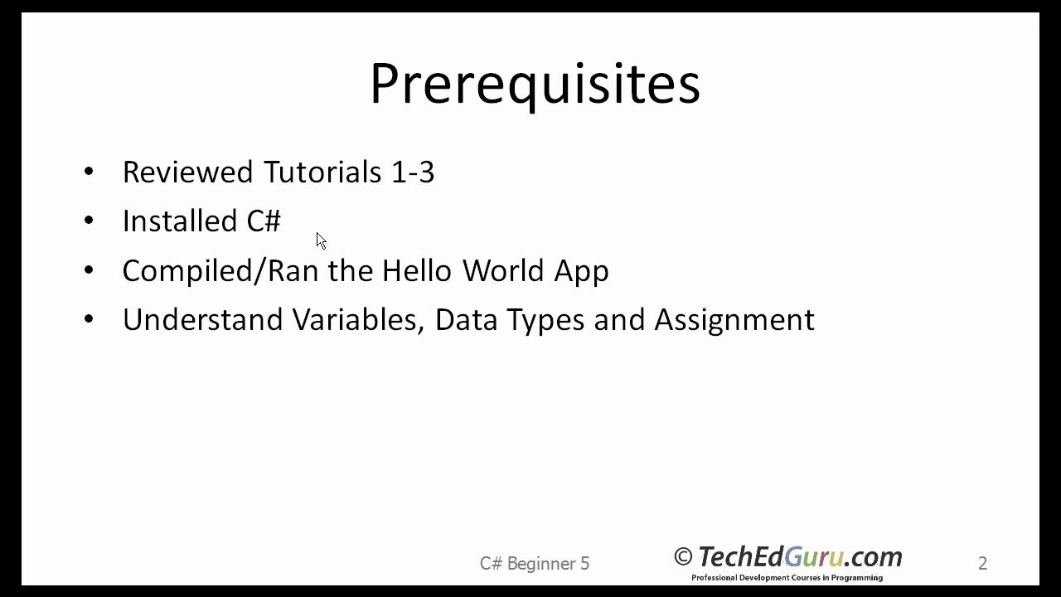
{"action": "mouse_move", "coordinate": [335, 275]}
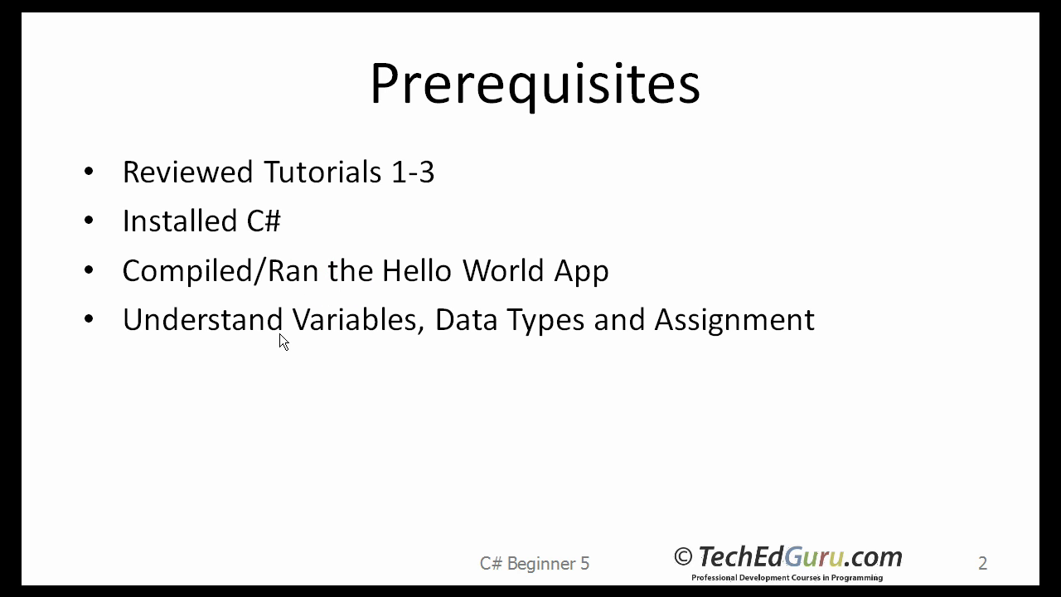
{"action": "mouse_move", "coordinate": [441, 348]}
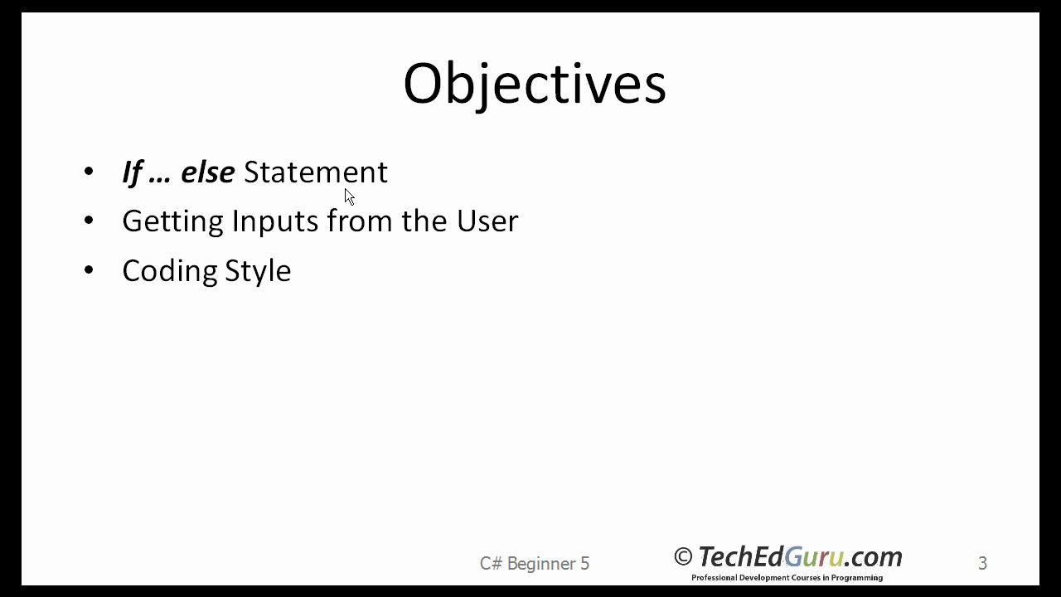
{"action": "mouse_move", "coordinate": [361, 232]}
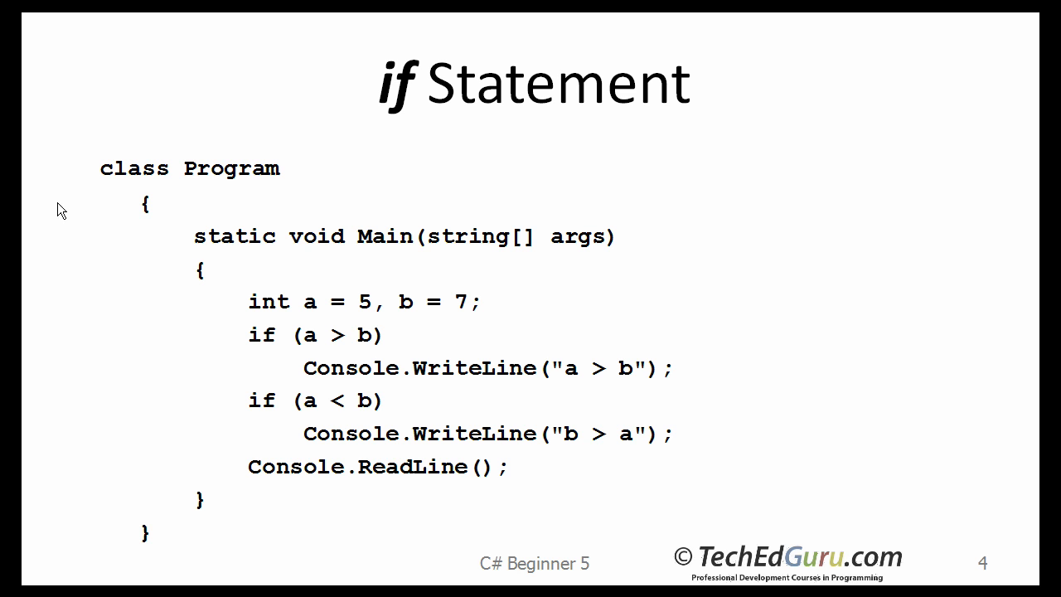
{"action": "mouse_move", "coordinate": [215, 120]}
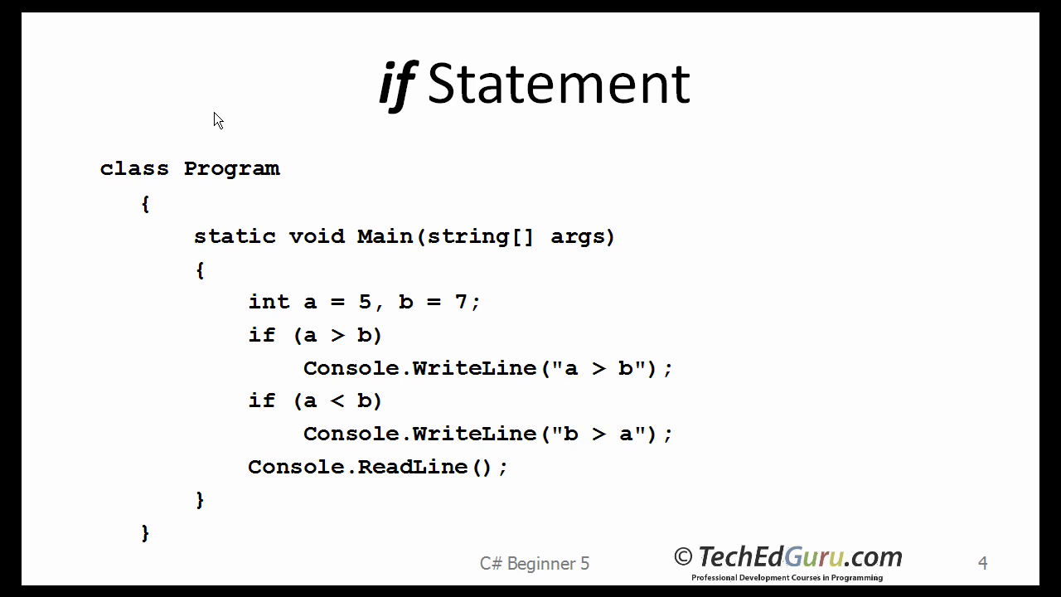
{"action": "mouse_move", "coordinate": [202, 136]}
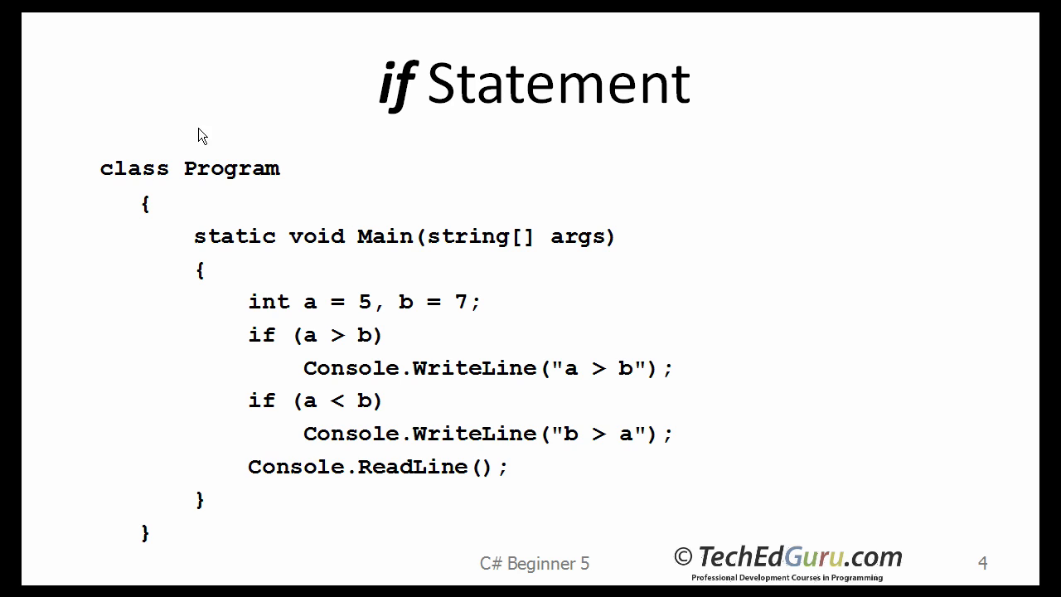
{"action": "mouse_move", "coordinate": [90, 212]}
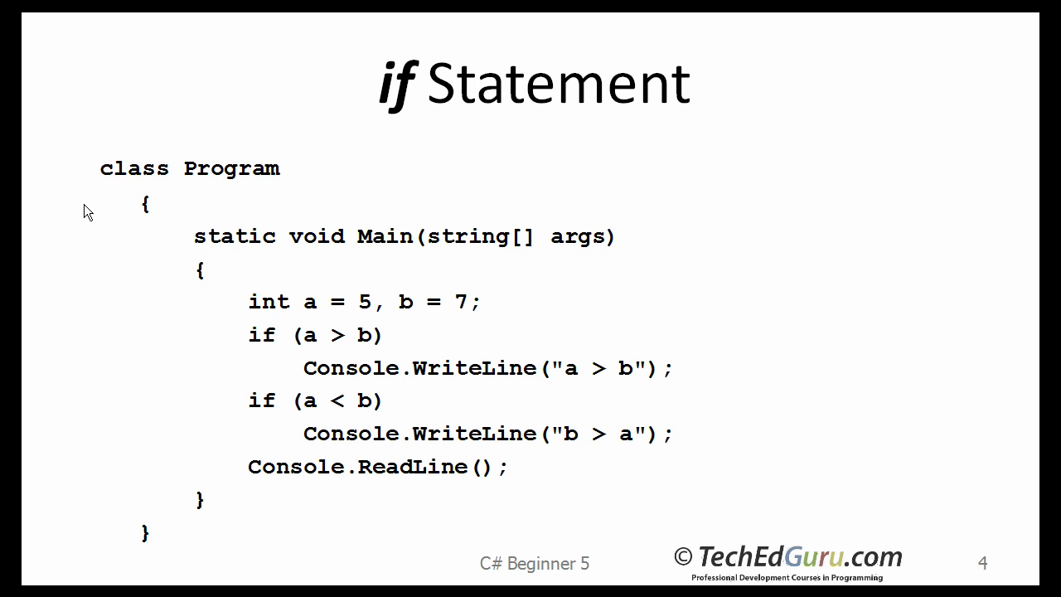
{"action": "mouse_move", "coordinate": [119, 217]}
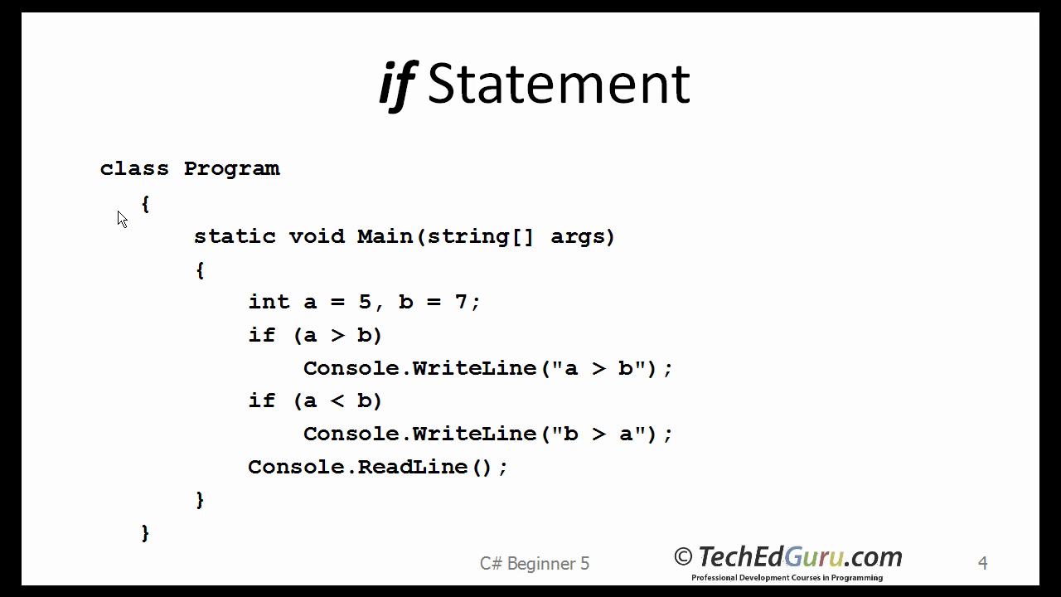
{"action": "mouse_move", "coordinate": [335, 352]}
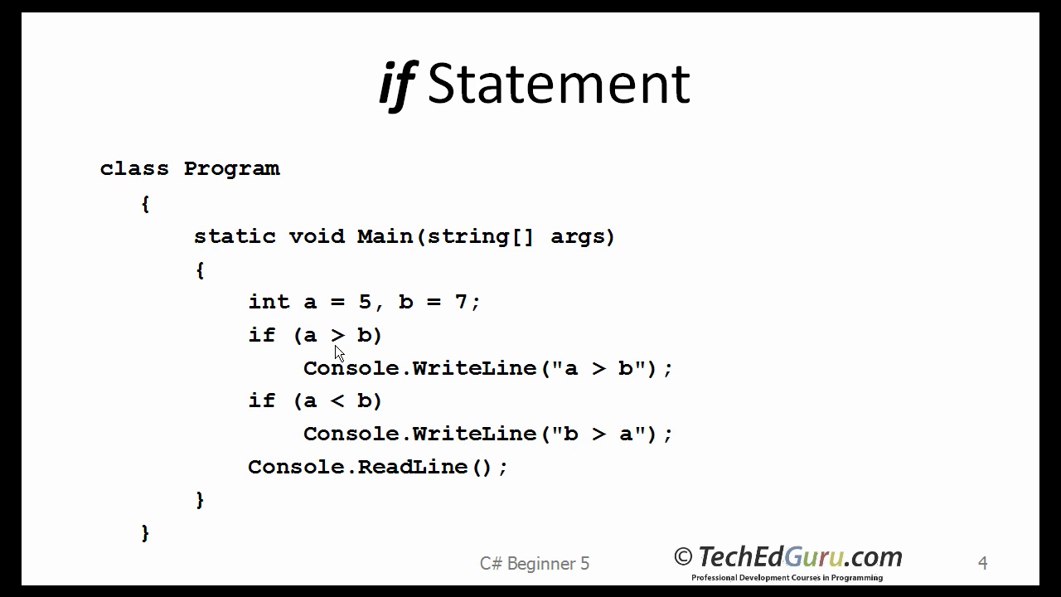
{"action": "mouse_move", "coordinate": [230, 343]}
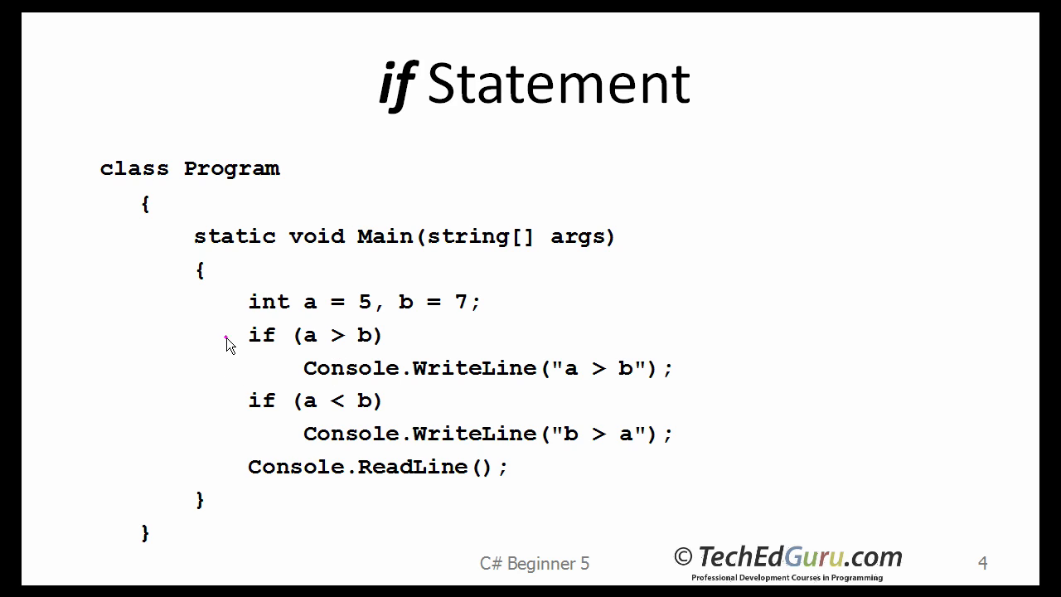
{"action": "mouse_move", "coordinate": [238, 355]}
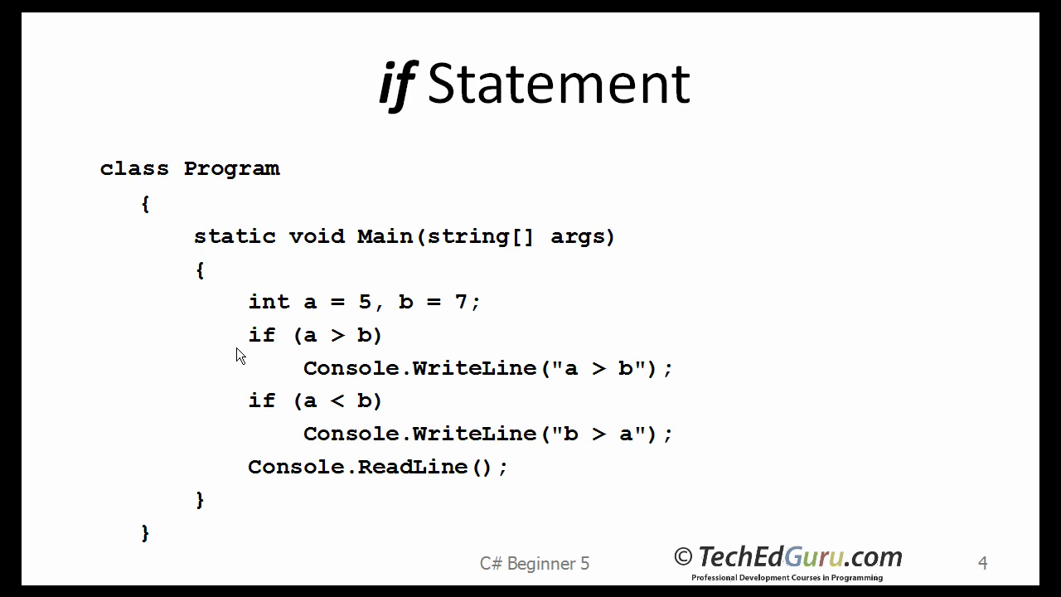
{"action": "mouse_move", "coordinate": [239, 405]}
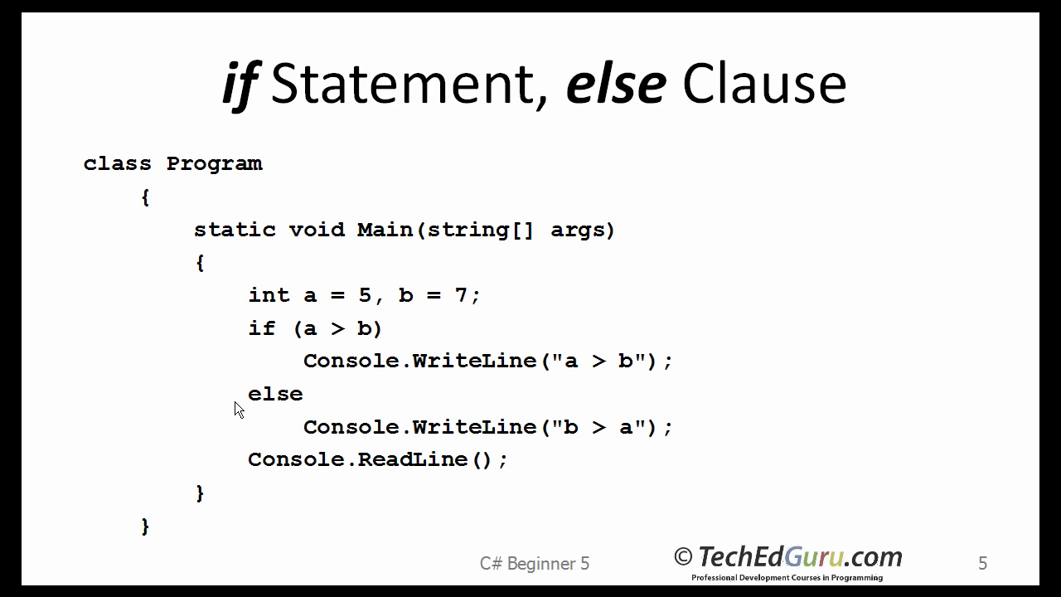
{"action": "mouse_move", "coordinate": [291, 398]}
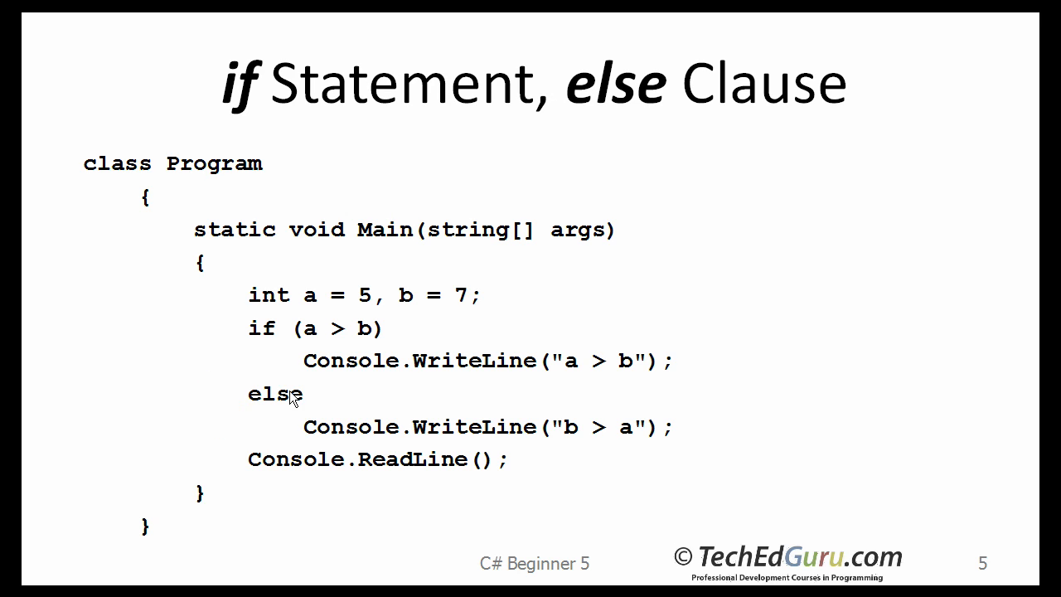
{"action": "mouse_move", "coordinate": [186, 330]}
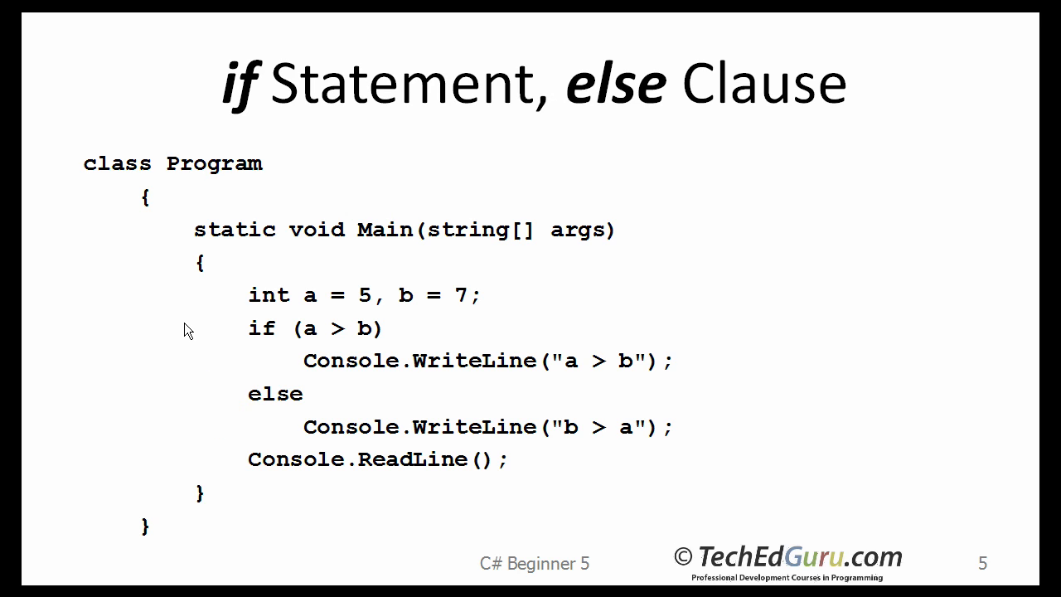
{"action": "mouse_move", "coordinate": [325, 434]}
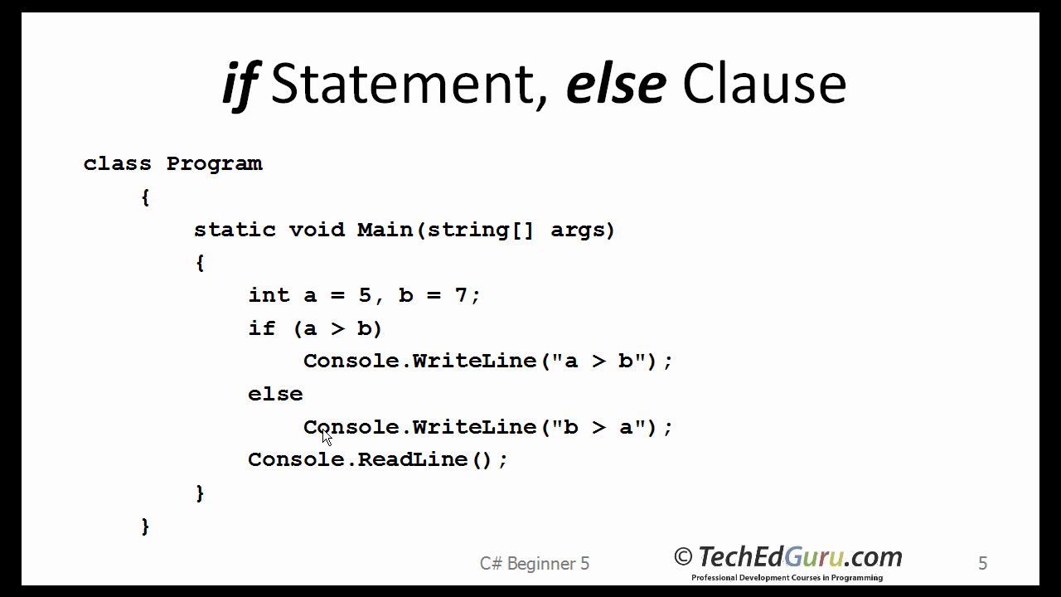
{"action": "mouse_move", "coordinate": [301, 414]}
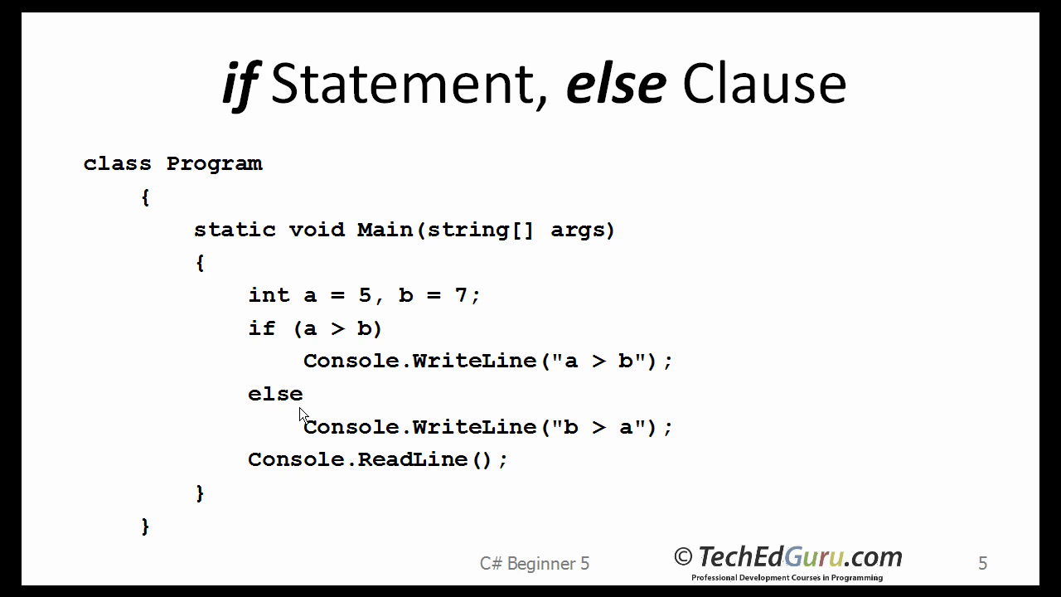
{"action": "mouse_move", "coordinate": [335, 349]}
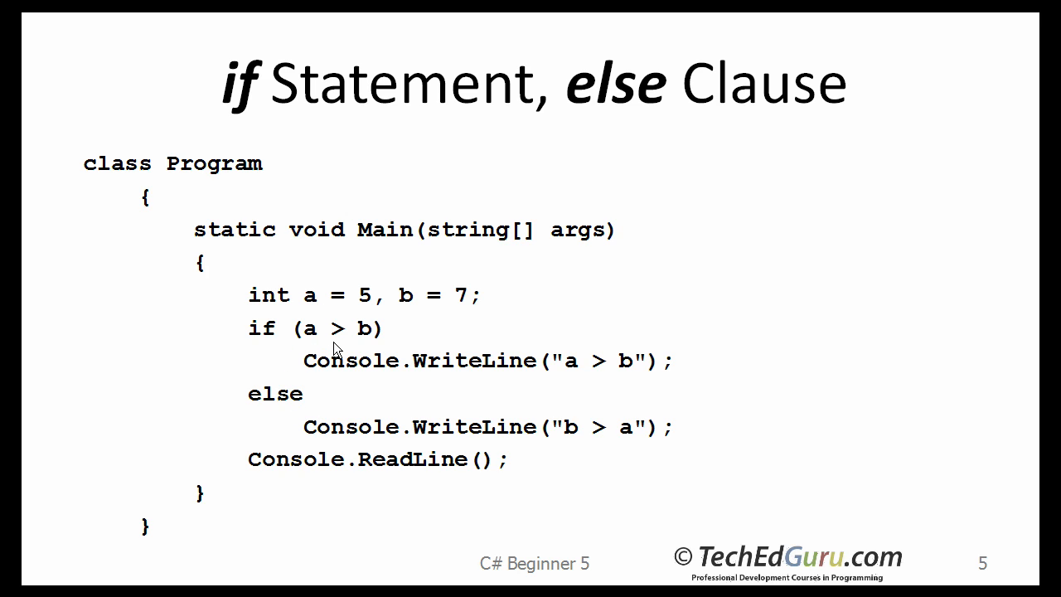
{"action": "mouse_move", "coordinate": [428, 391]}
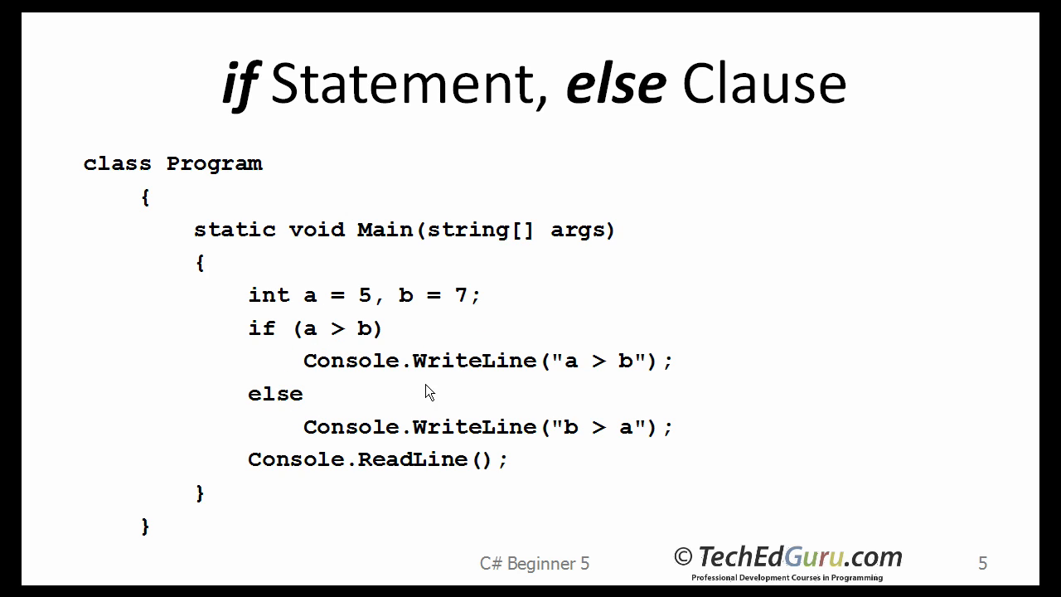
{"action": "mouse_move", "coordinate": [540, 429]}
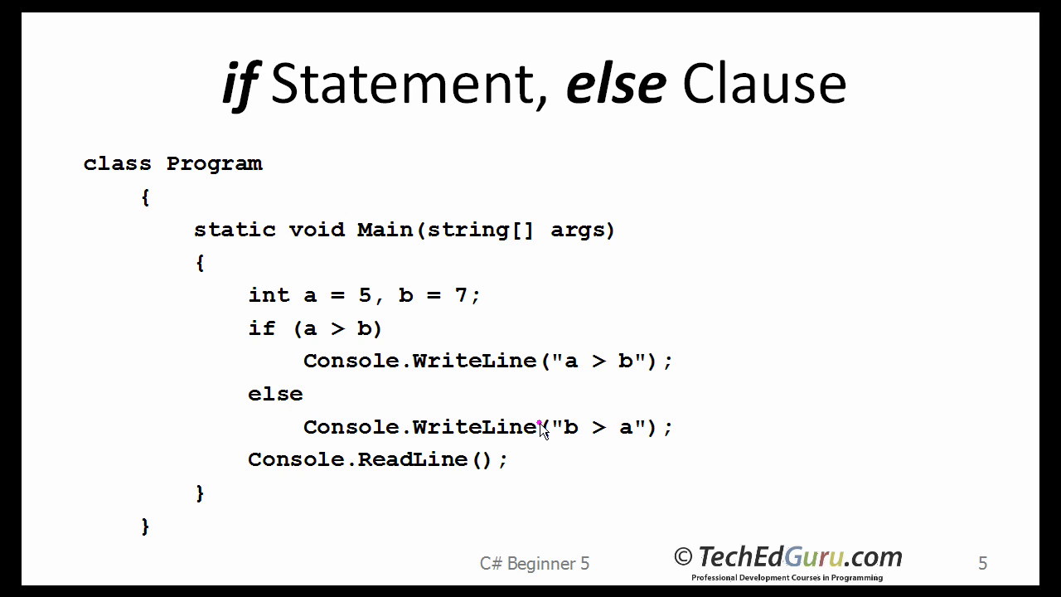
{"action": "mouse_move", "coordinate": [534, 423]}
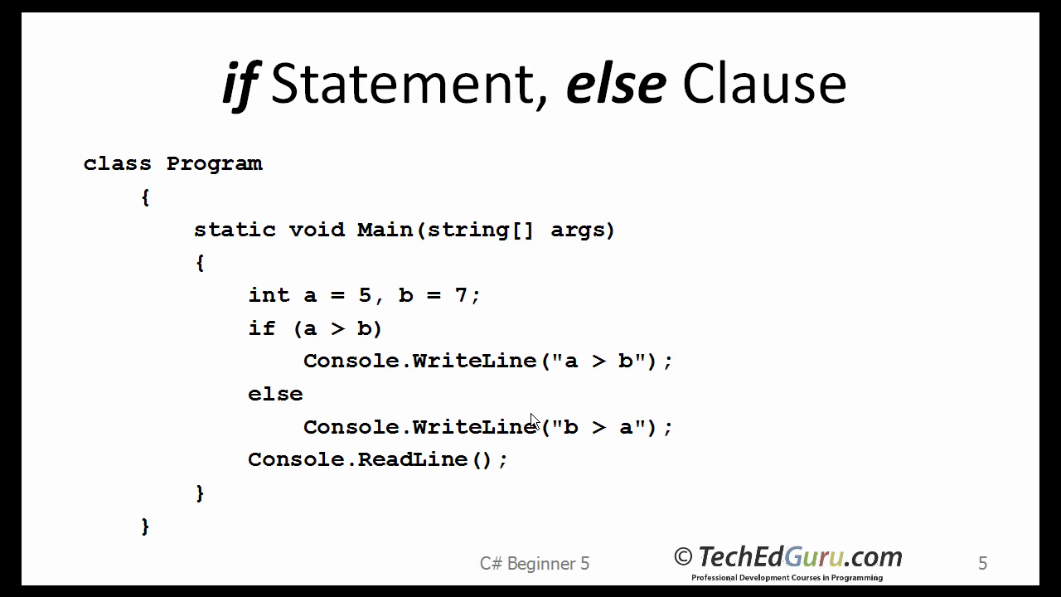
{"action": "mouse_move", "coordinate": [285, 406]}
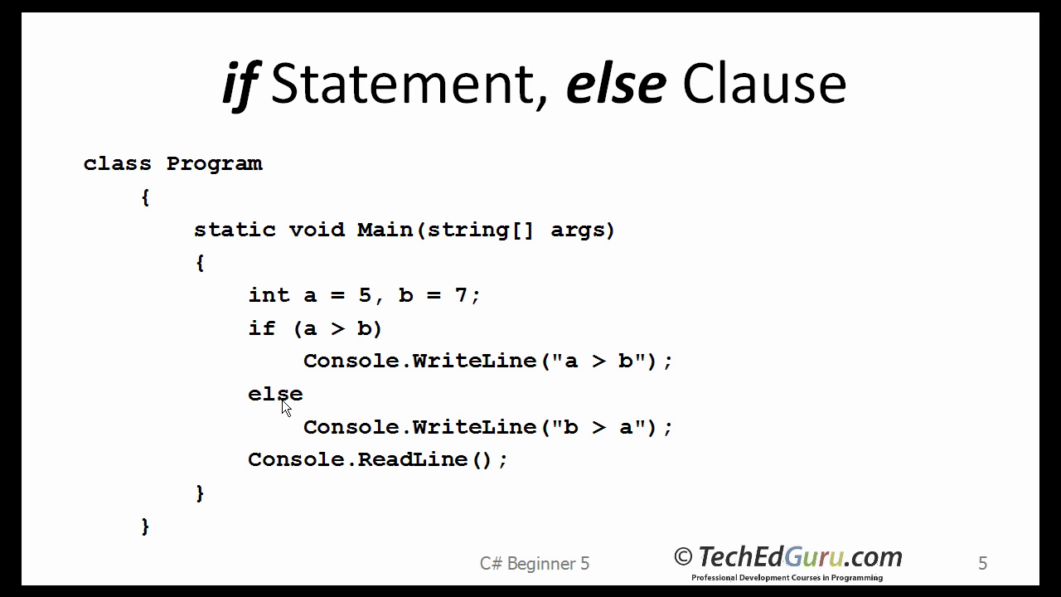
{"action": "mouse_move", "coordinate": [191, 307]}
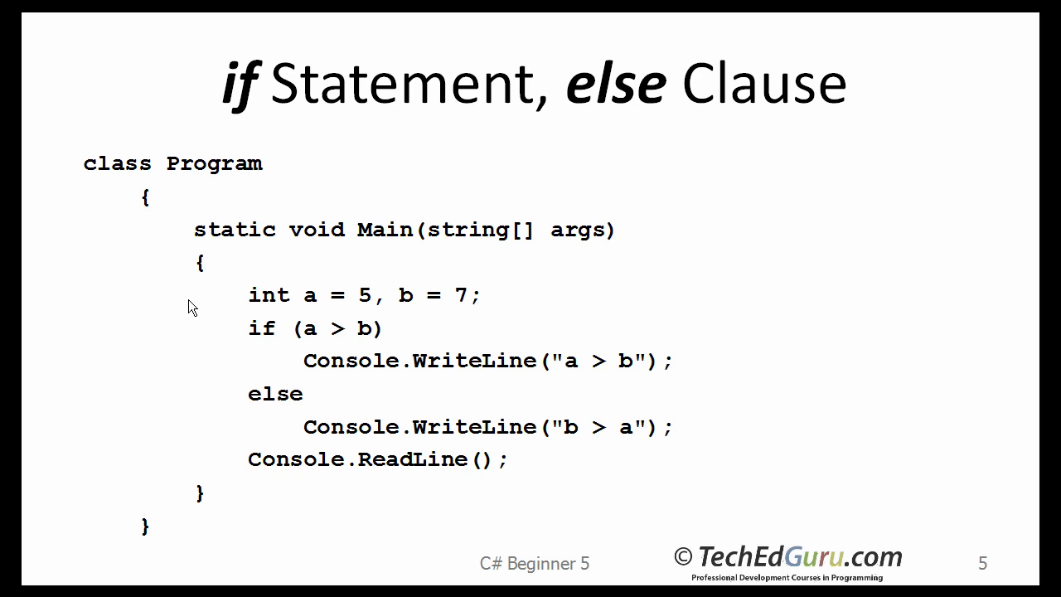
{"action": "mouse_move", "coordinate": [184, 310]}
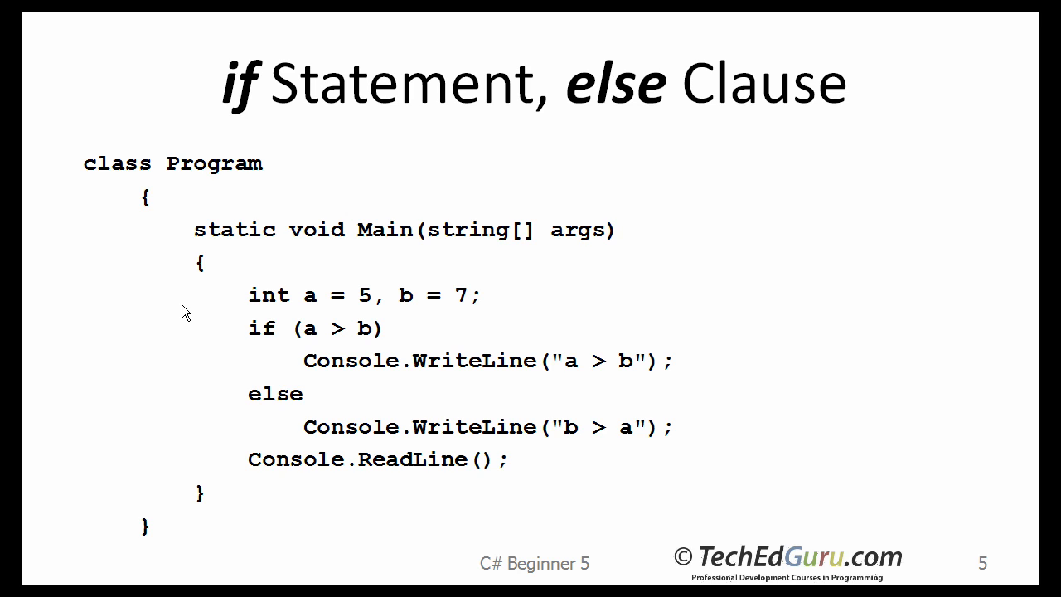
{"action": "mouse_move", "coordinate": [352, 317]}
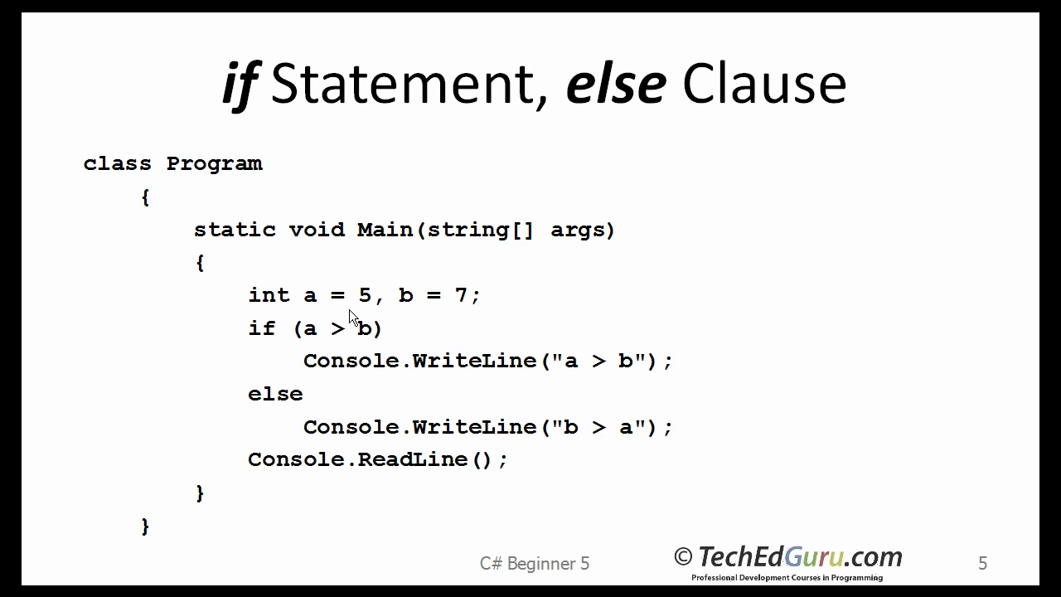
{"action": "mouse_move", "coordinate": [478, 306]}
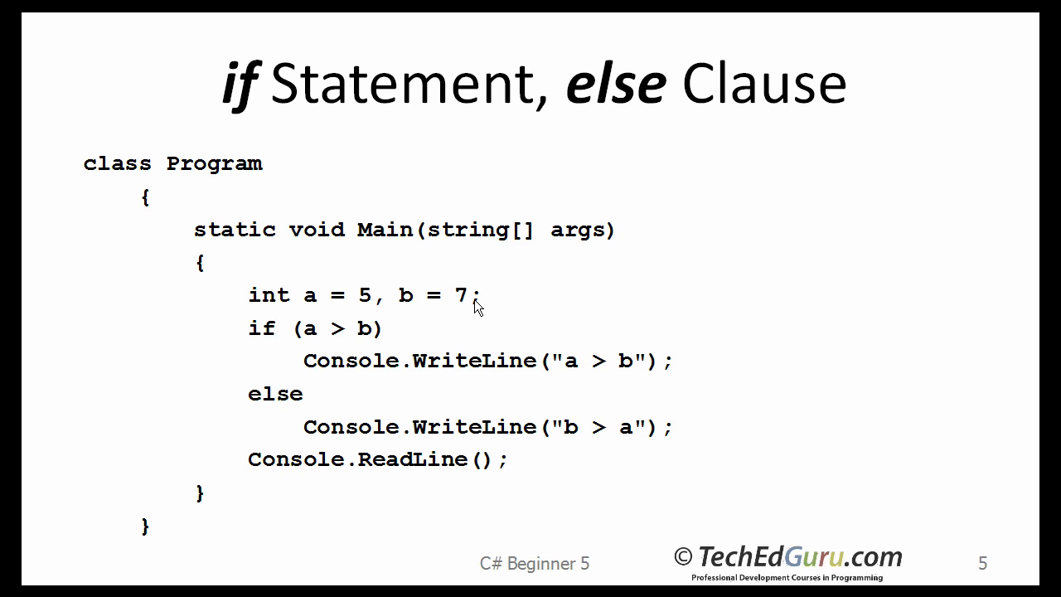
{"action": "mouse_move", "coordinate": [90, 407]}
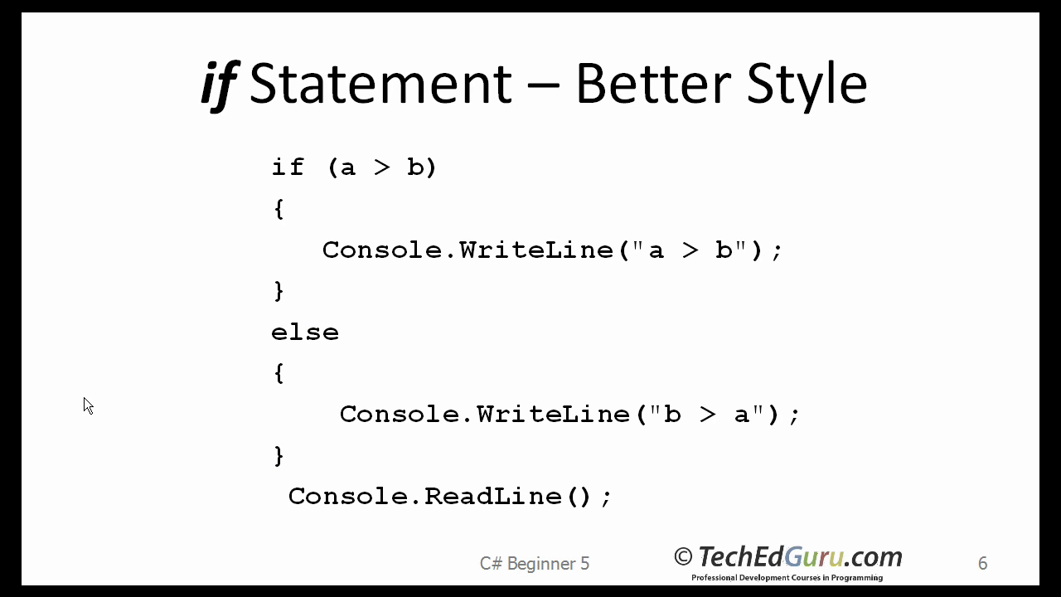
{"action": "mouse_move", "coordinate": [292, 197]}
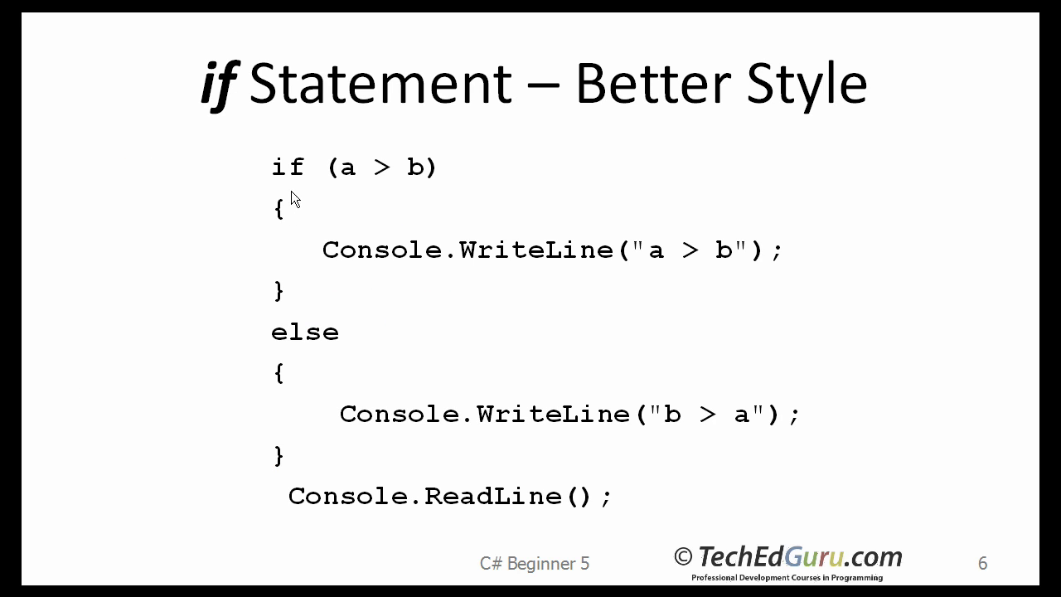
{"action": "mouse_move", "coordinate": [395, 262]}
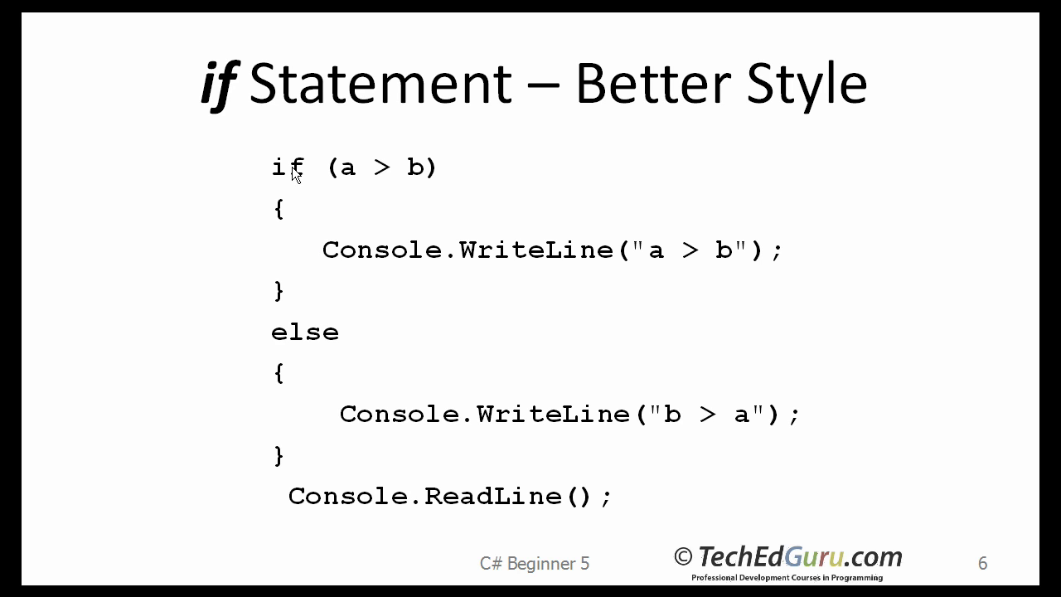
{"action": "mouse_move", "coordinate": [279, 224]}
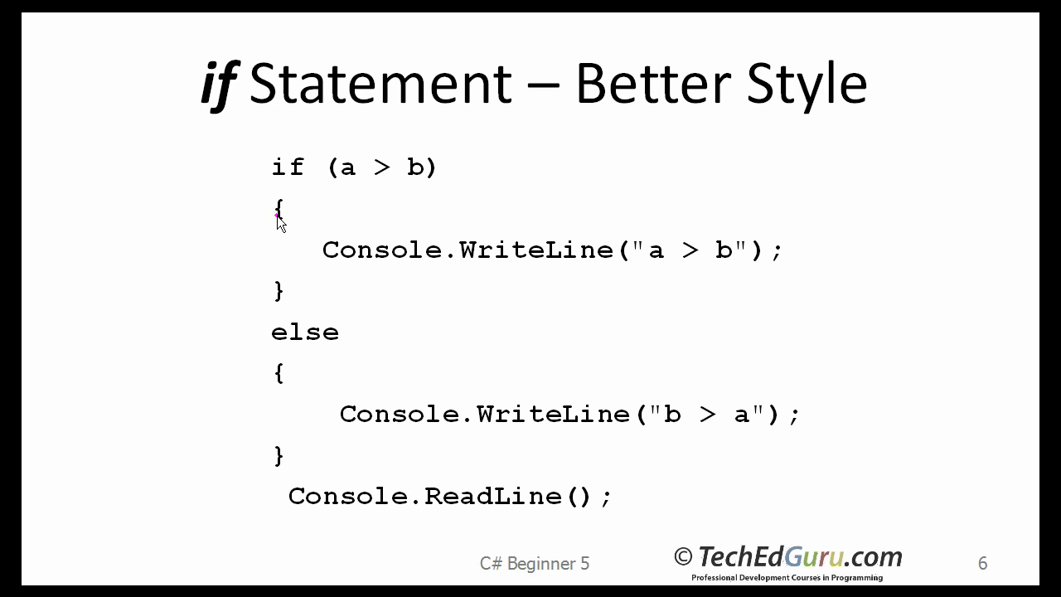
{"action": "mouse_move", "coordinate": [281, 214]}
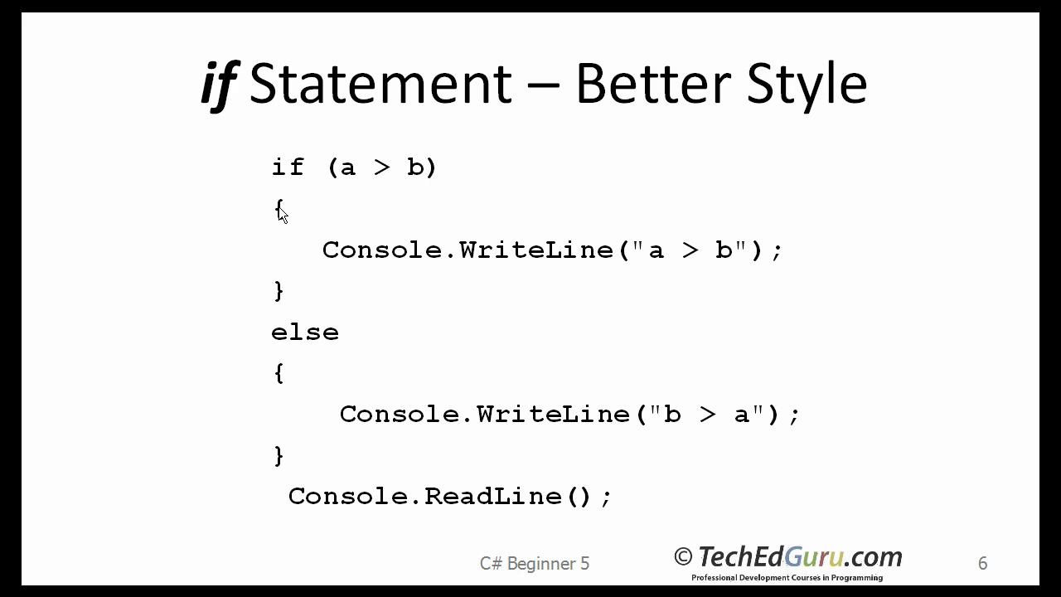
{"action": "mouse_move", "coordinate": [269, 290]}
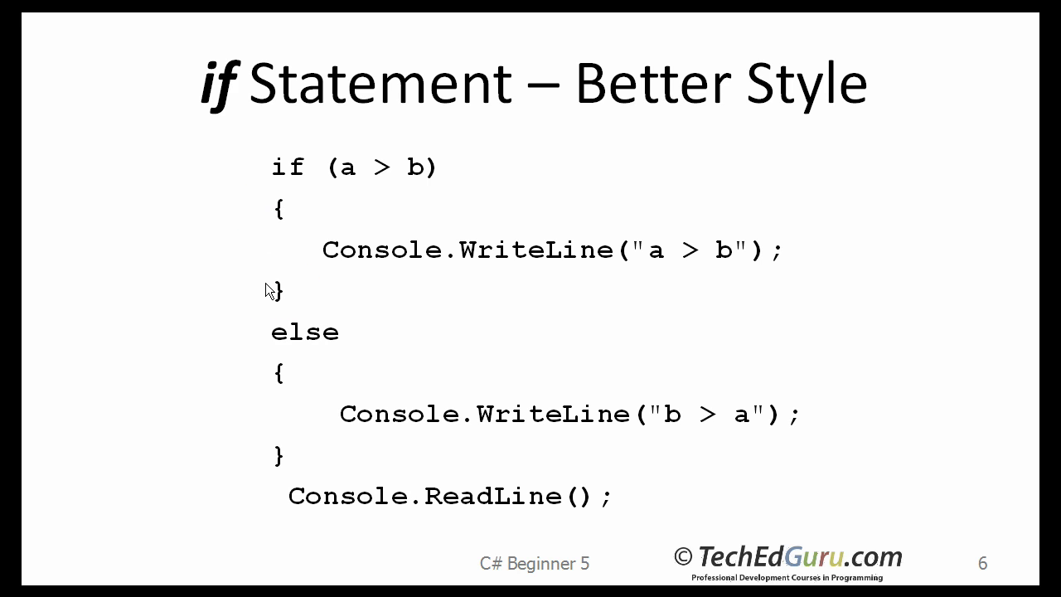
{"action": "mouse_move", "coordinate": [296, 191]}
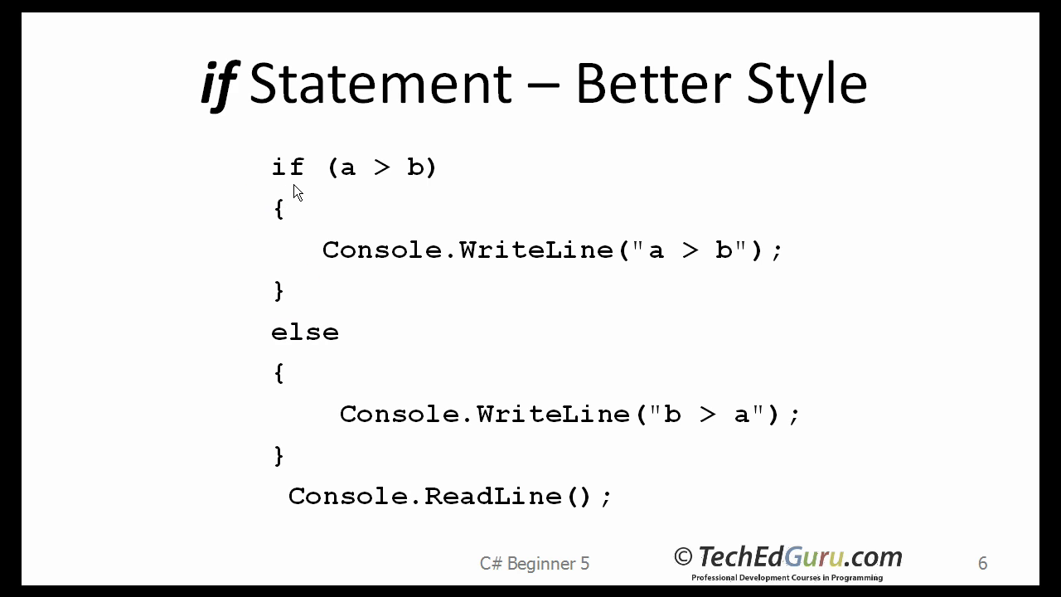
{"action": "mouse_move", "coordinate": [527, 263]}
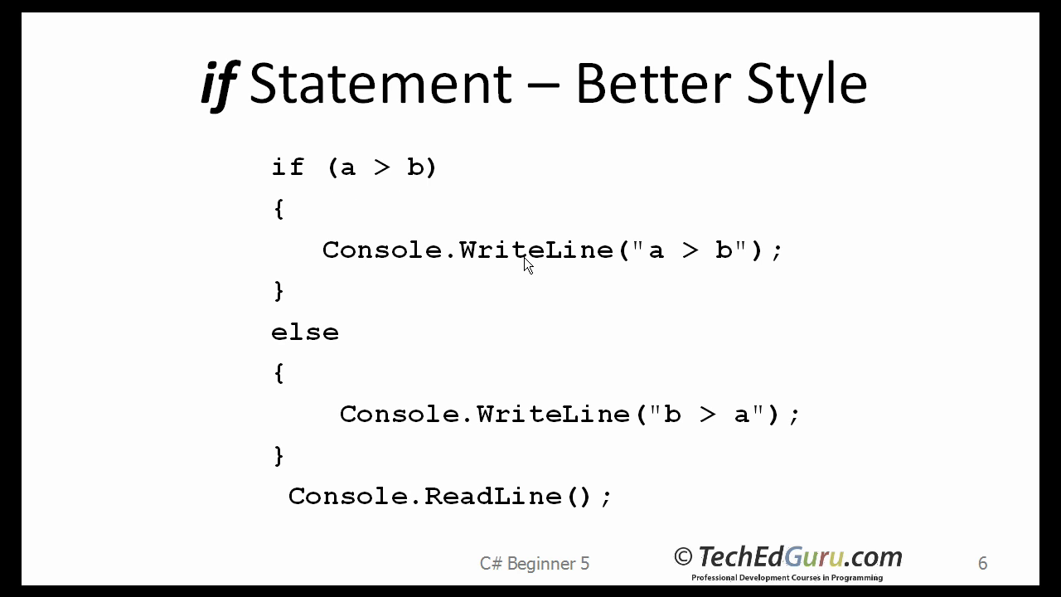
{"action": "mouse_move", "coordinate": [282, 229]}
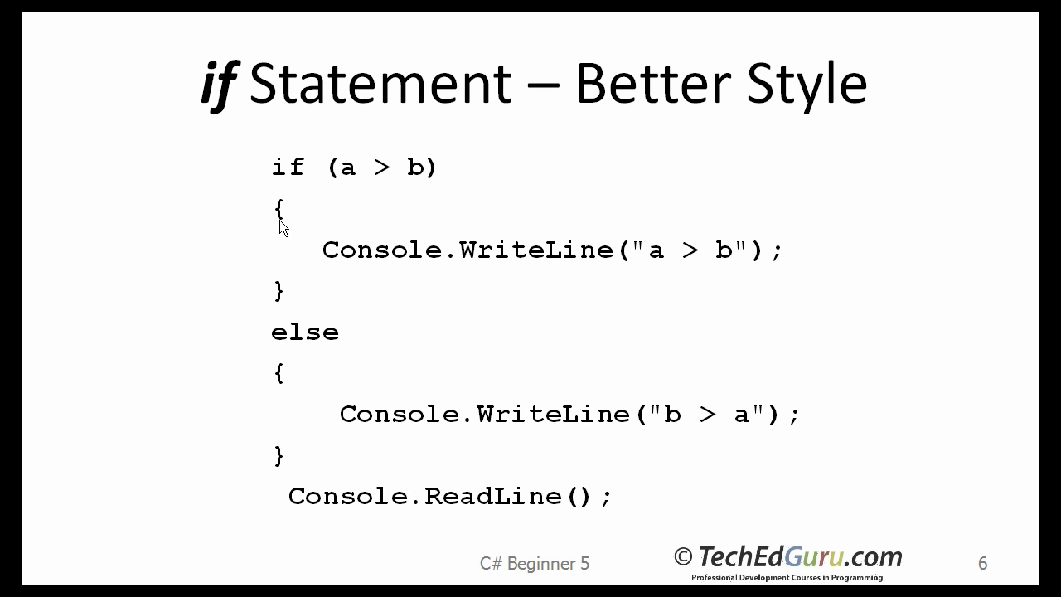
{"action": "mouse_move", "coordinate": [305, 301]}
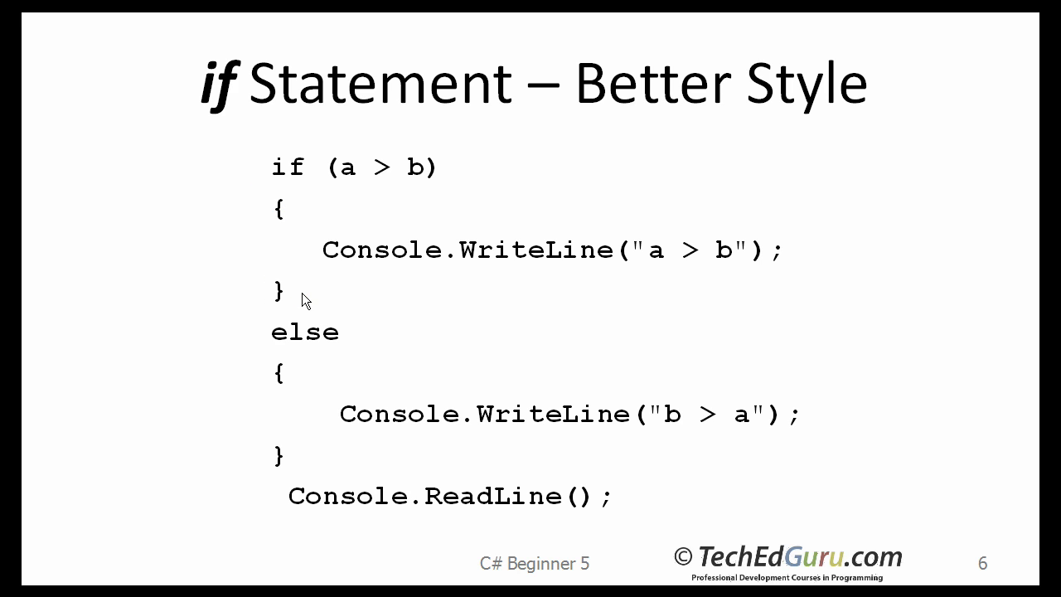
{"action": "mouse_move", "coordinate": [305, 343]}
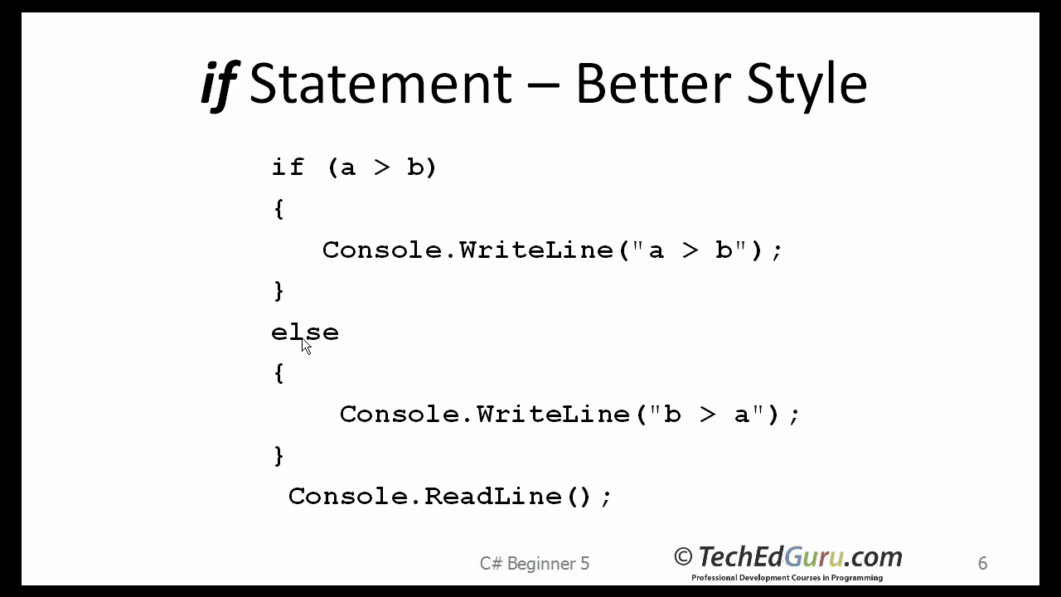
{"action": "mouse_move", "coordinate": [378, 434]}
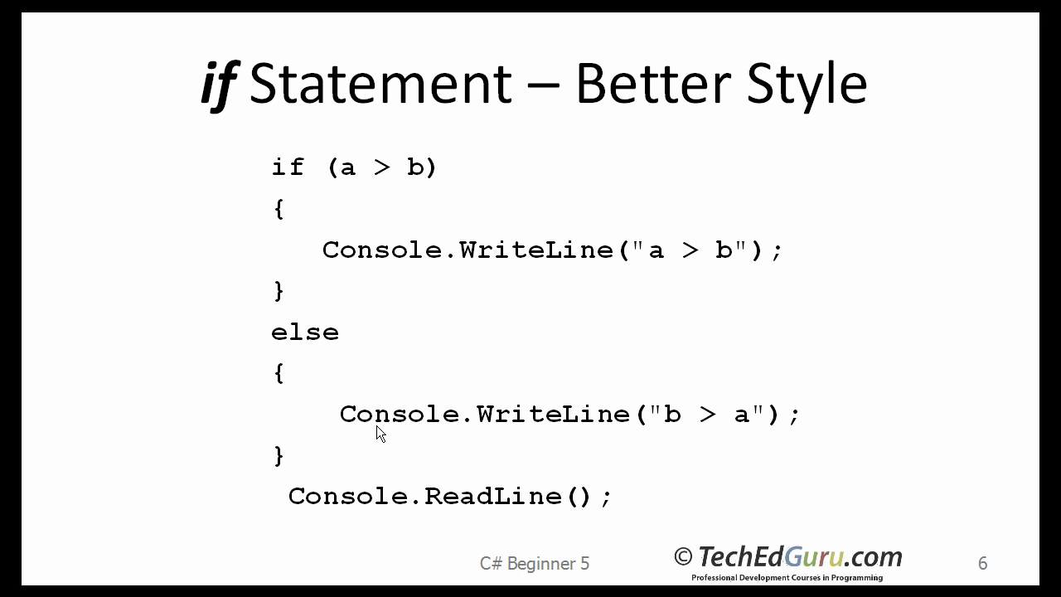
{"action": "mouse_move", "coordinate": [258, 219]}
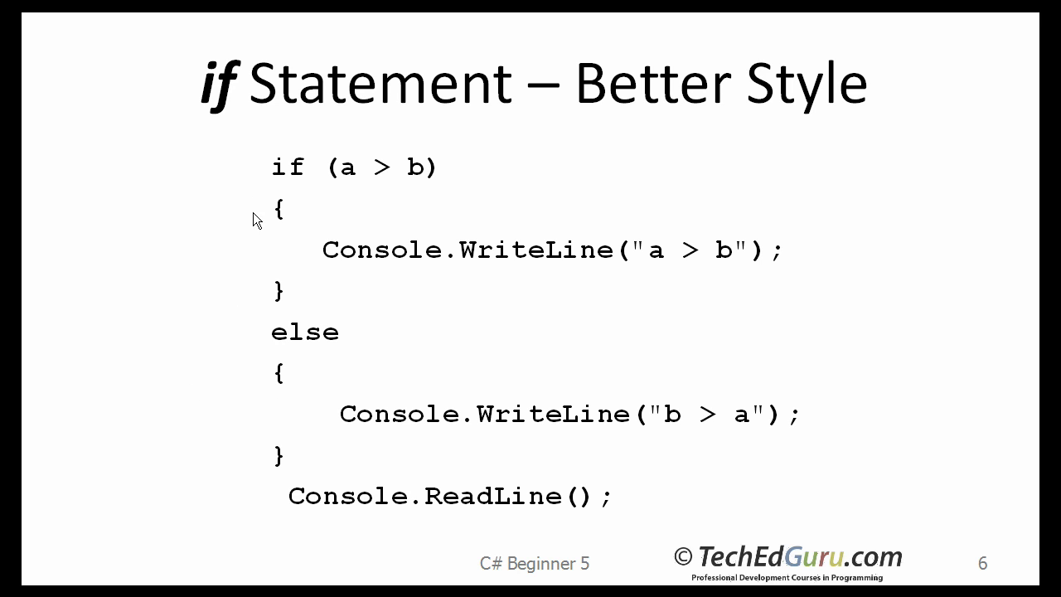
{"action": "mouse_move", "coordinate": [191, 394]}
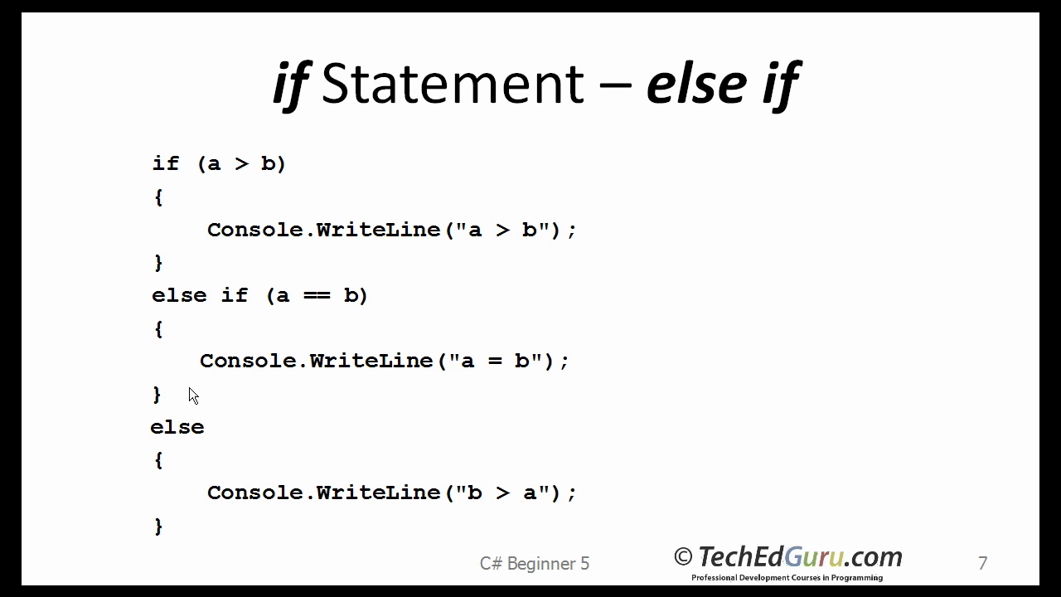
{"action": "mouse_move", "coordinate": [187, 238]}
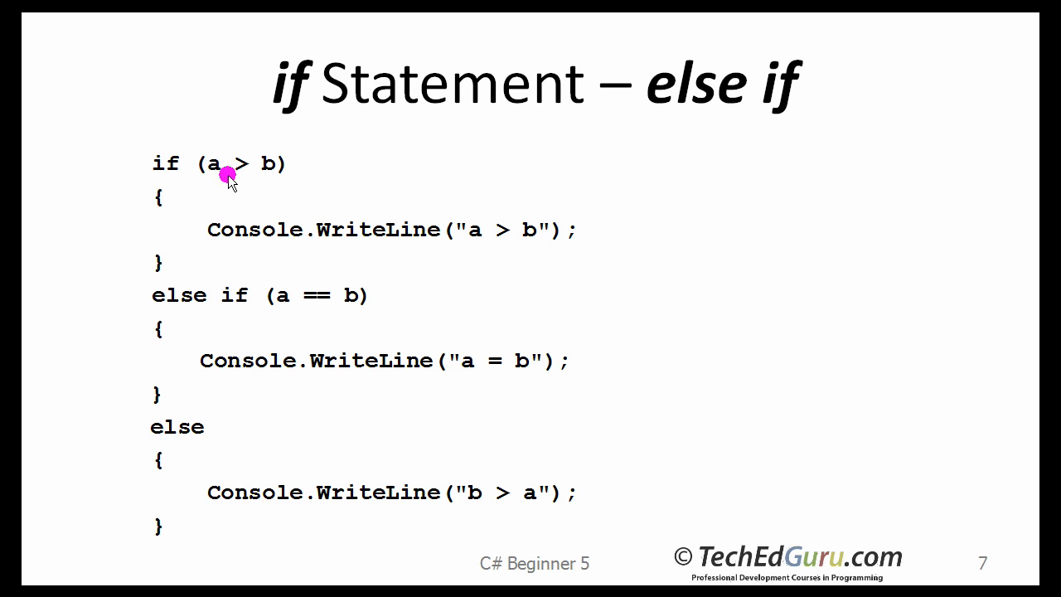
{"action": "mouse_move", "coordinate": [371, 256]}
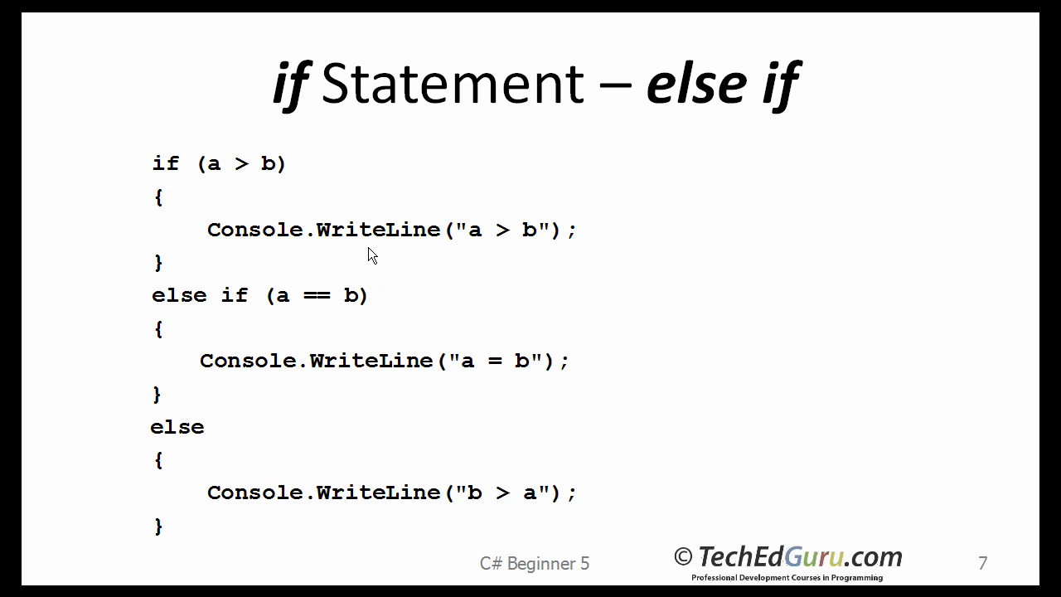
{"action": "mouse_move", "coordinate": [142, 307]}
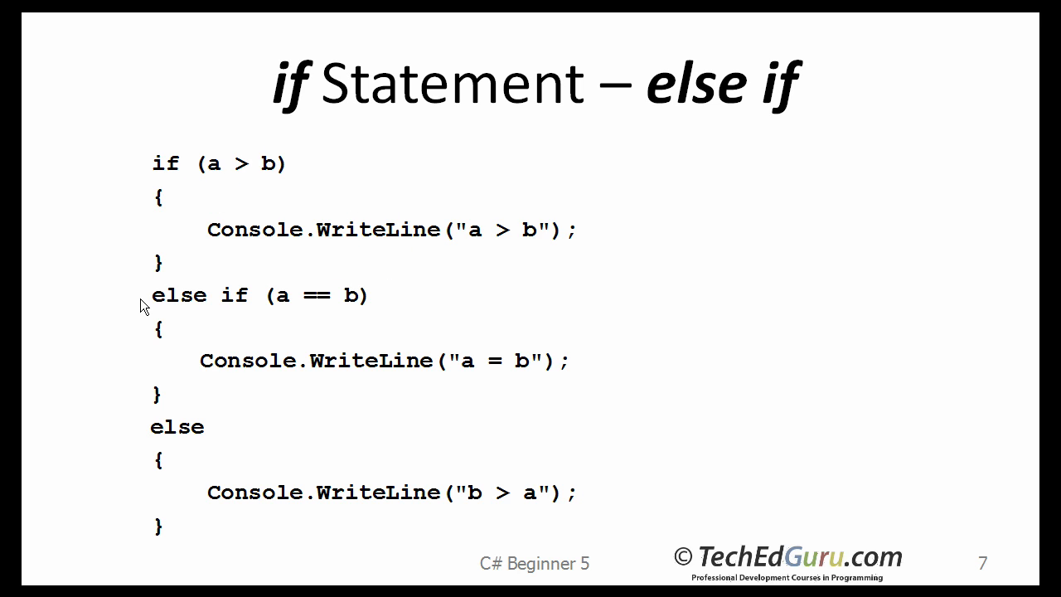
{"action": "mouse_move", "coordinate": [315, 314]}
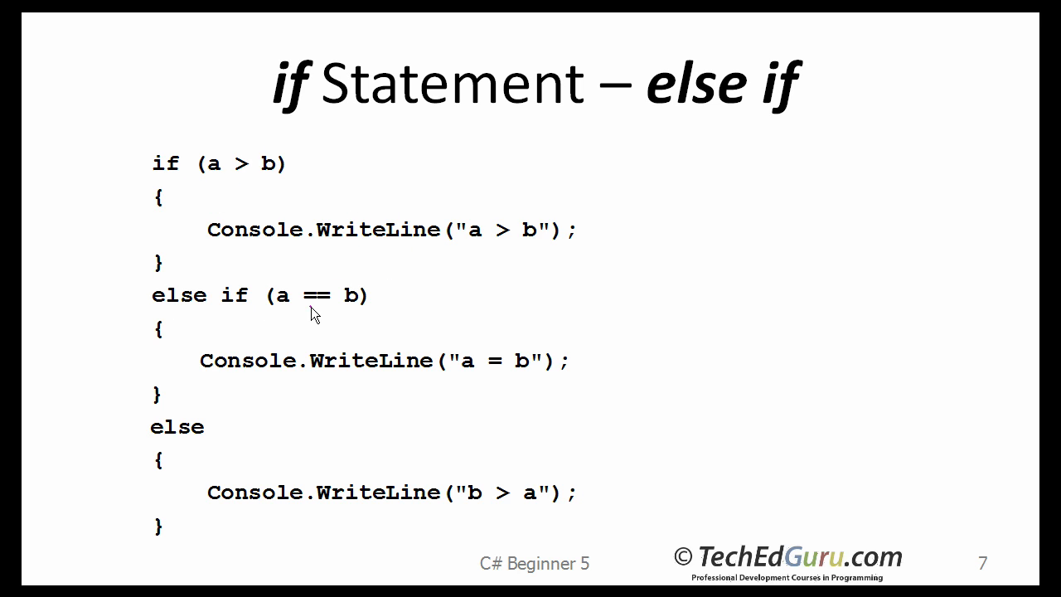
{"action": "mouse_move", "coordinate": [308, 382]}
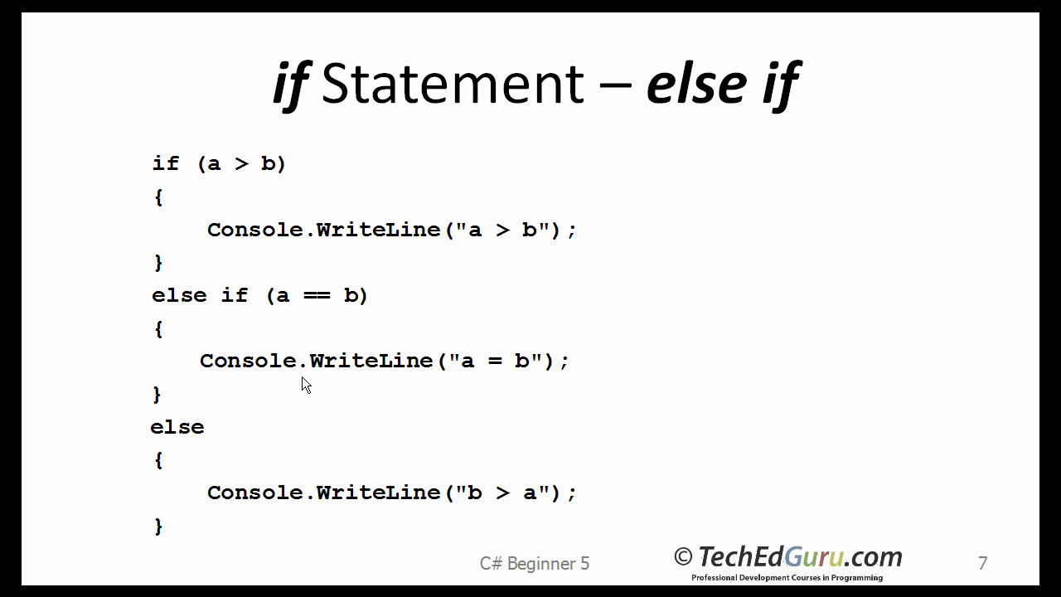
{"action": "mouse_move", "coordinate": [106, 477]}
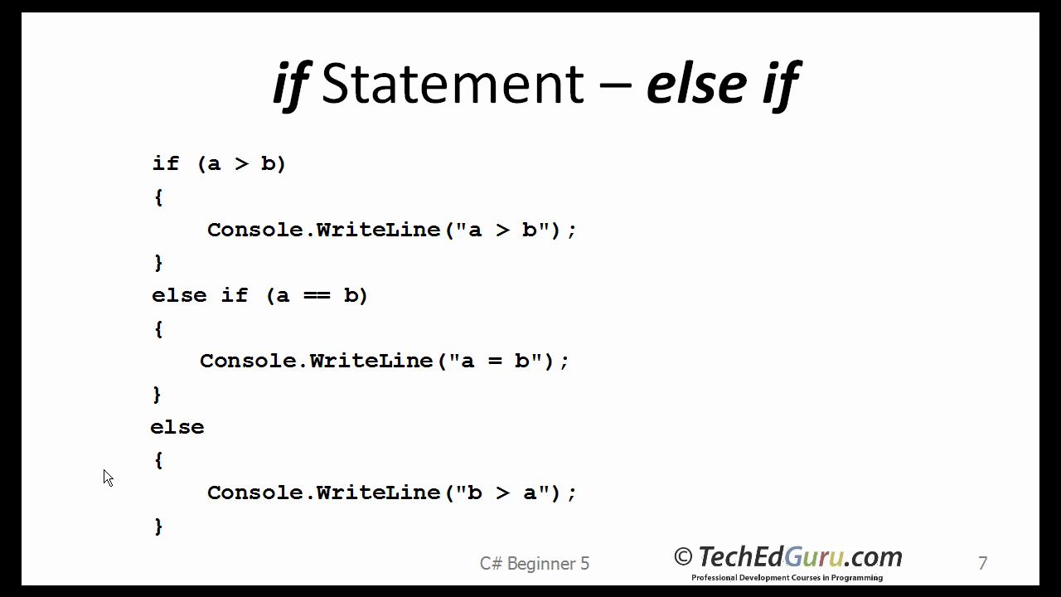
{"action": "mouse_move", "coordinate": [507, 520]}
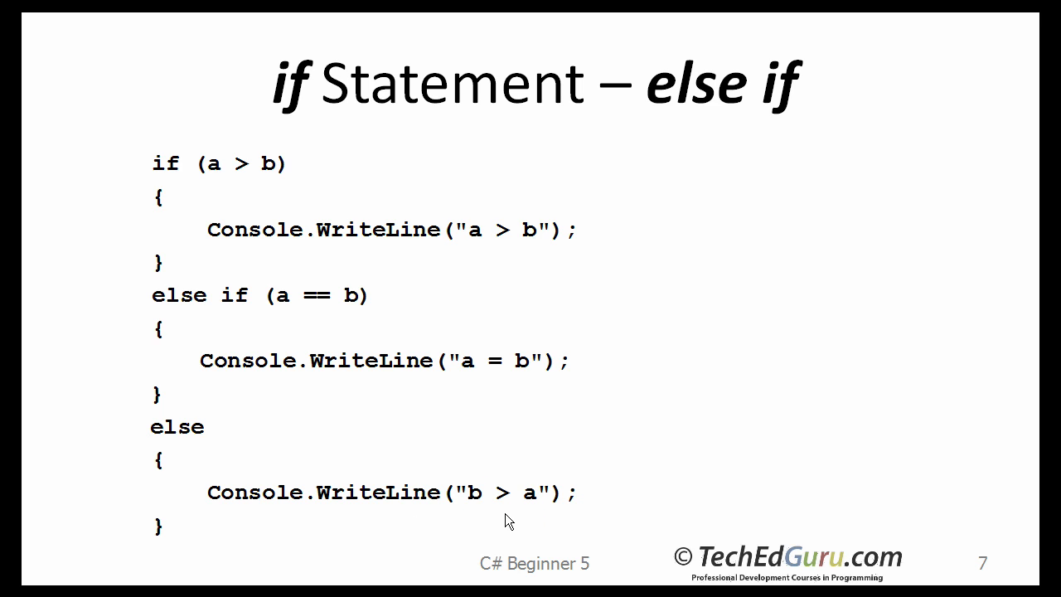
{"action": "mouse_move", "coordinate": [501, 514]}
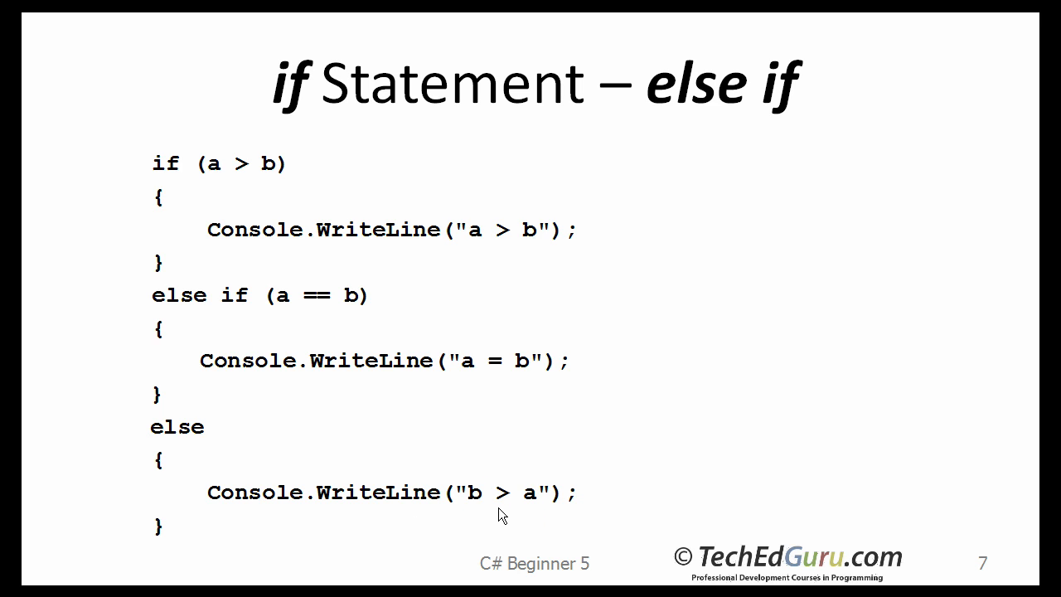
{"action": "mouse_move", "coordinate": [496, 514]}
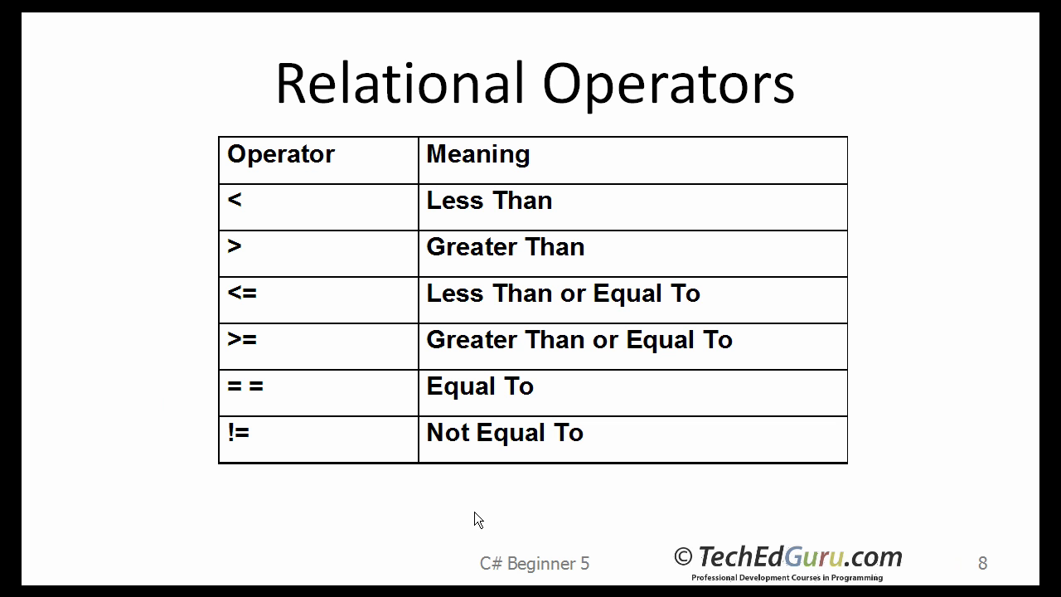
{"action": "mouse_move", "coordinate": [406, 347]}
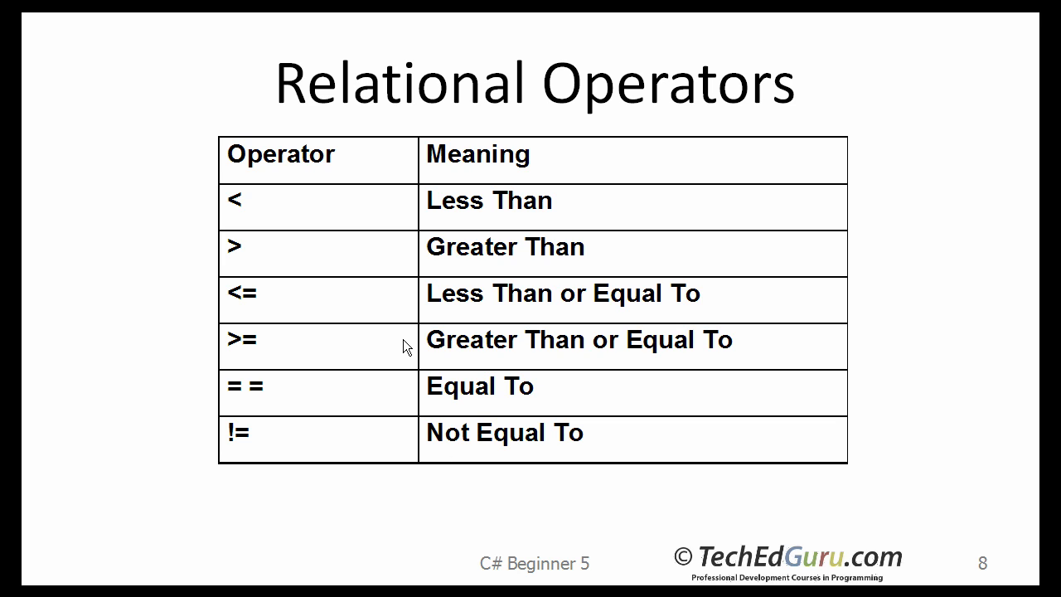
{"action": "mouse_move", "coordinate": [259, 215]}
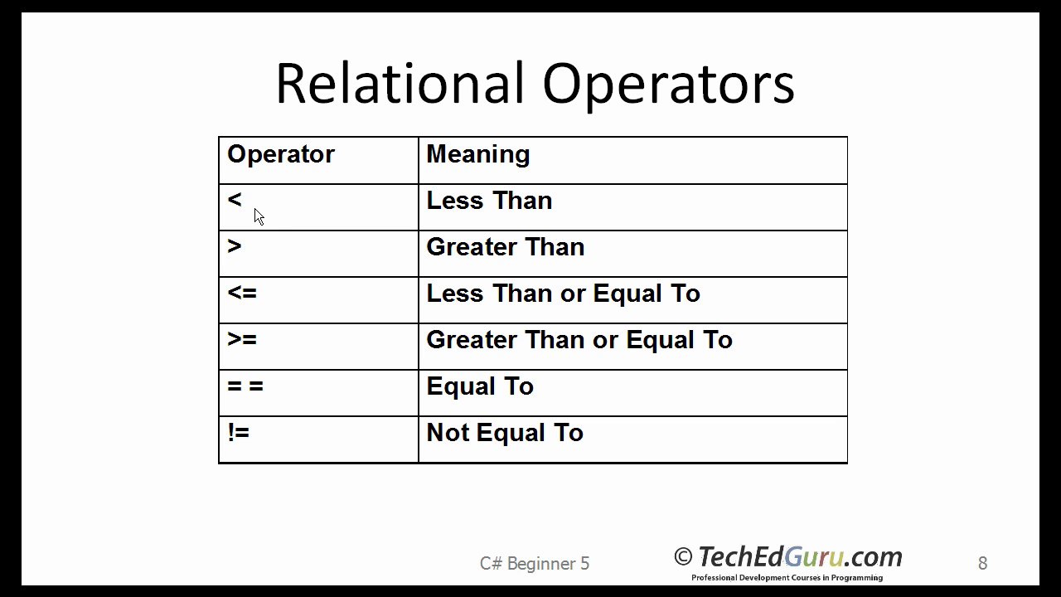
{"action": "mouse_move", "coordinate": [152, 225]}
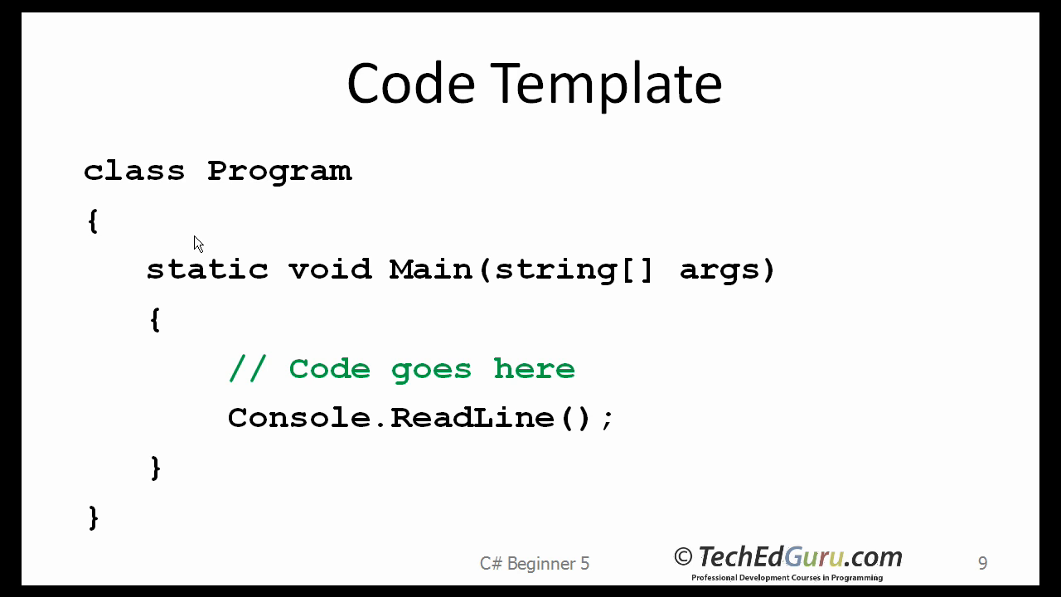
{"action": "mouse_move", "coordinate": [182, 242]}
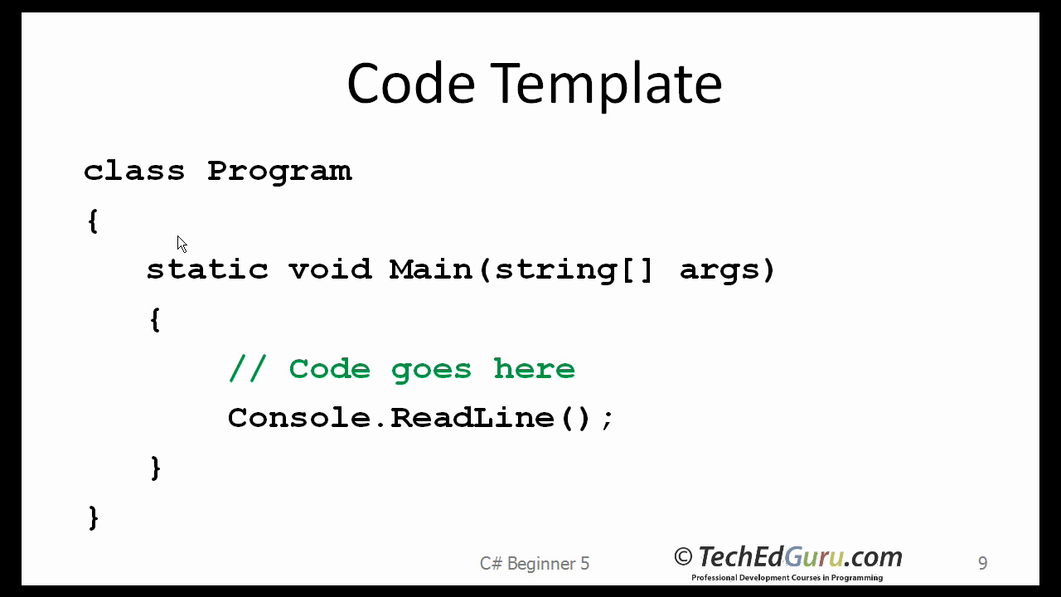
{"action": "mouse_move", "coordinate": [79, 179]}
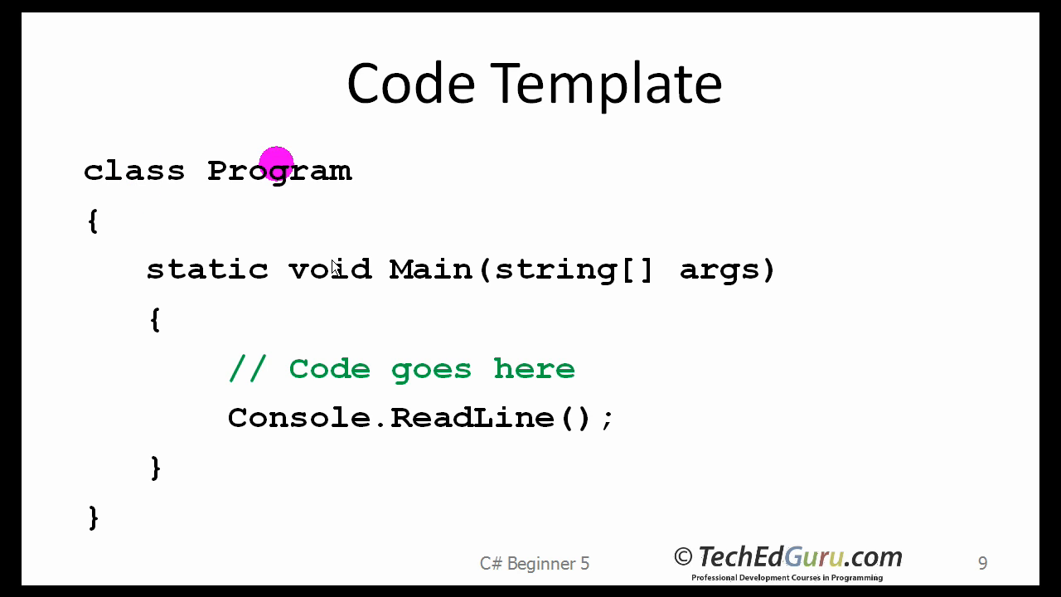
{"action": "mouse_move", "coordinate": [141, 335]}
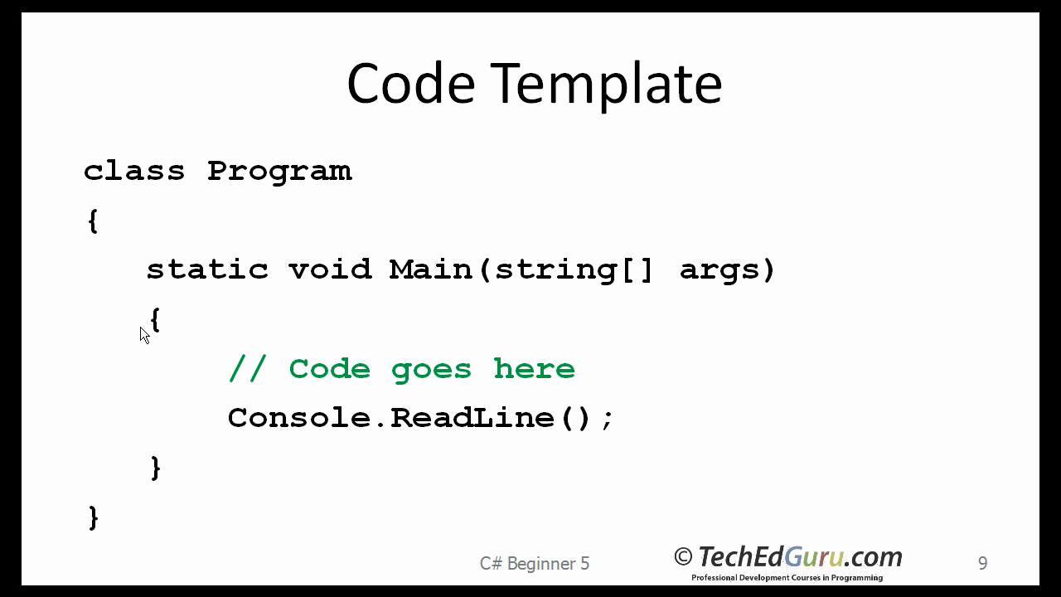
{"action": "mouse_move", "coordinate": [172, 490]}
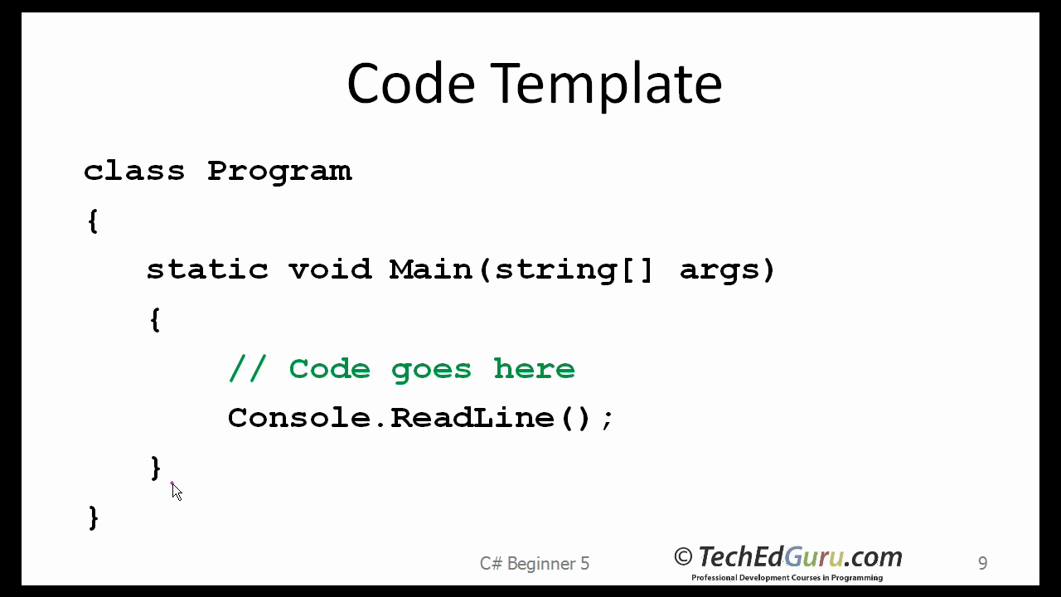
{"action": "mouse_move", "coordinate": [98, 534]}
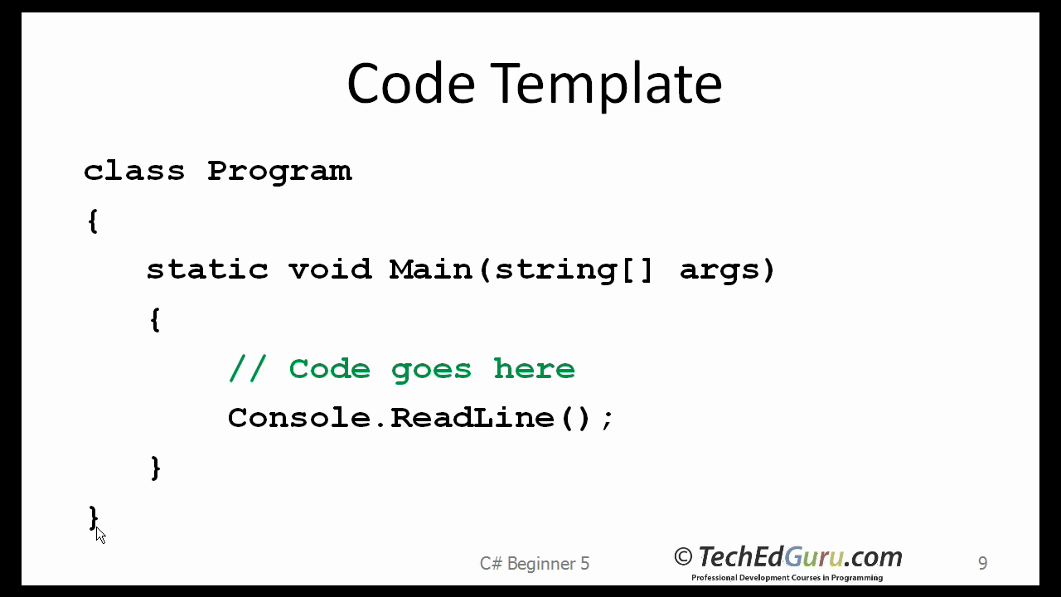
{"action": "mouse_move", "coordinate": [290, 391]}
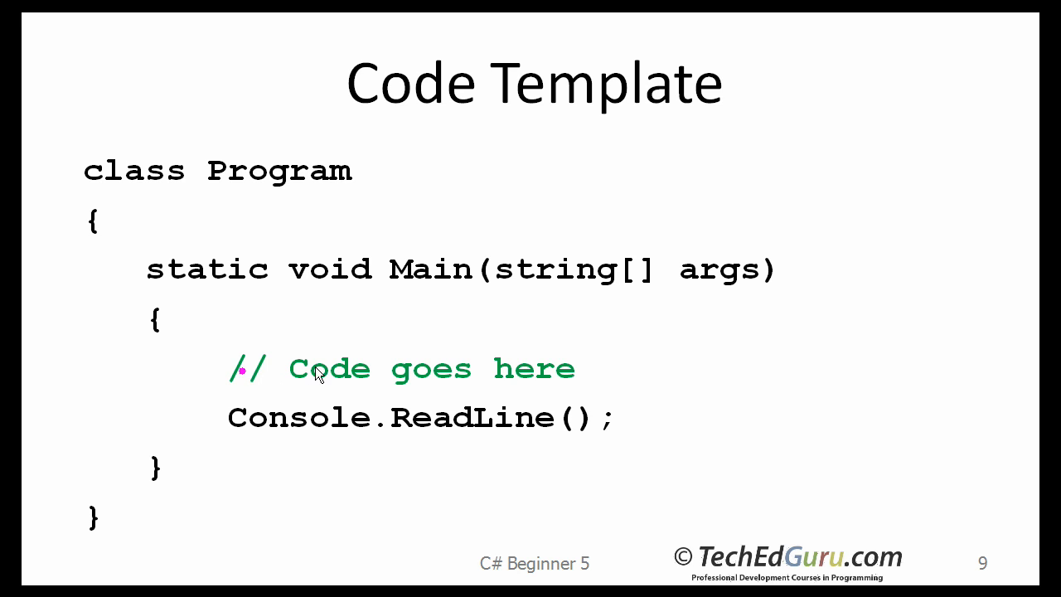
{"action": "mouse_move", "coordinate": [567, 373]}
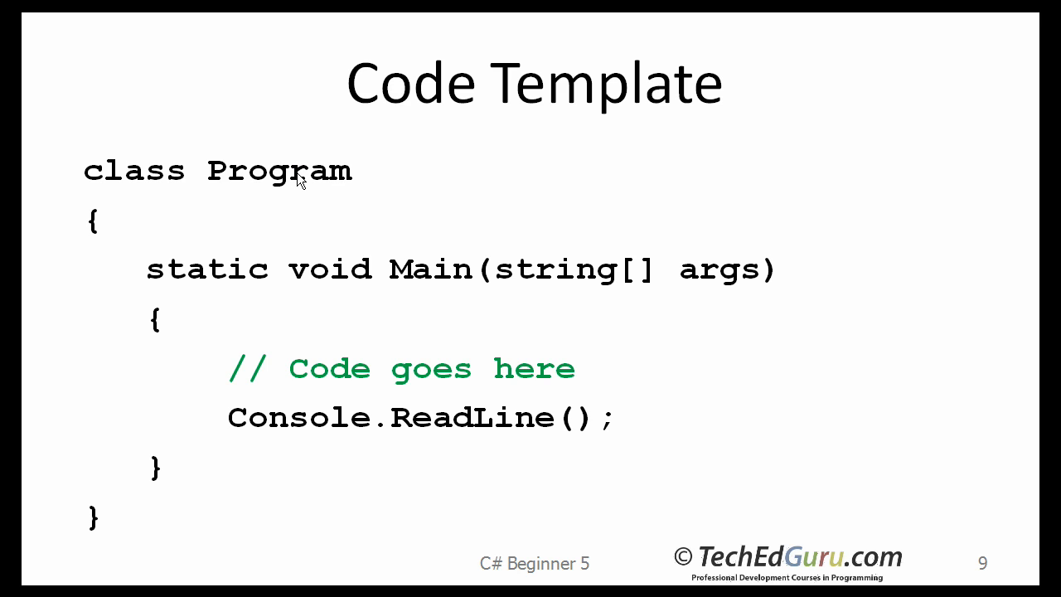
{"action": "mouse_move", "coordinate": [232, 204]}
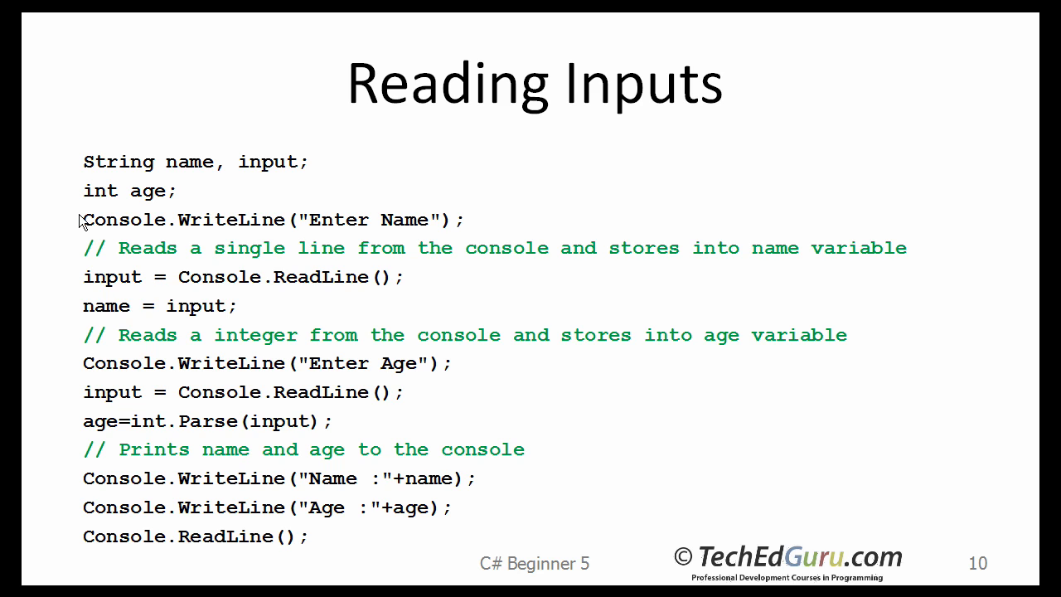
{"action": "mouse_move", "coordinate": [239, 236]}
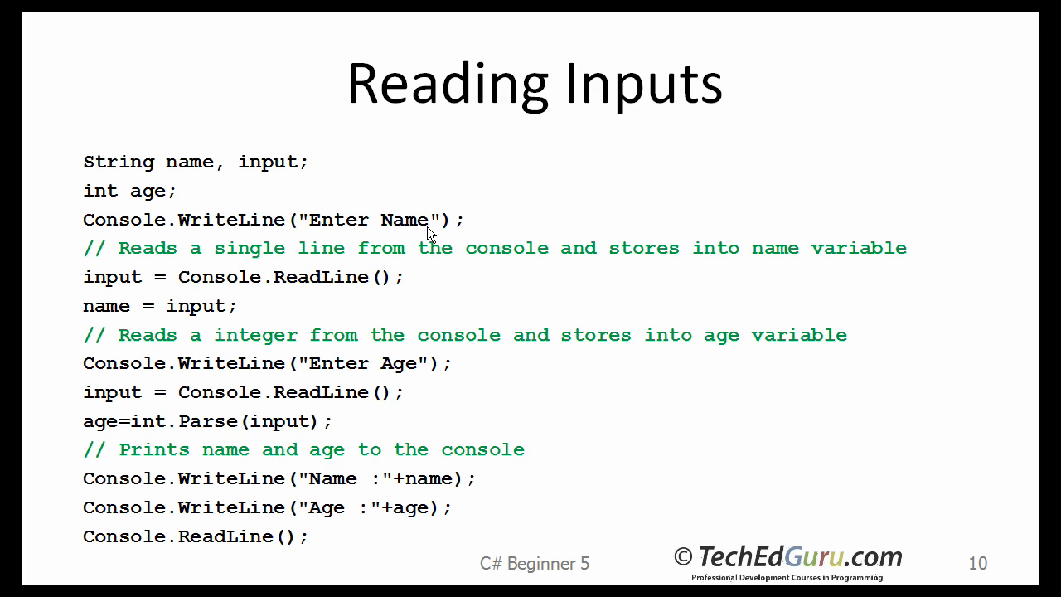
{"action": "mouse_move", "coordinate": [302, 294]}
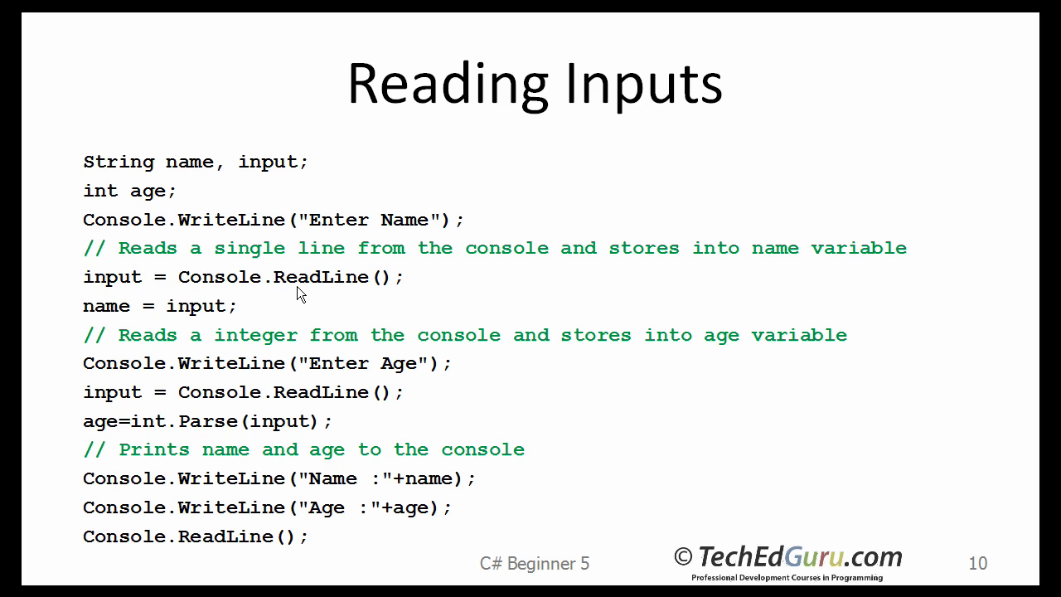
{"action": "mouse_move", "coordinate": [358, 283]}
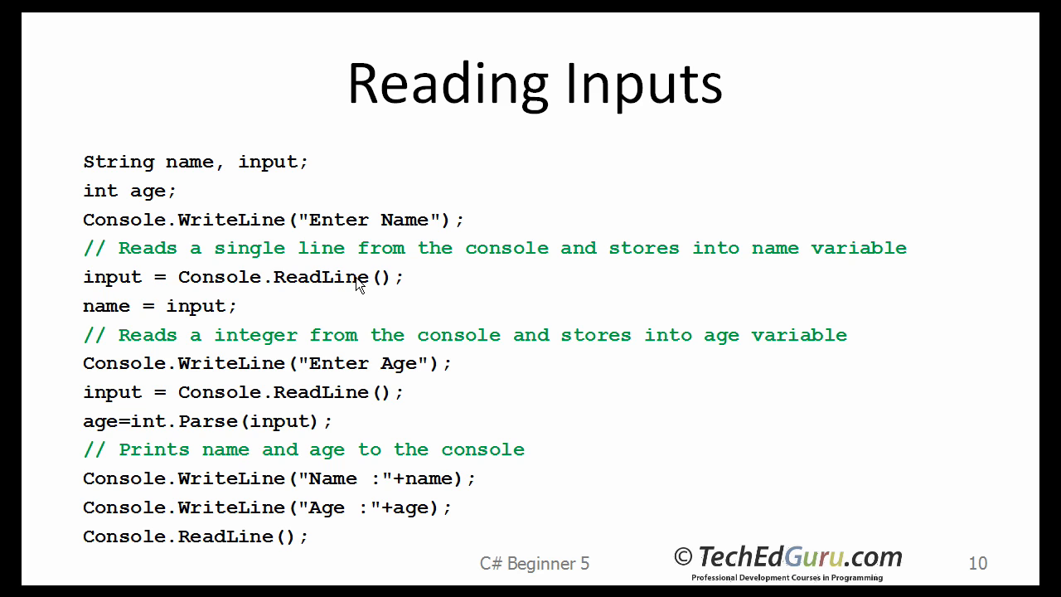
{"action": "mouse_move", "coordinate": [97, 287]}
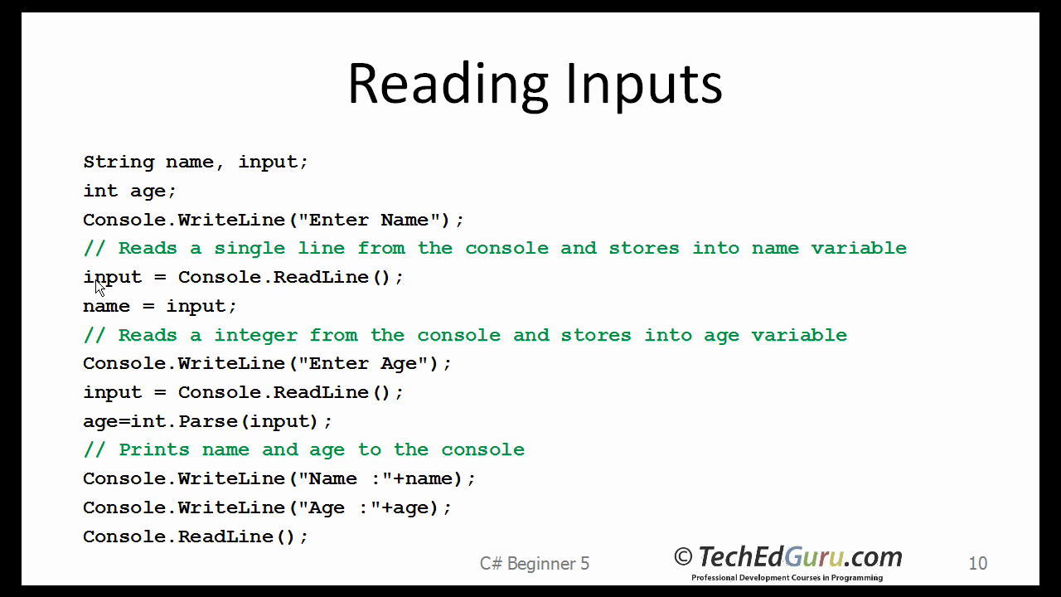
{"action": "mouse_move", "coordinate": [98, 320]}
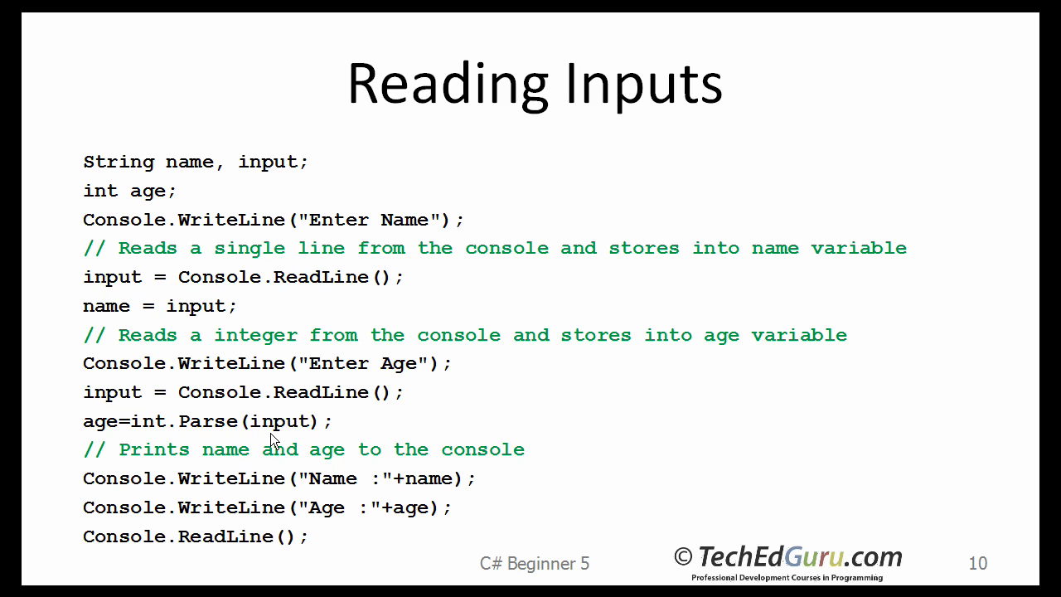
{"action": "mouse_move", "coordinate": [169, 445]}
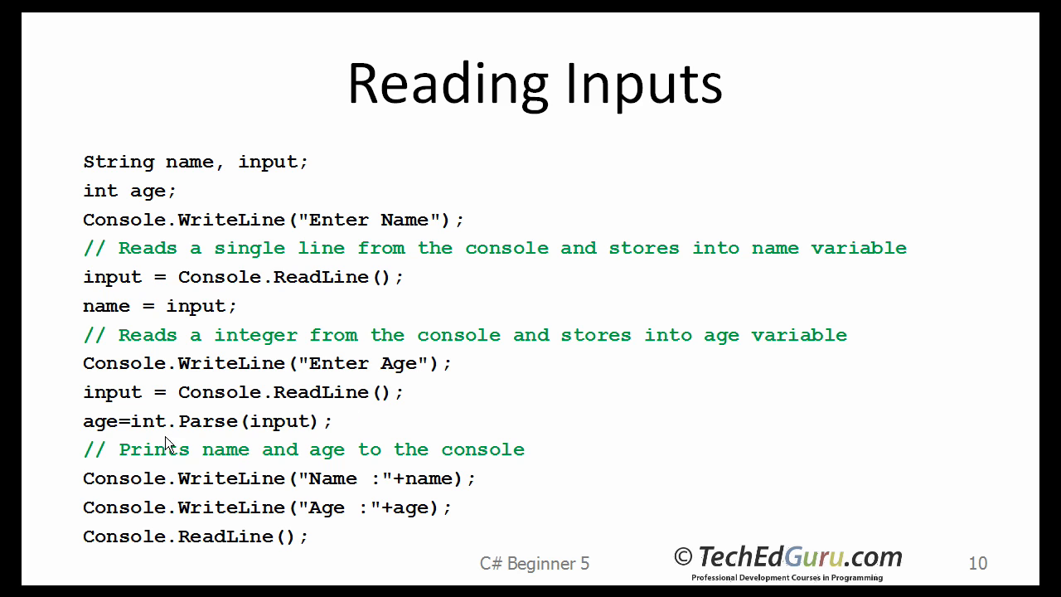
{"action": "mouse_move", "coordinate": [214, 431]}
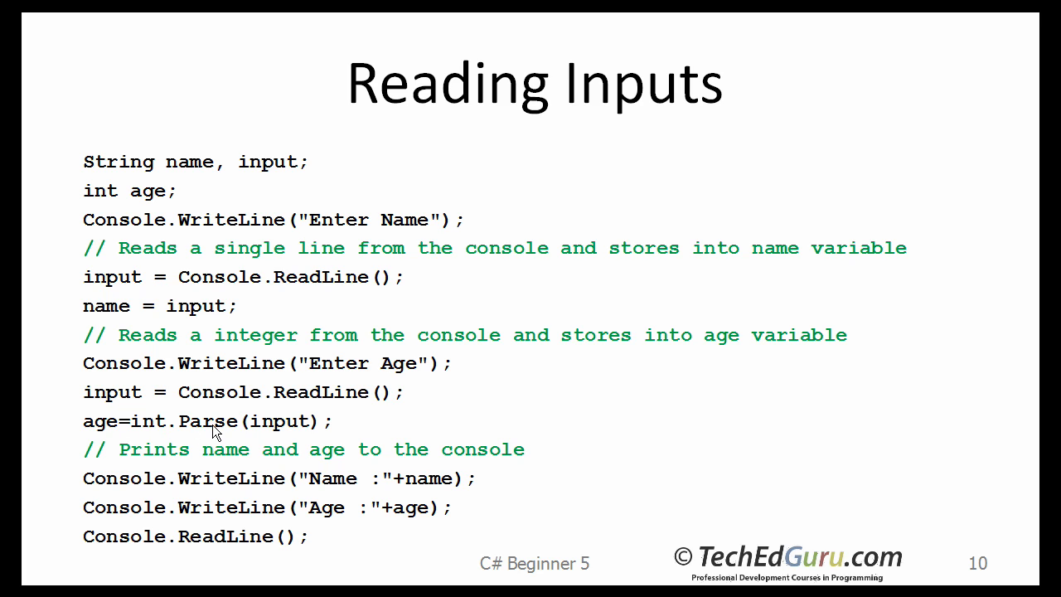
{"action": "mouse_move", "coordinate": [89, 438]}
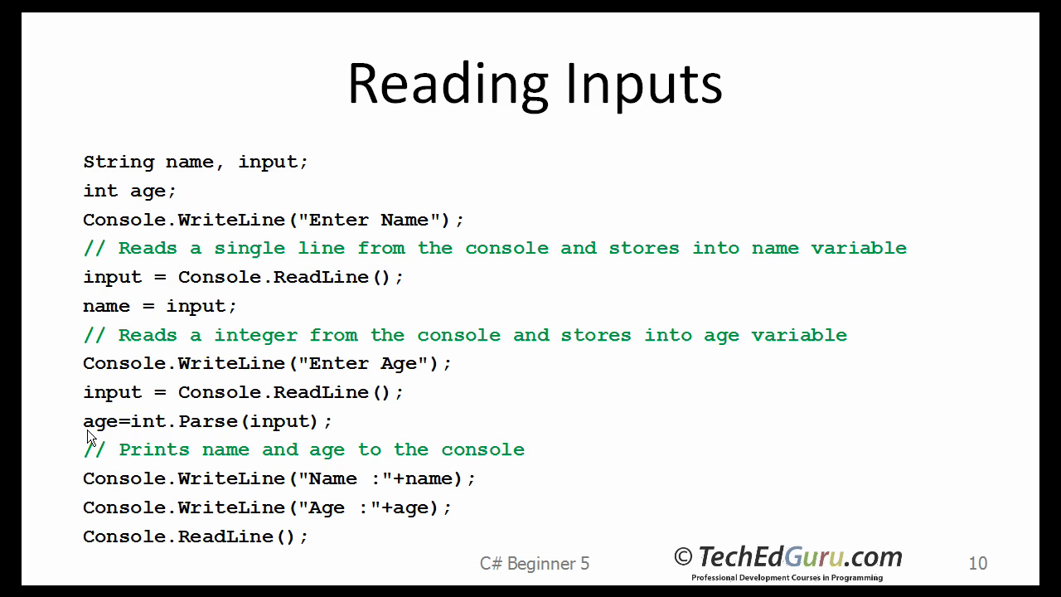
{"action": "mouse_move", "coordinate": [131, 311]}
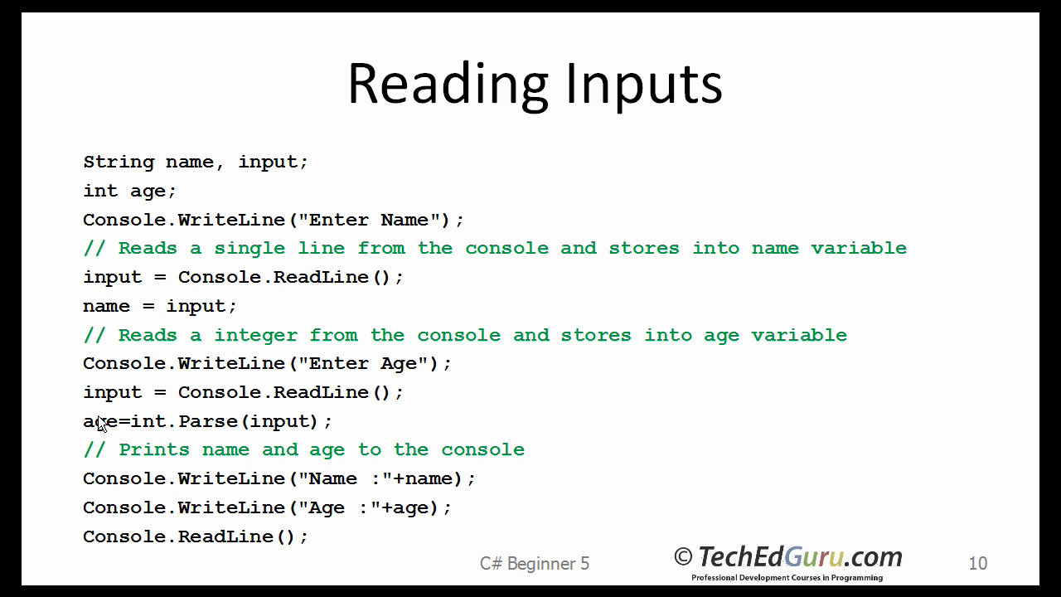
{"action": "mouse_move", "coordinate": [98, 471]}
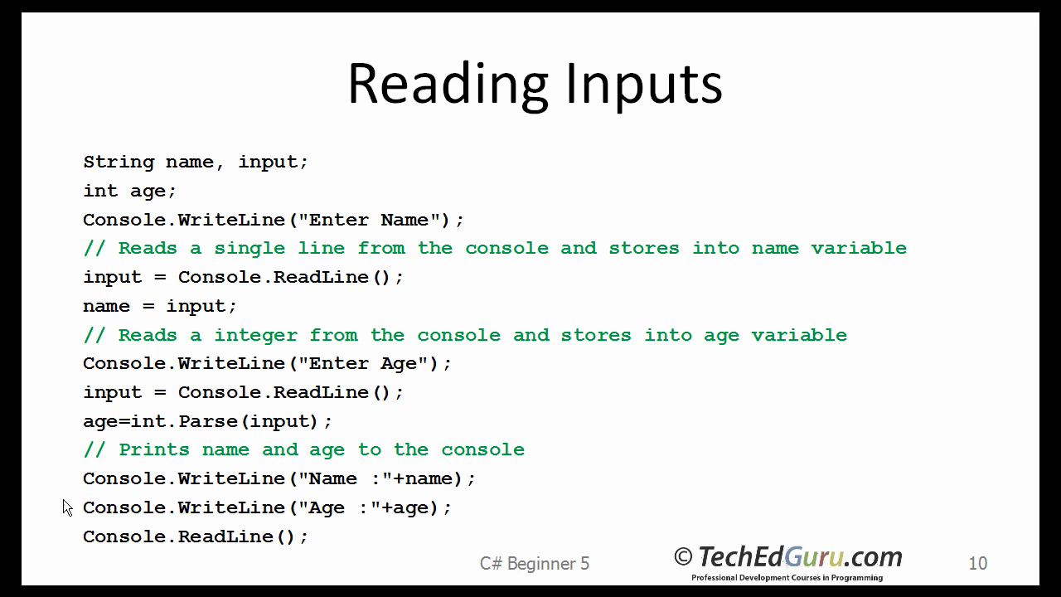
{"action": "mouse_move", "coordinate": [66, 510]}
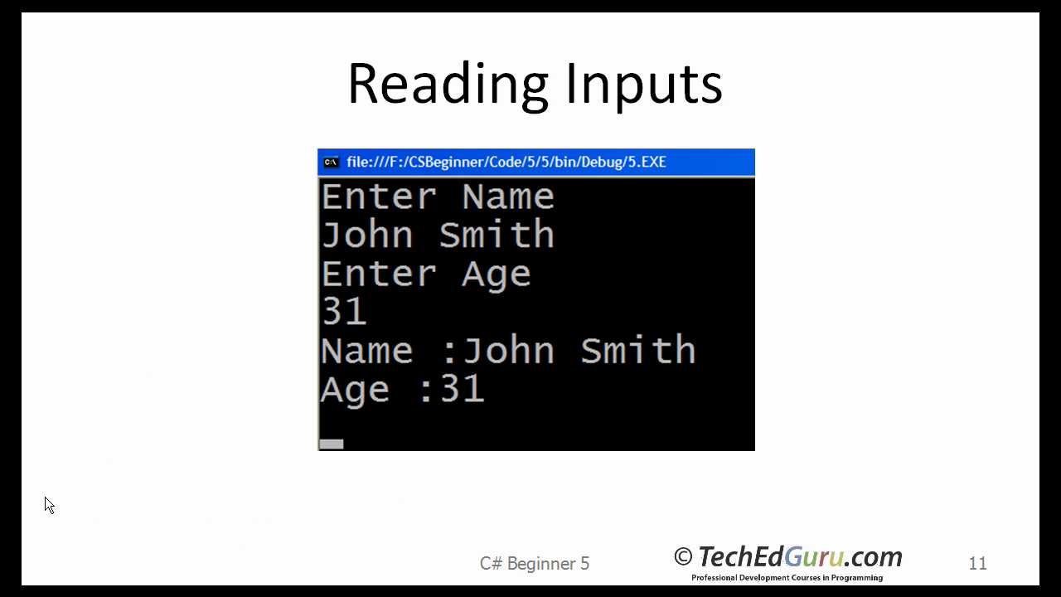
{"action": "mouse_move", "coordinate": [421, 214]}
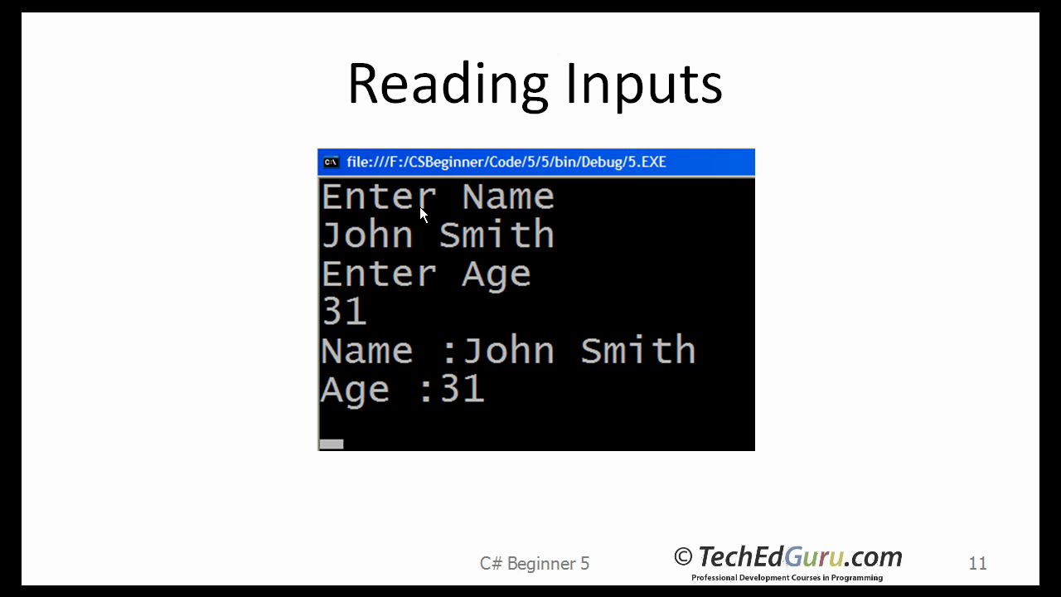
{"action": "mouse_move", "coordinate": [363, 259]}
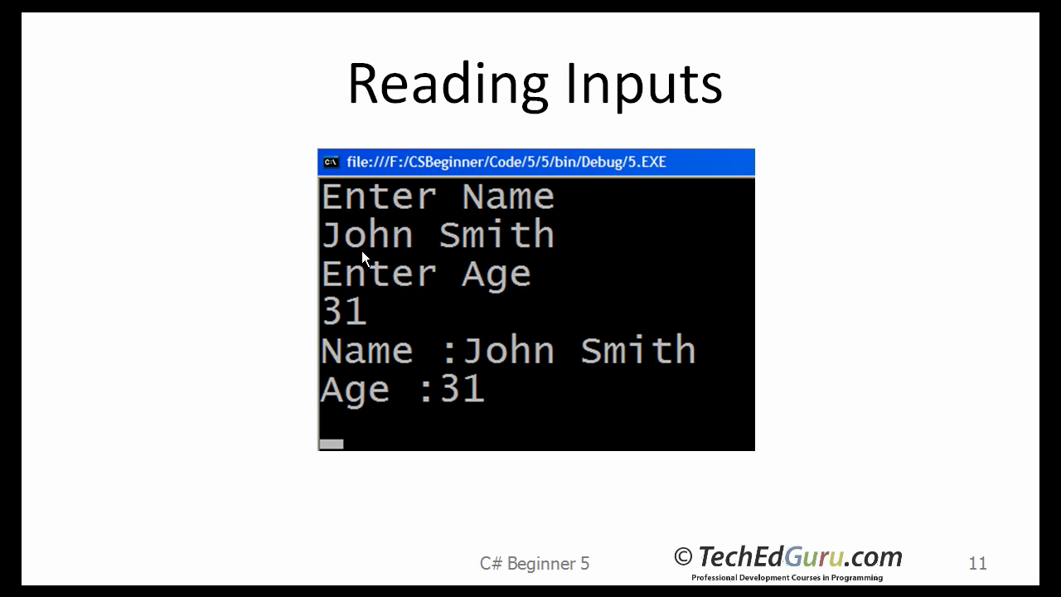
{"action": "mouse_move", "coordinate": [323, 285]}
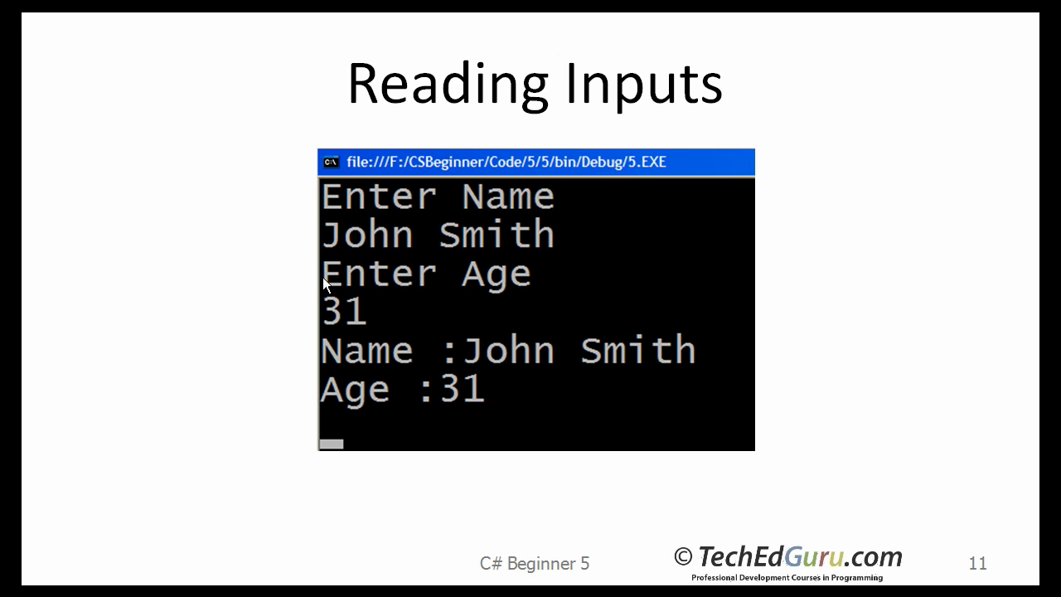
{"action": "mouse_move", "coordinate": [350, 324]}
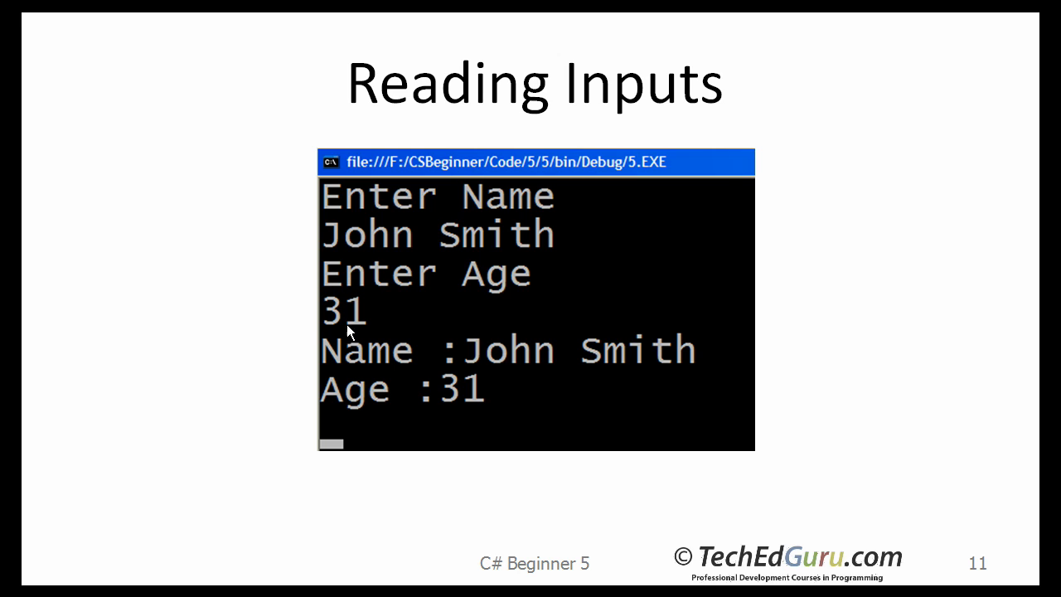
{"action": "mouse_move", "coordinate": [340, 405]}
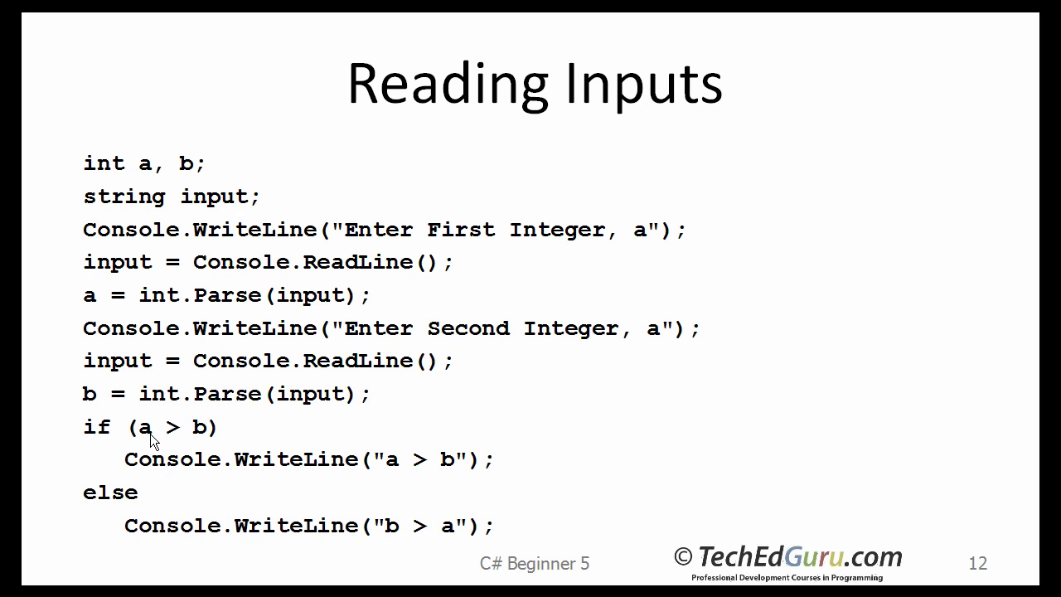
{"action": "mouse_move", "coordinate": [146, 441]}
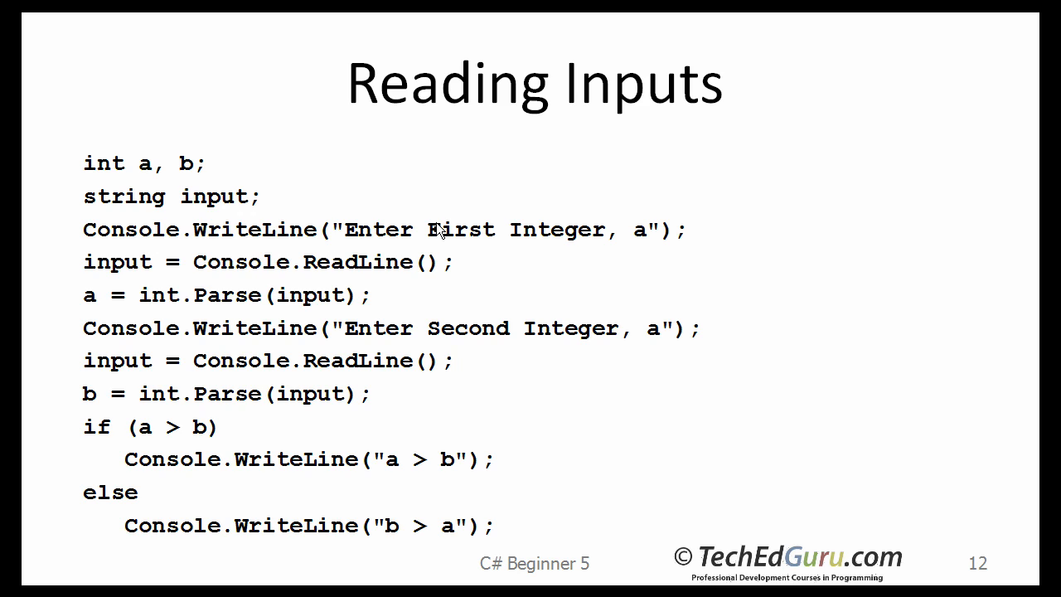
{"action": "mouse_move", "coordinate": [587, 344]}
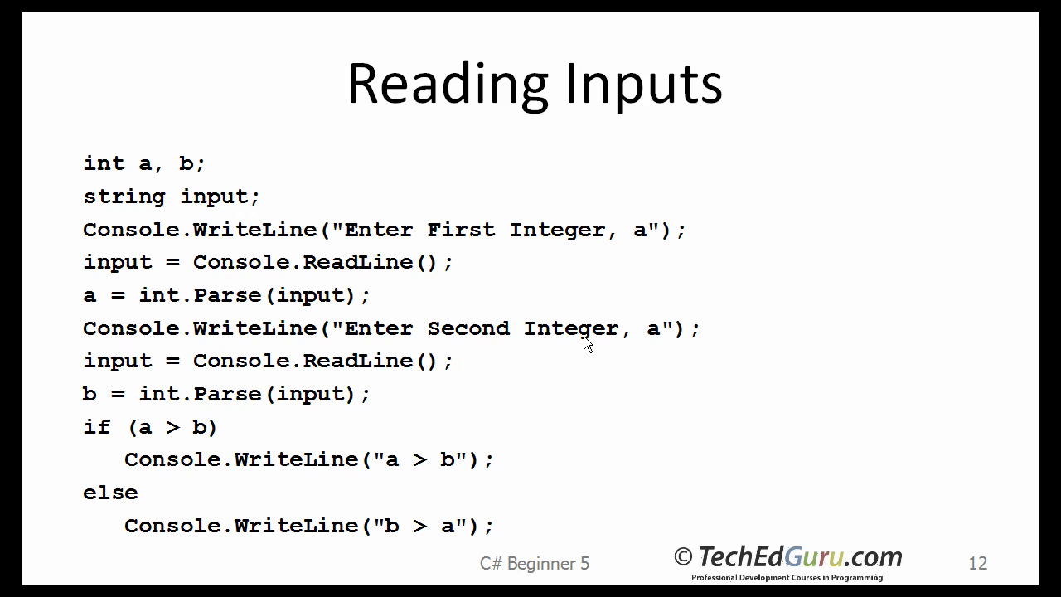
{"action": "mouse_move", "coordinate": [656, 347]}
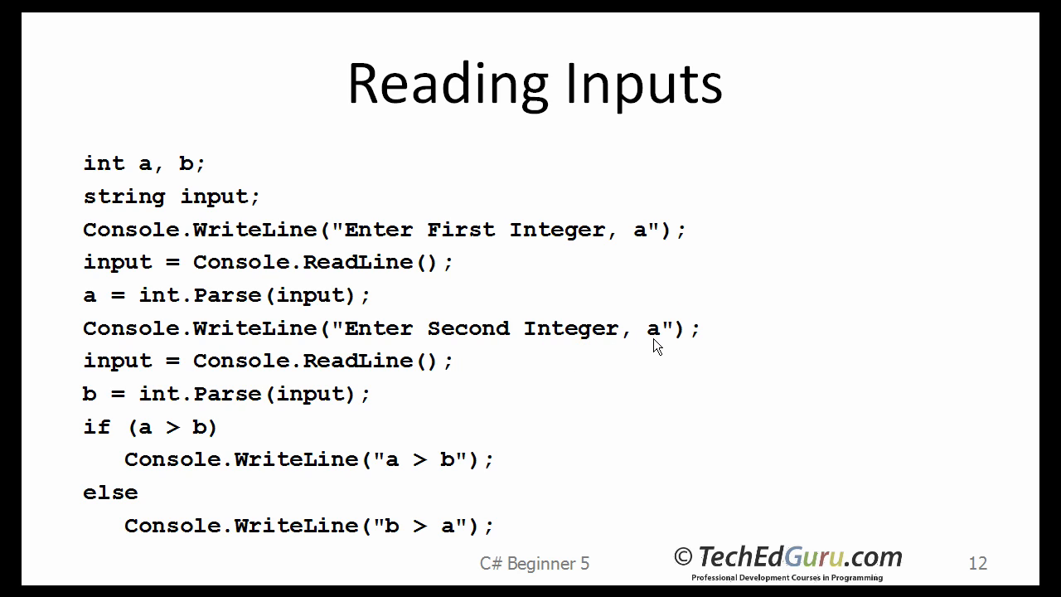
{"action": "mouse_move", "coordinate": [79, 398]}
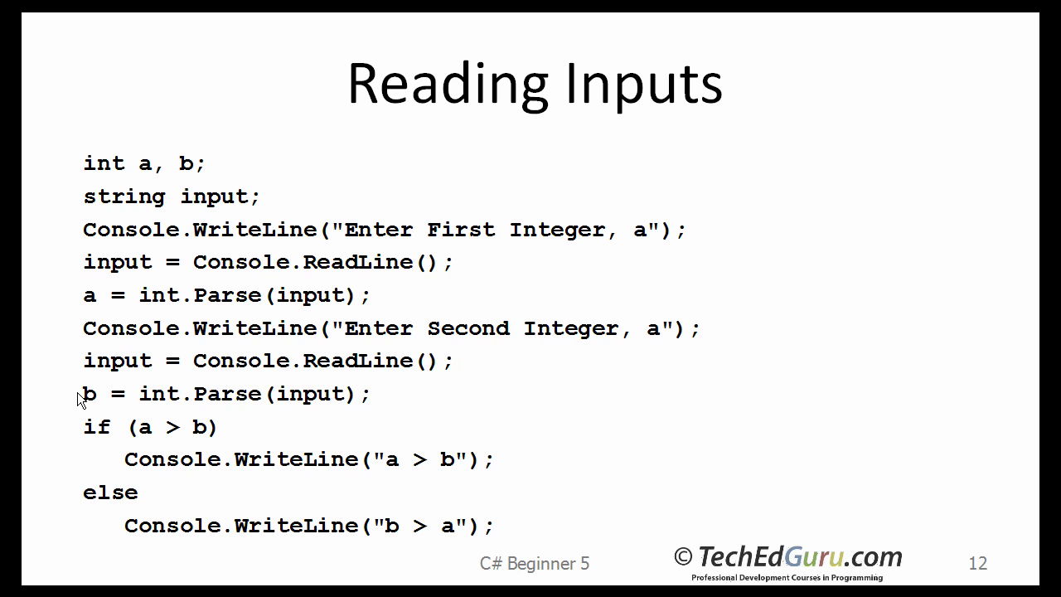
{"action": "mouse_move", "coordinate": [182, 448]}
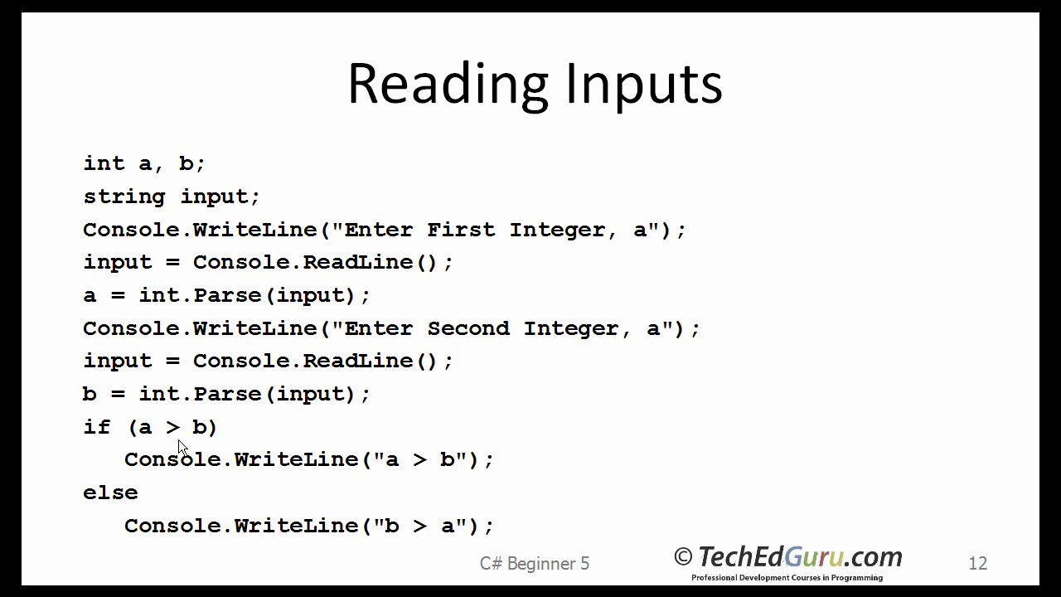
{"action": "mouse_move", "coordinate": [148, 437]}
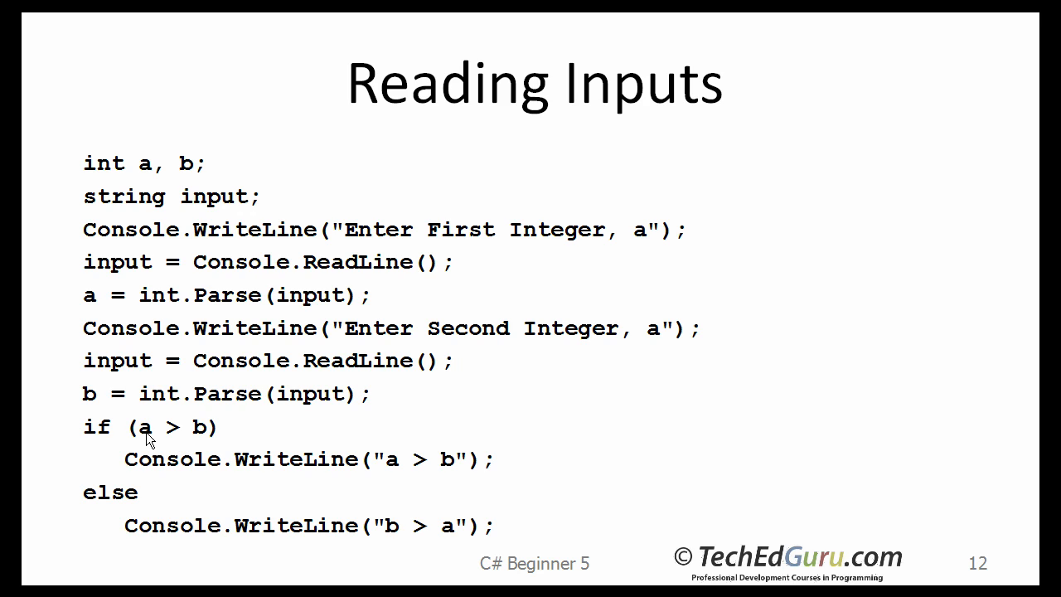
{"action": "mouse_move", "coordinate": [179, 474]}
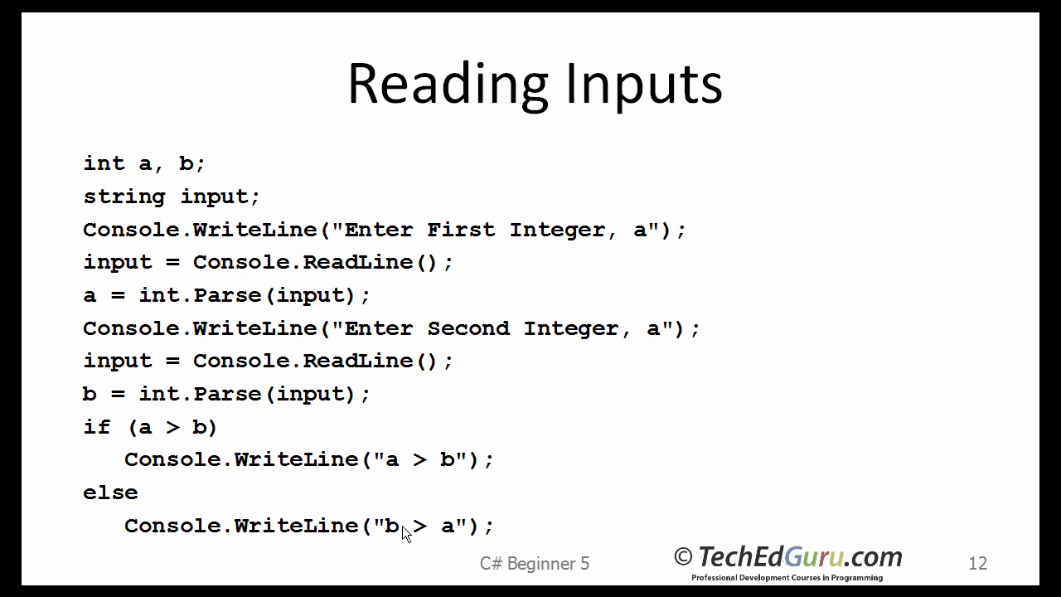
{"action": "mouse_move", "coordinate": [455, 484]}
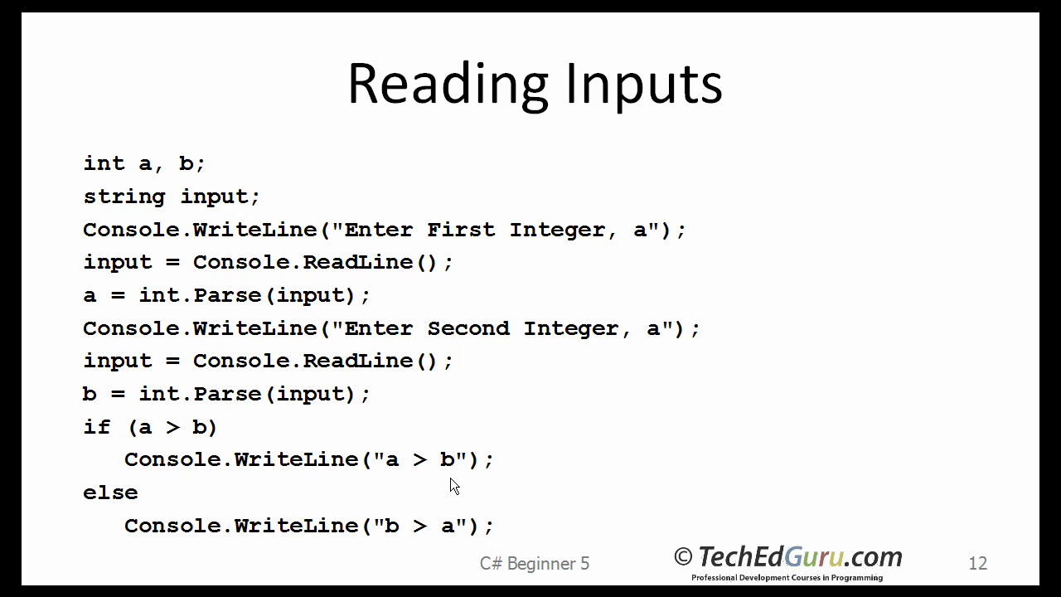
{"action": "mouse_move", "coordinate": [431, 567]}
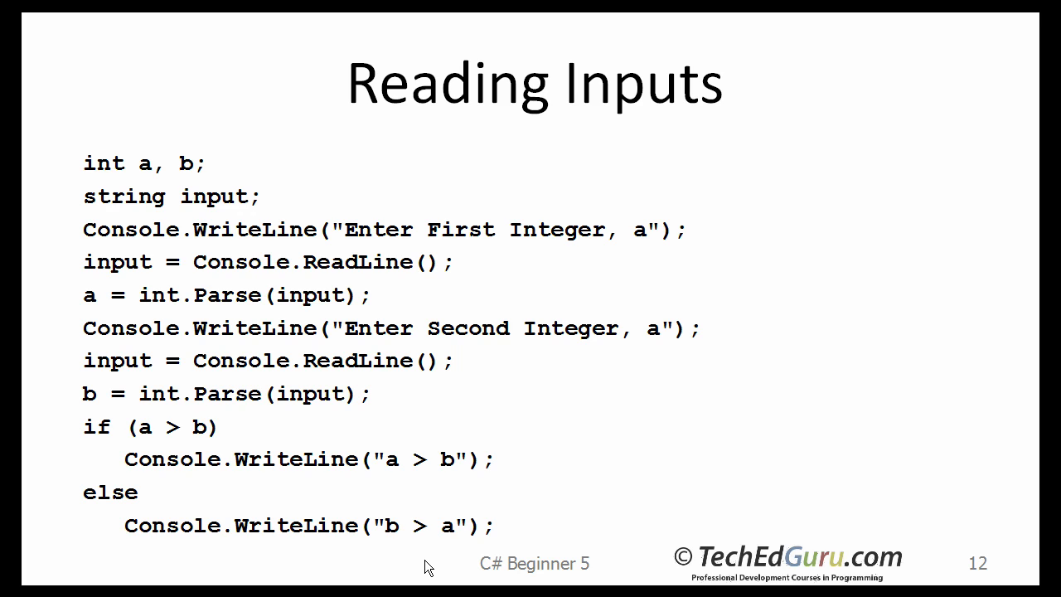
{"action": "mouse_move", "coordinate": [424, 569]}
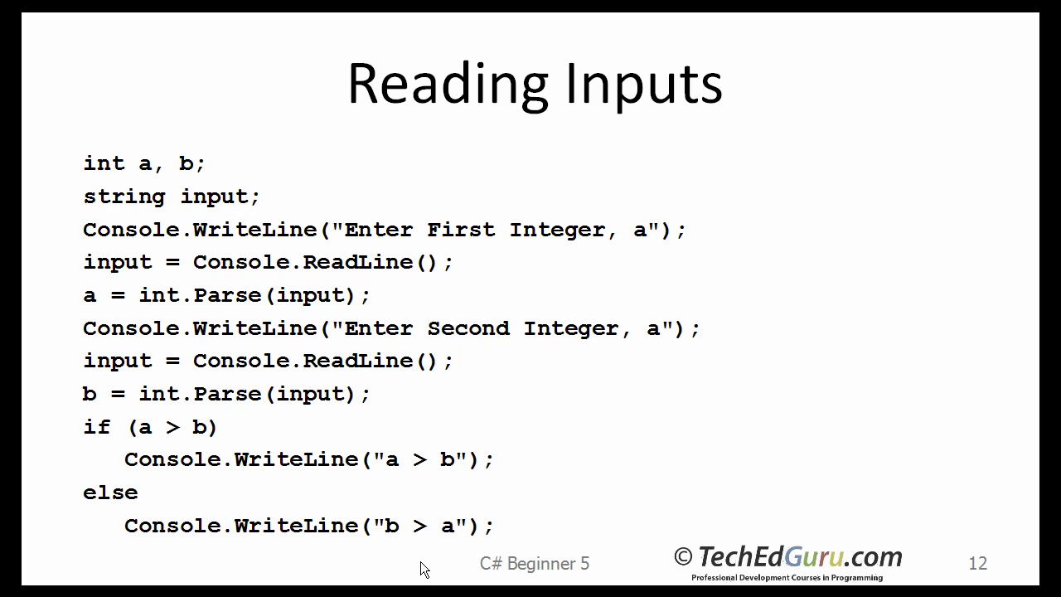
{"action": "mouse_move", "coordinate": [415, 566]}
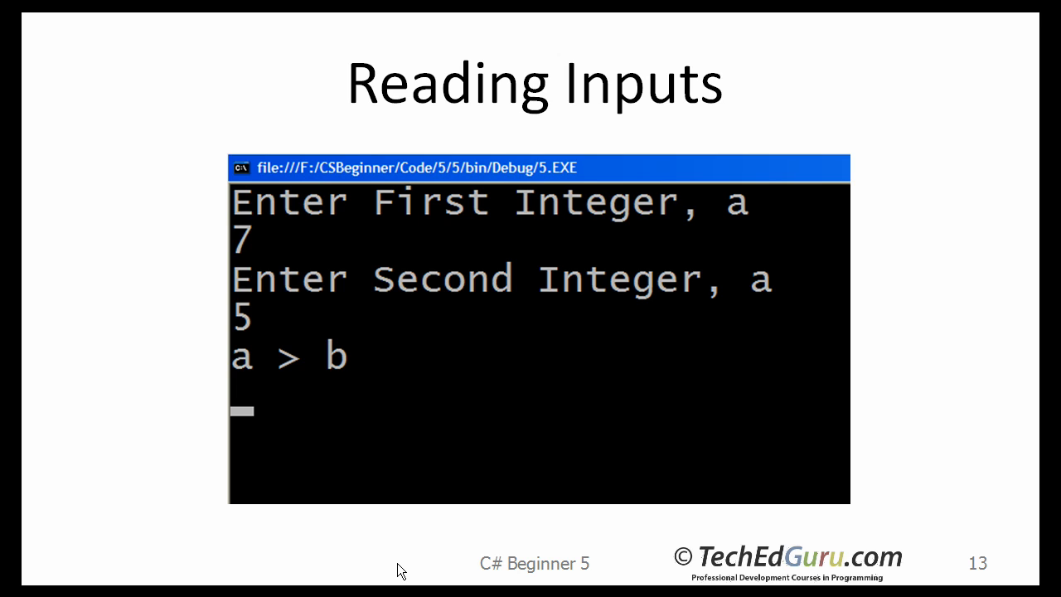
{"action": "mouse_move", "coordinate": [265, 265]}
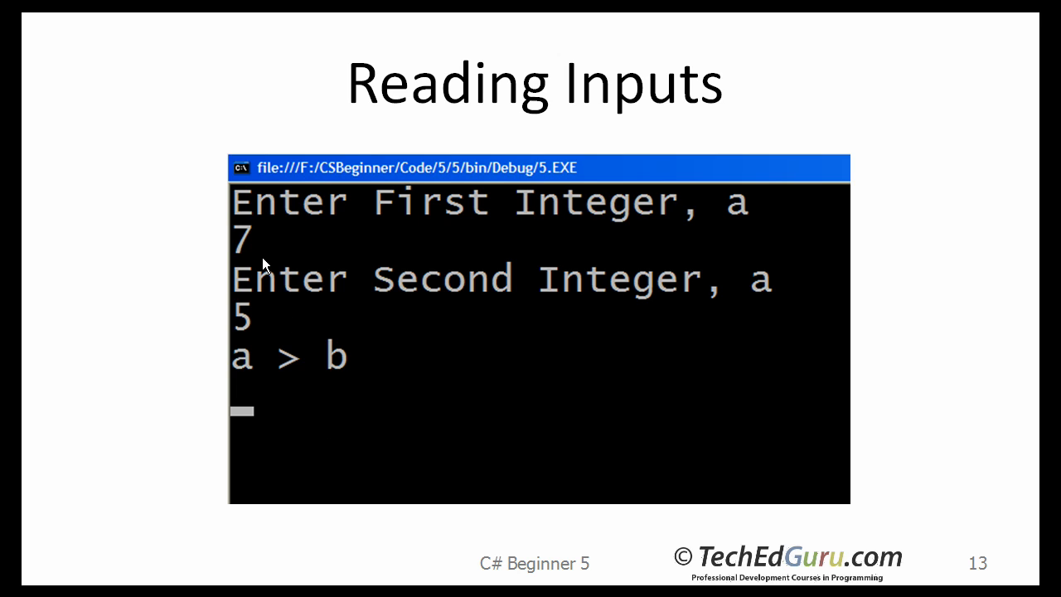
{"action": "mouse_move", "coordinate": [274, 335]}
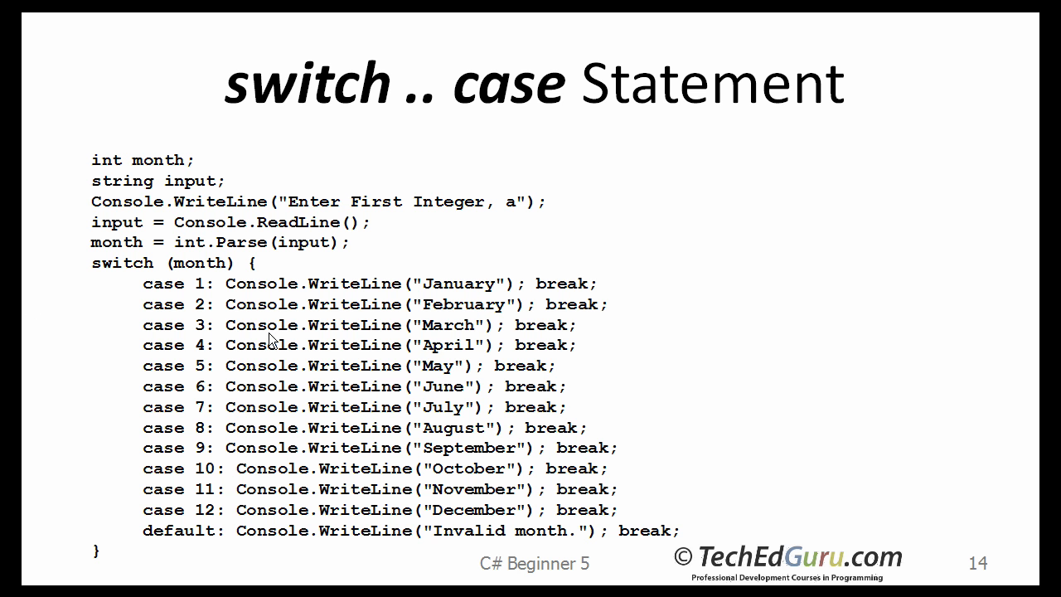
{"action": "mouse_move", "coordinate": [125, 146]}
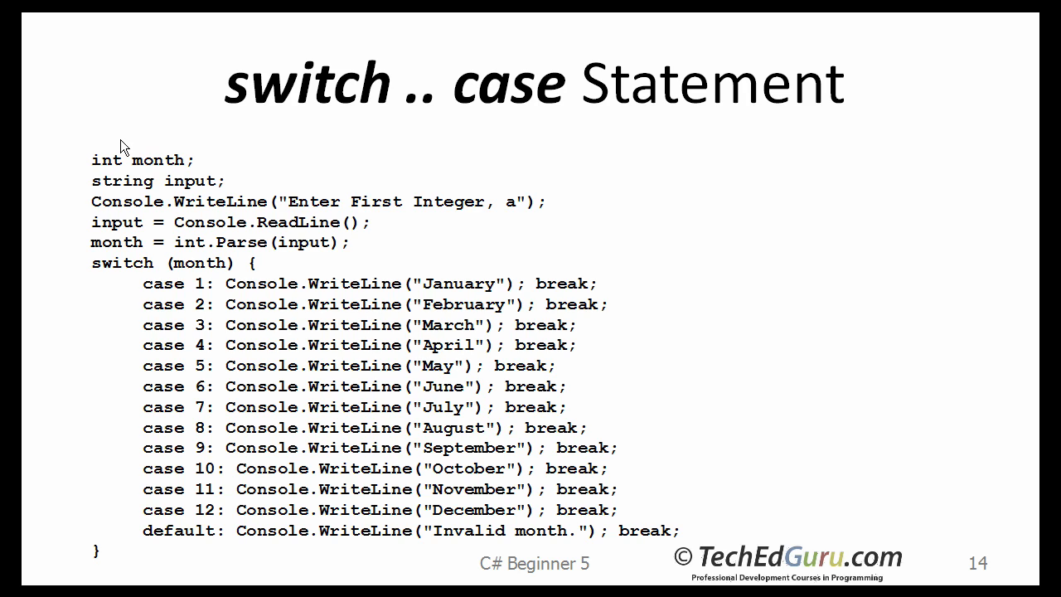
{"action": "mouse_move", "coordinate": [136, 285]}
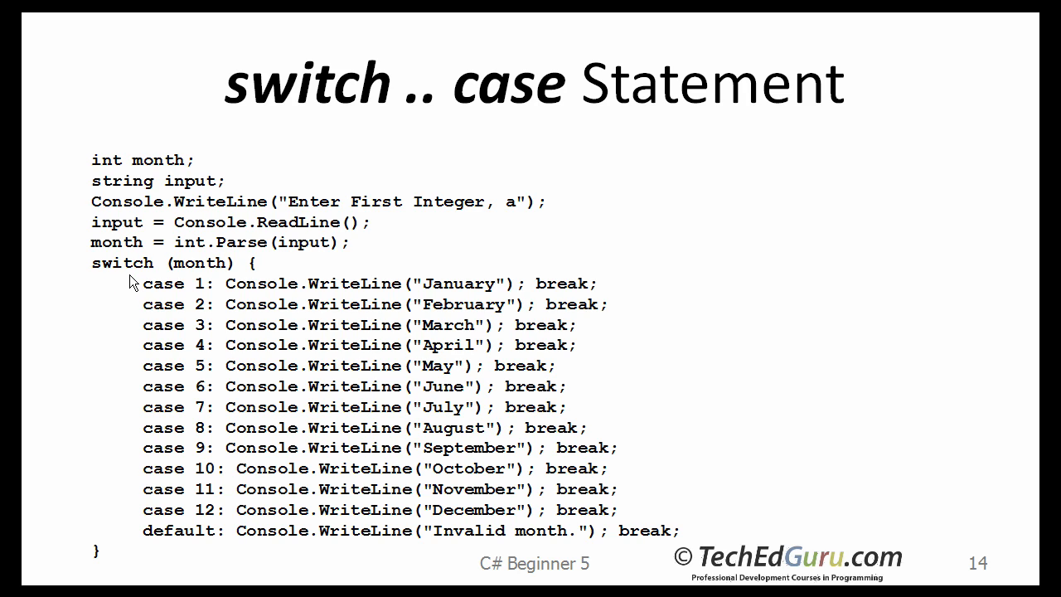
{"action": "mouse_move", "coordinate": [136, 280]}
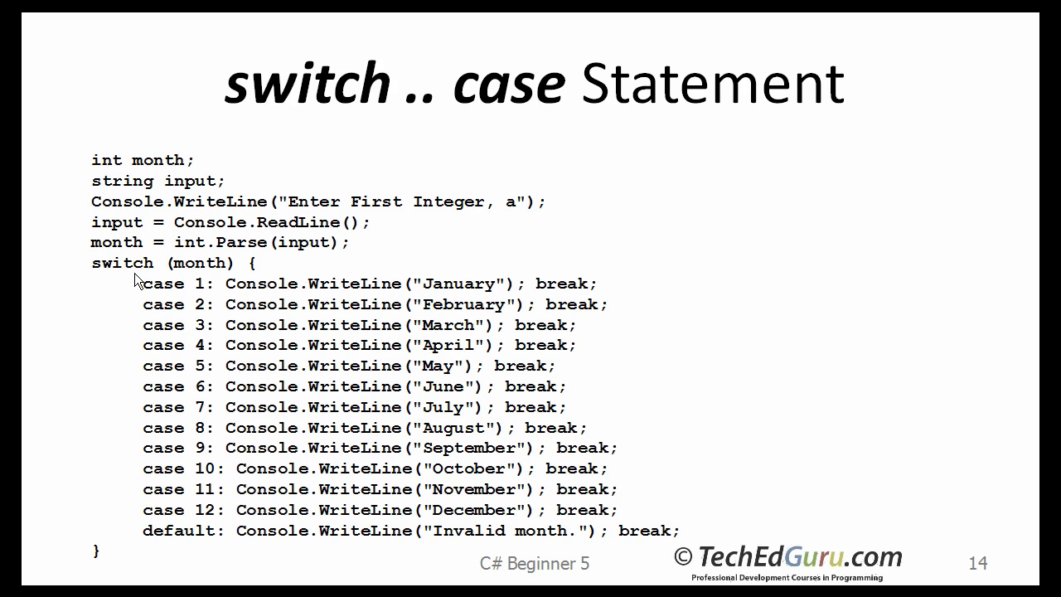
{"action": "mouse_move", "coordinate": [207, 274]}
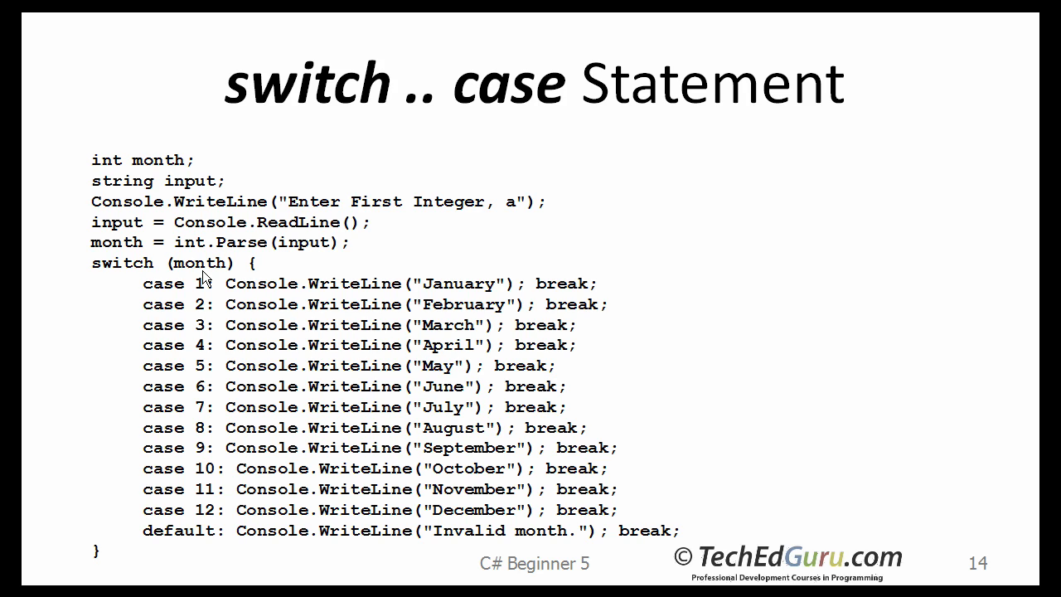
{"action": "mouse_move", "coordinate": [318, 218]}
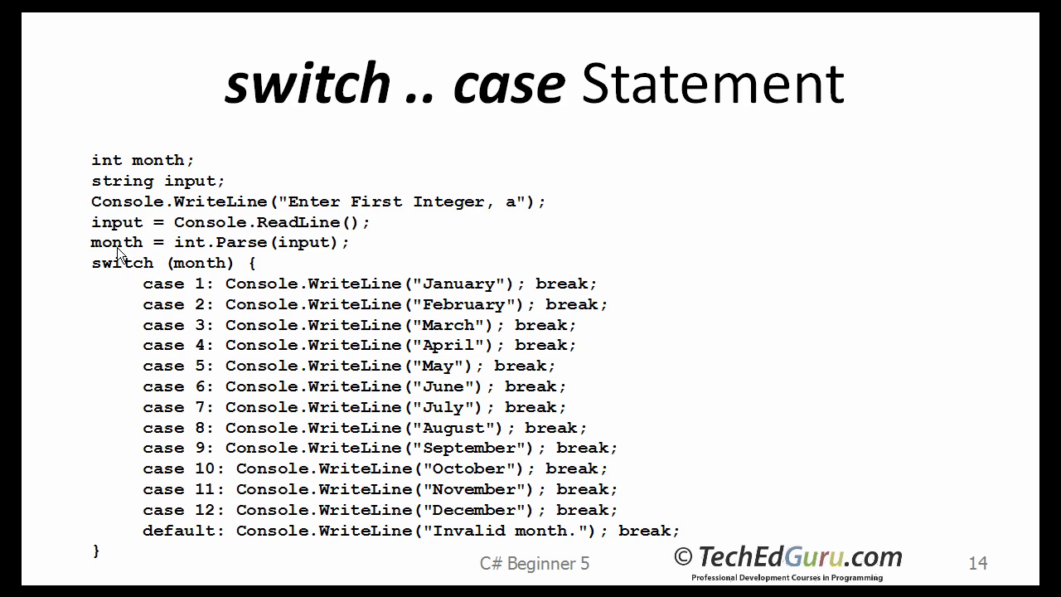
{"action": "mouse_move", "coordinate": [212, 268]}
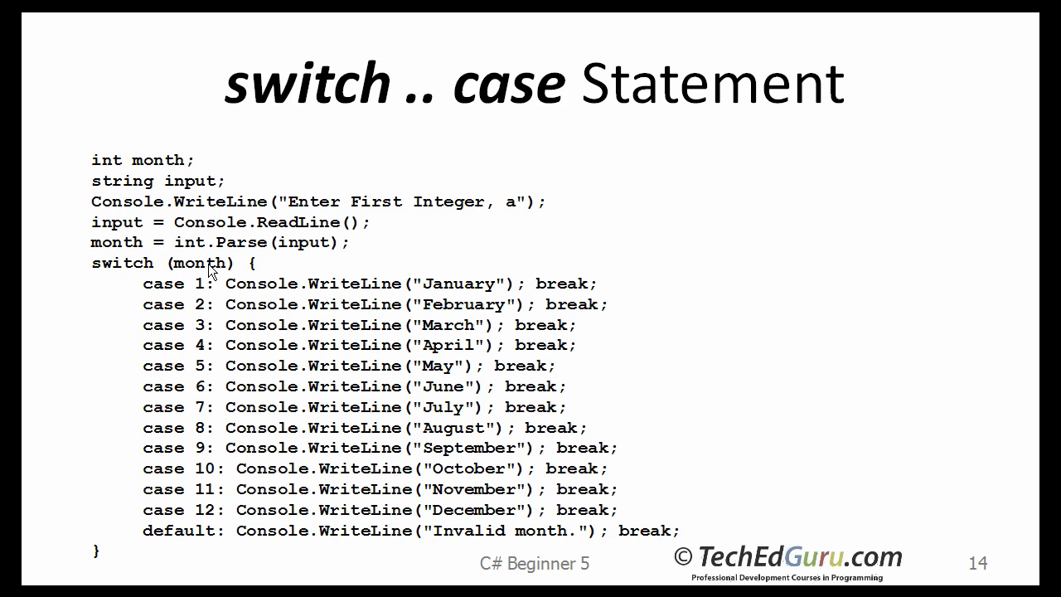
{"action": "mouse_move", "coordinate": [206, 282]}
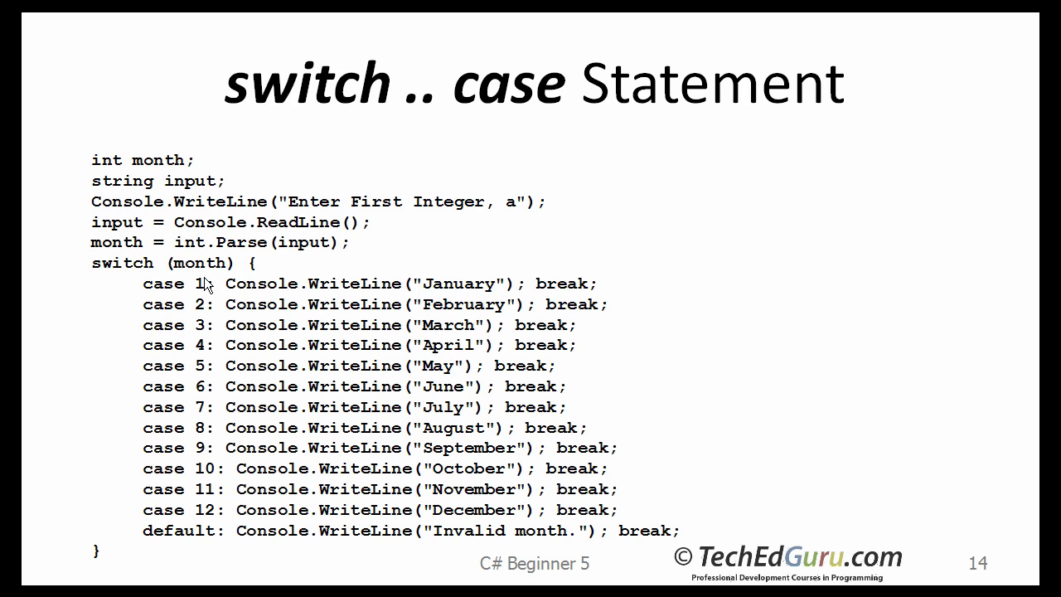
{"action": "mouse_move", "coordinate": [203, 269]}
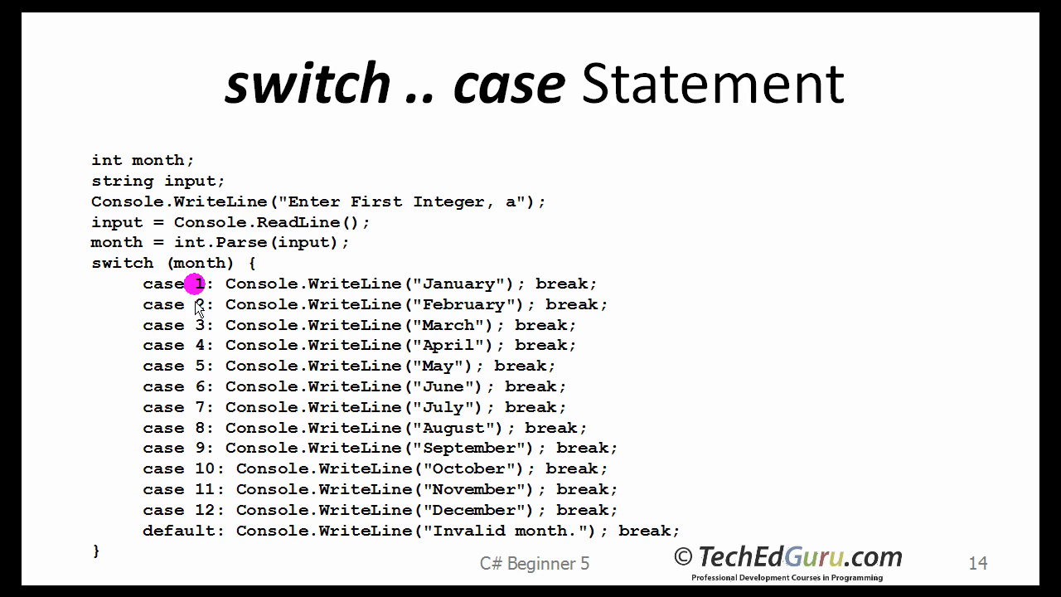
{"action": "mouse_move", "coordinate": [199, 331]}
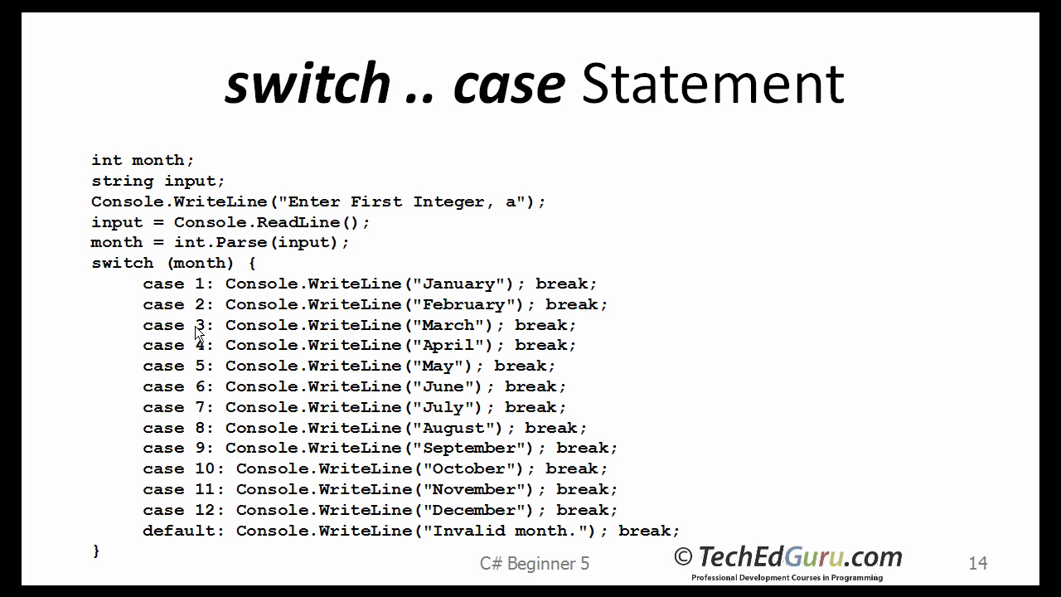
{"action": "mouse_move", "coordinate": [484, 424]}
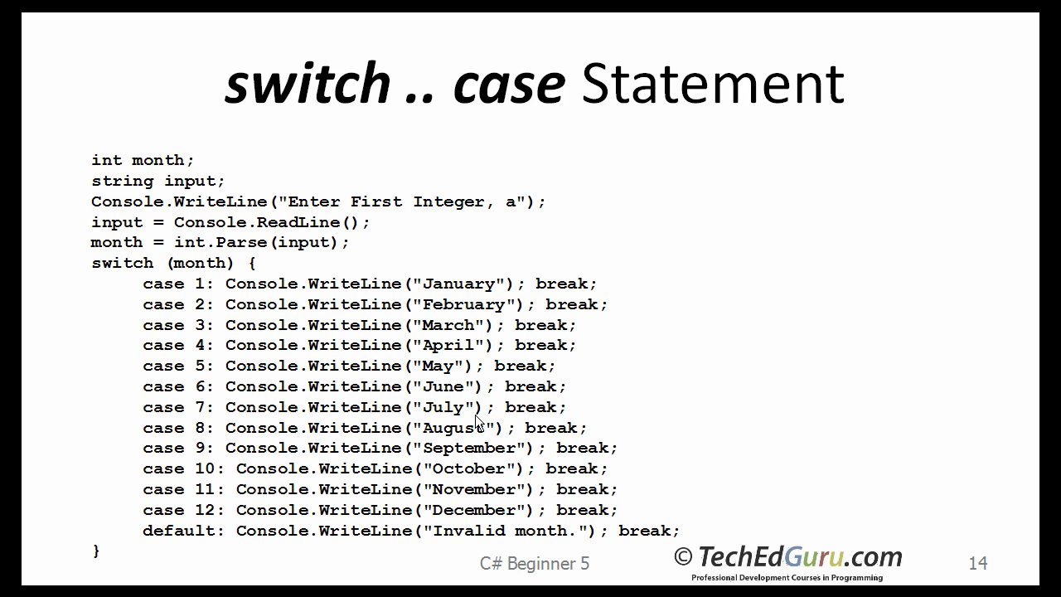
{"action": "mouse_move", "coordinate": [628, 403]}
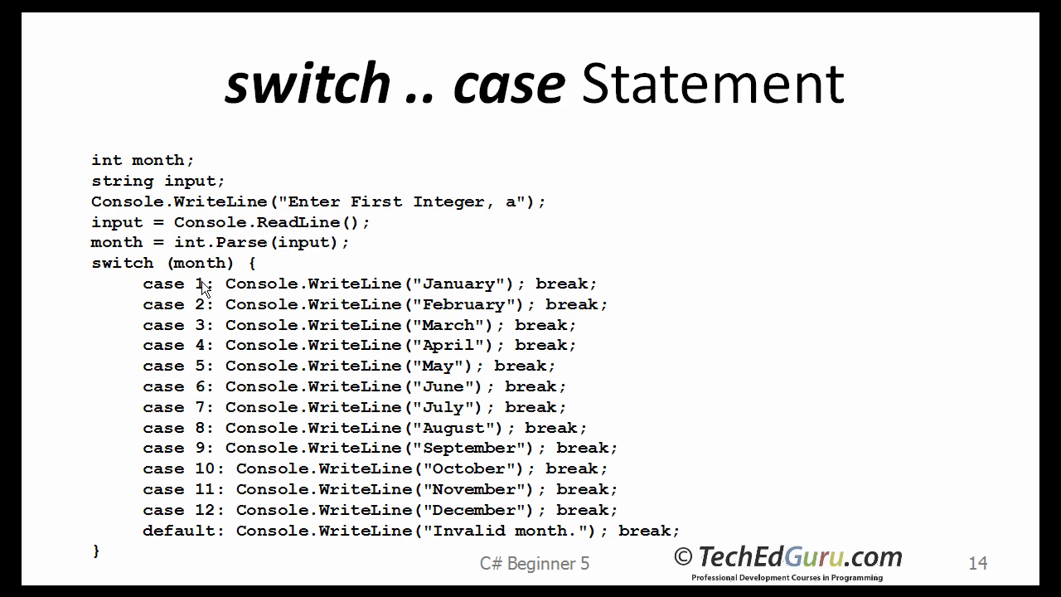
{"action": "mouse_move", "coordinate": [206, 540]}
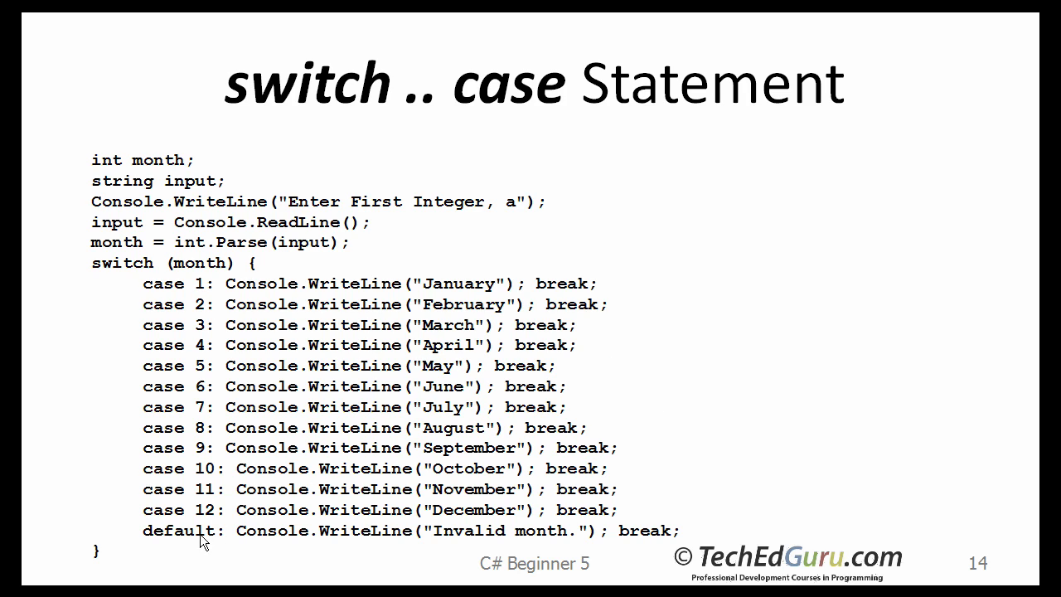
{"action": "mouse_move", "coordinate": [196, 544]}
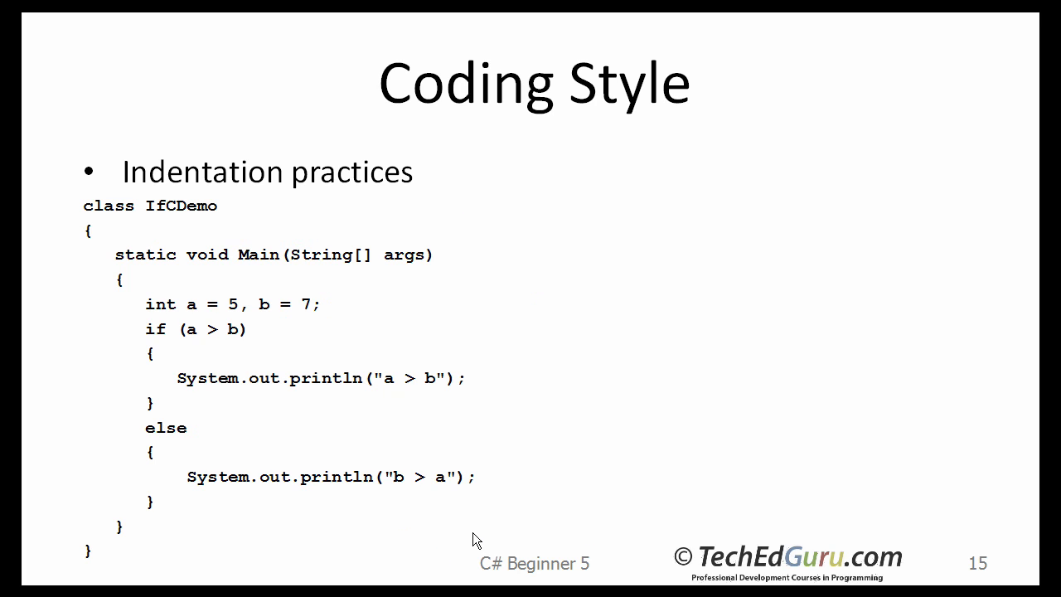
Return from the Coding Style slide to the switch .. case month-name example
{"action": "key", "text": "Left"}
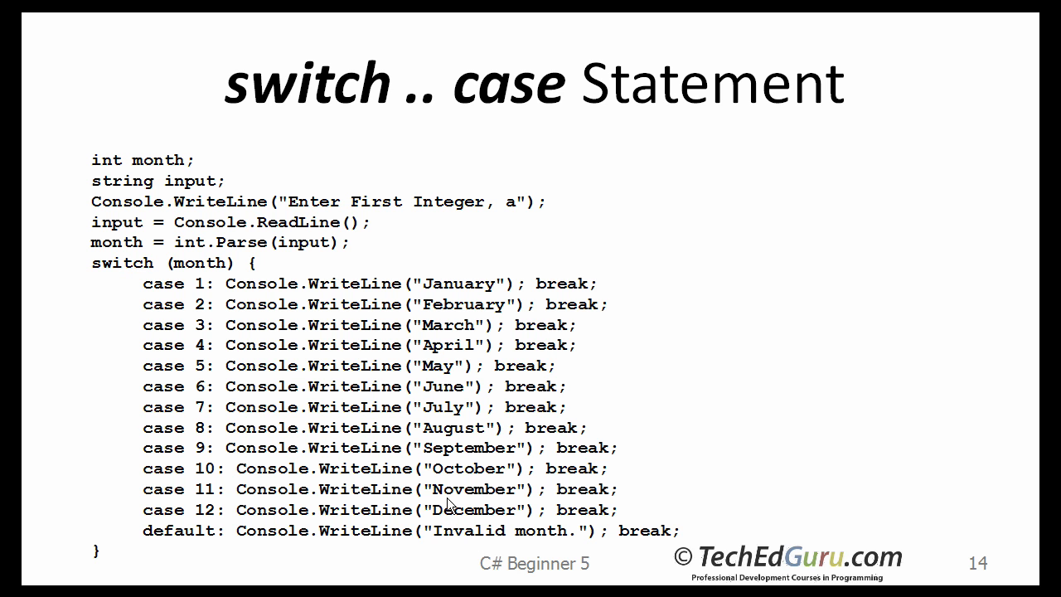
{"action": "mouse_move", "coordinate": [448, 501]}
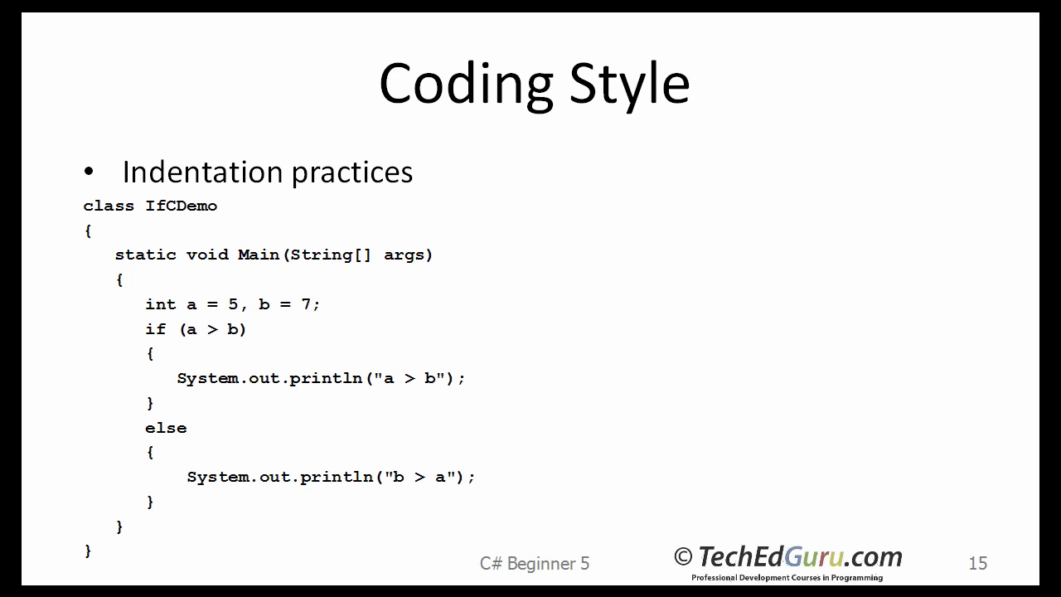
{"action": "mouse_move", "coordinate": [125, 314]}
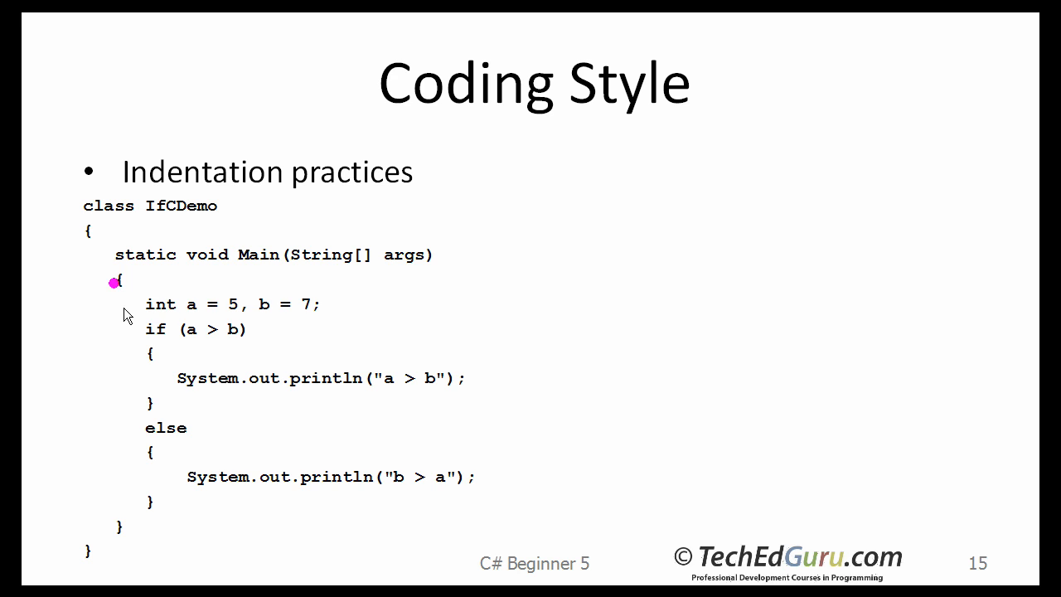
{"action": "mouse_move", "coordinate": [161, 368]}
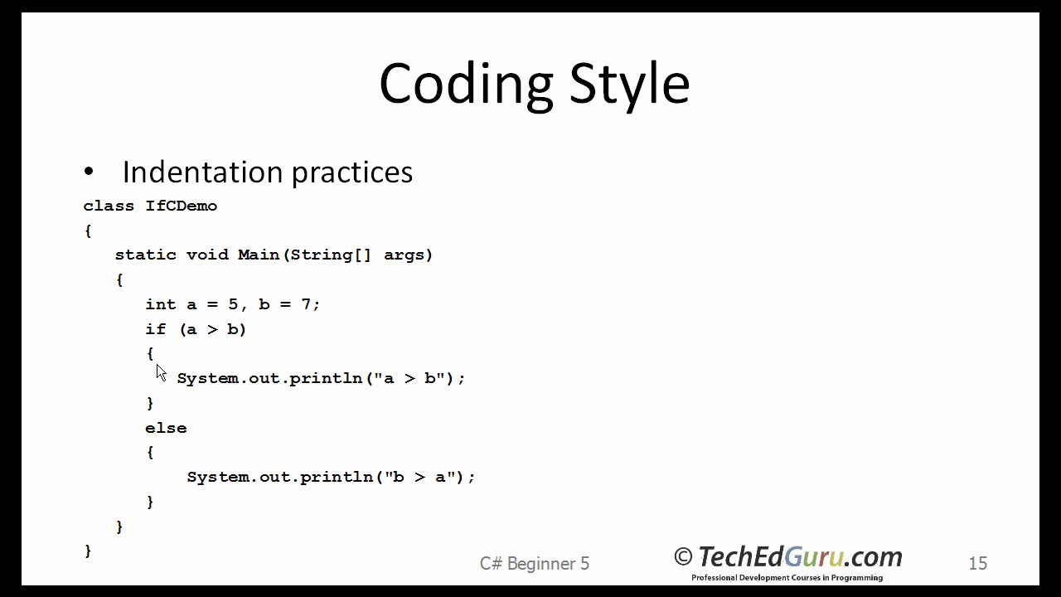
{"action": "mouse_move", "coordinate": [149, 408]}
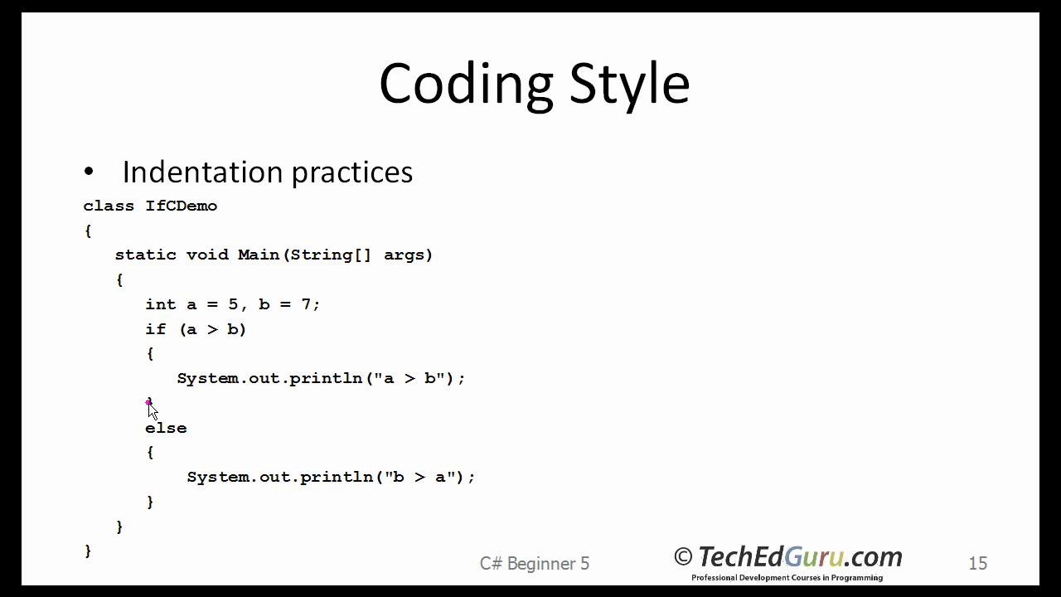
{"action": "mouse_move", "coordinate": [149, 504]}
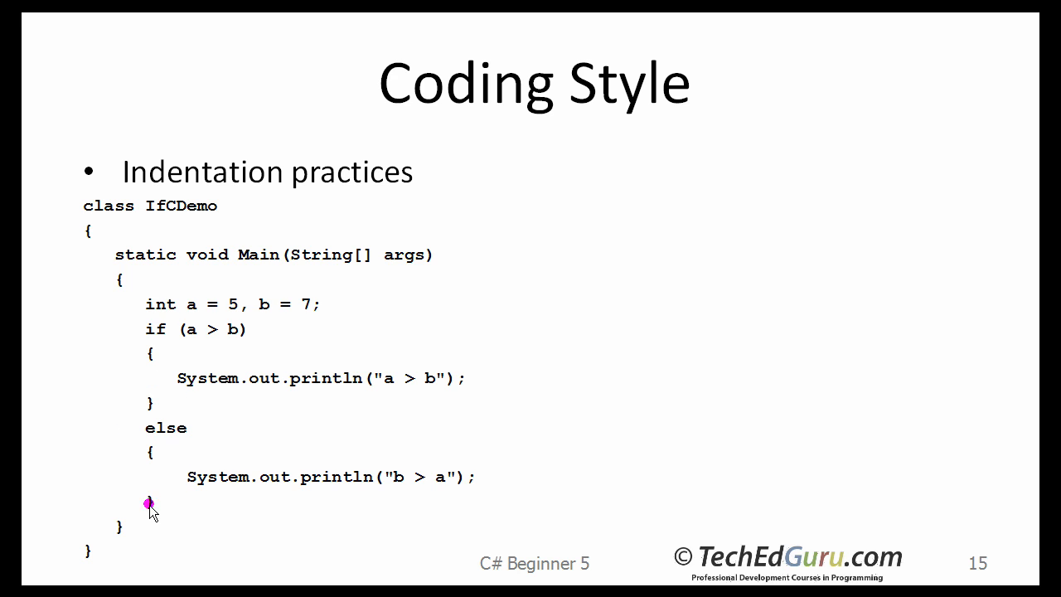
{"action": "mouse_move", "coordinate": [63, 483]}
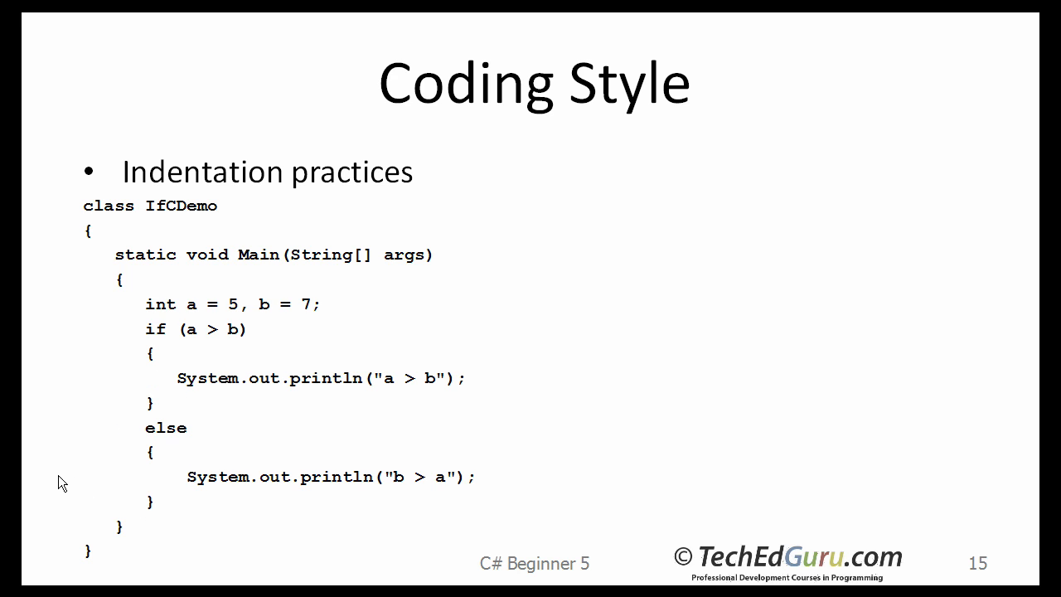